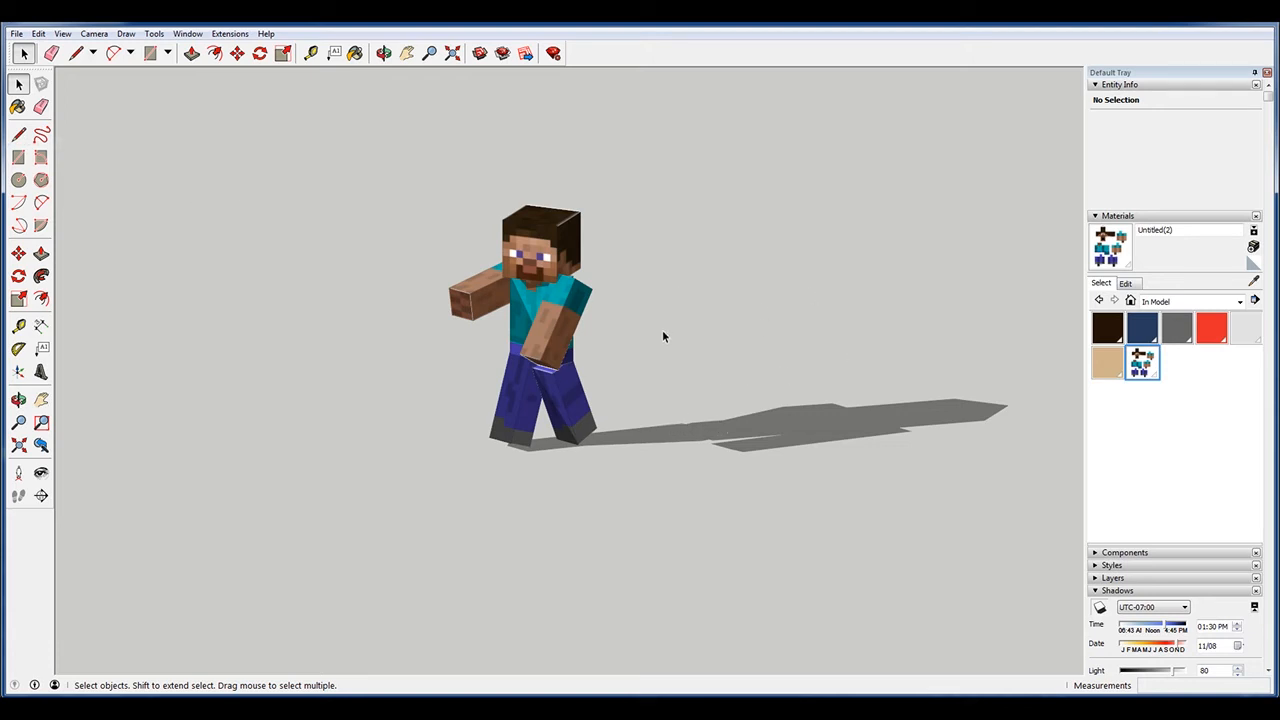
# Switch the view from the finished Steve figure to the flat skin-net sheet
pyautogui.moveTo(1180, 648); pyautogui.dragTo(1136, 648)
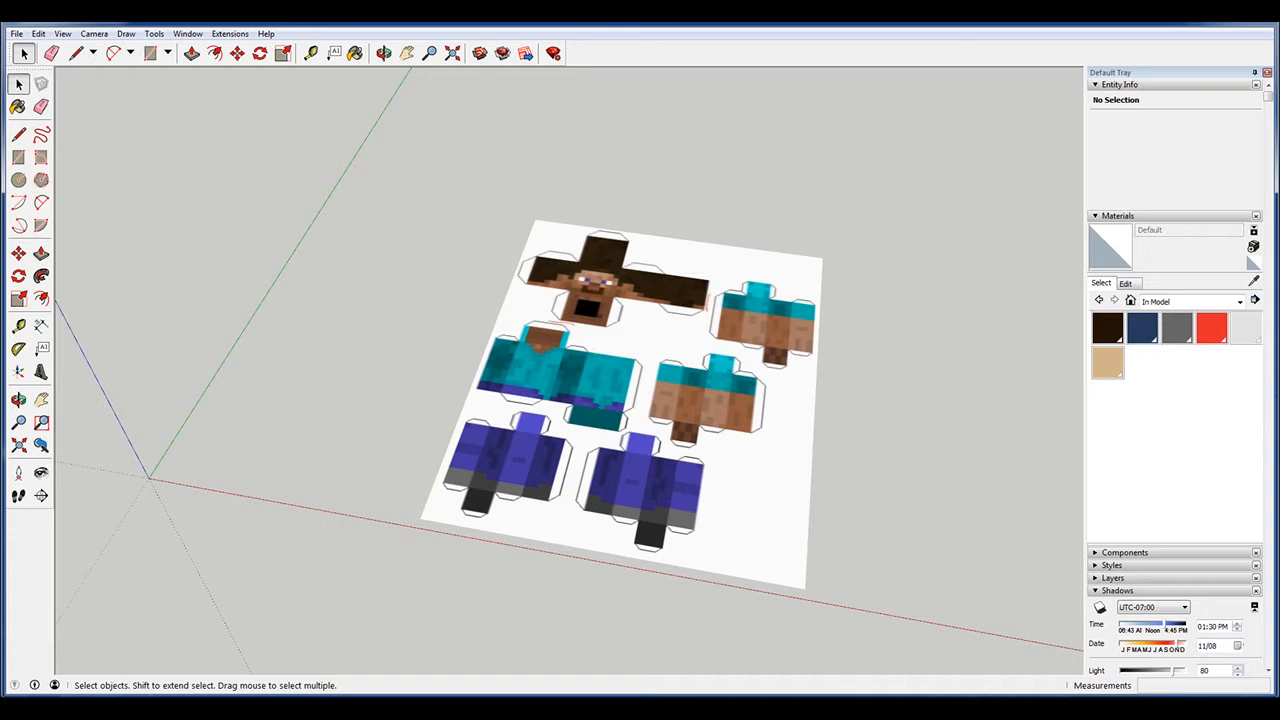
pyautogui.moveTo(640, 414)
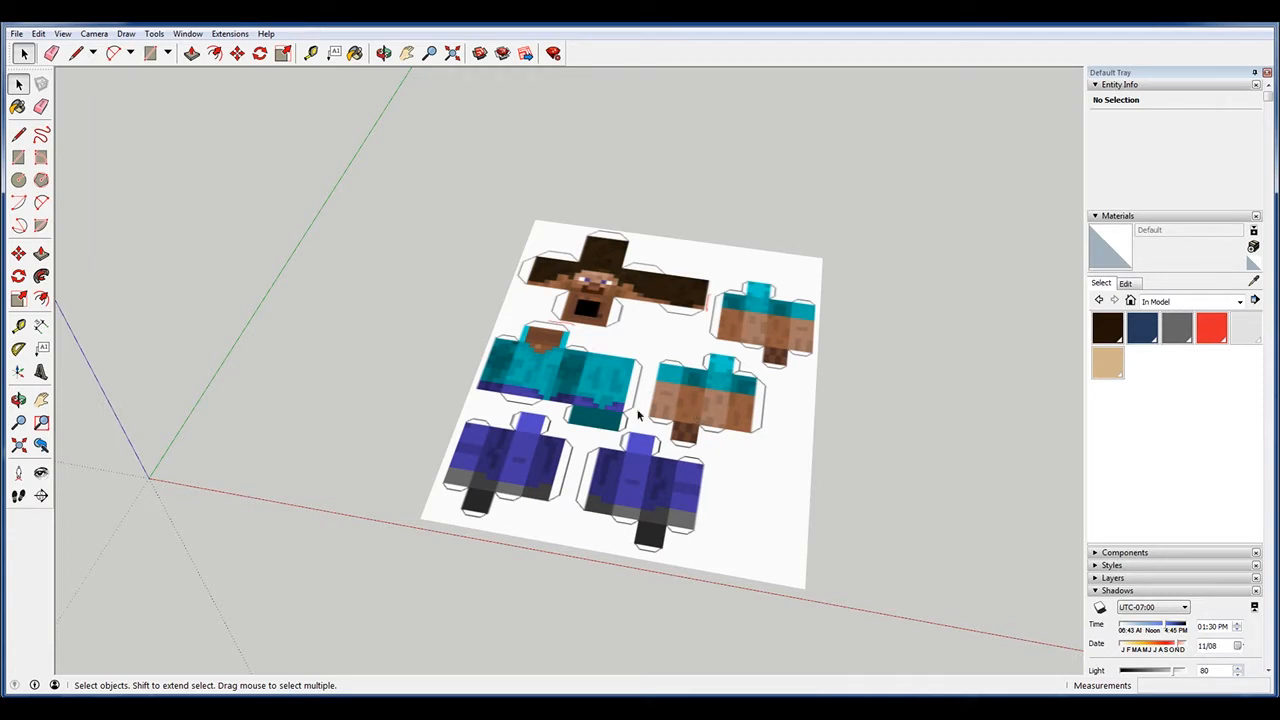
# Import the Steve skin-net PNG as an image and place it on the ground plane
pyautogui.click(16, 32)
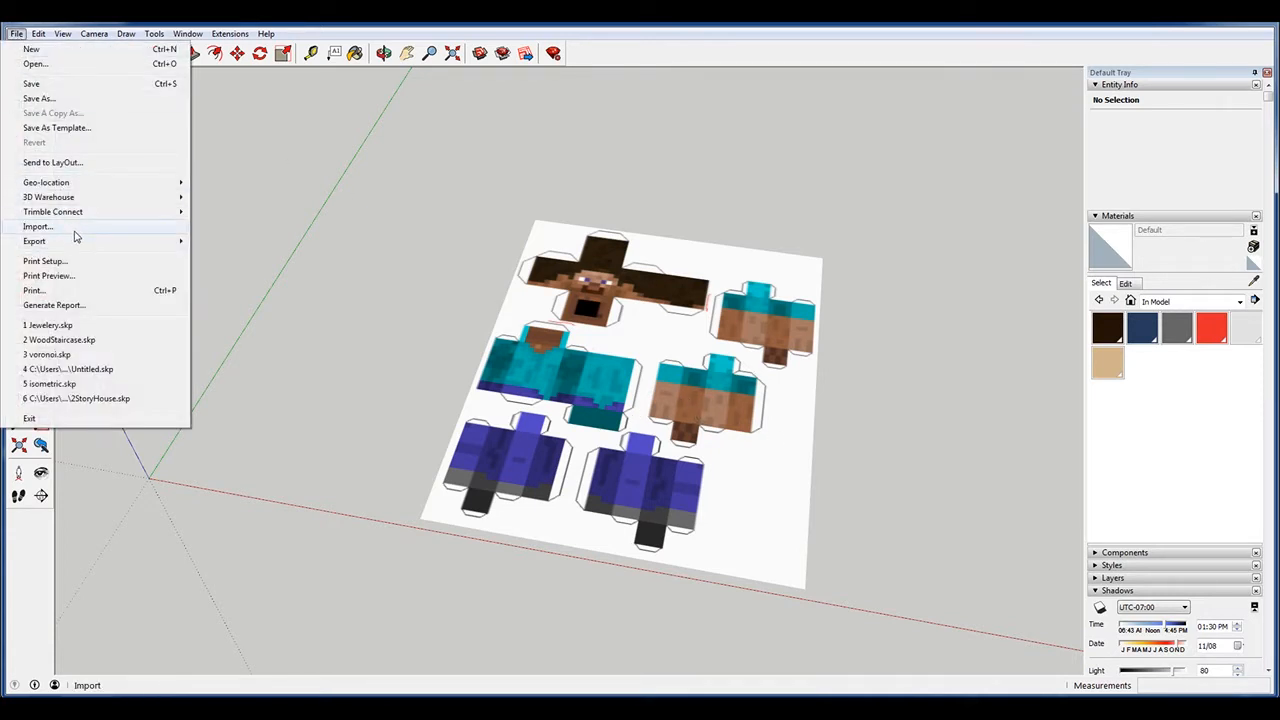
pyautogui.click(484, 330)
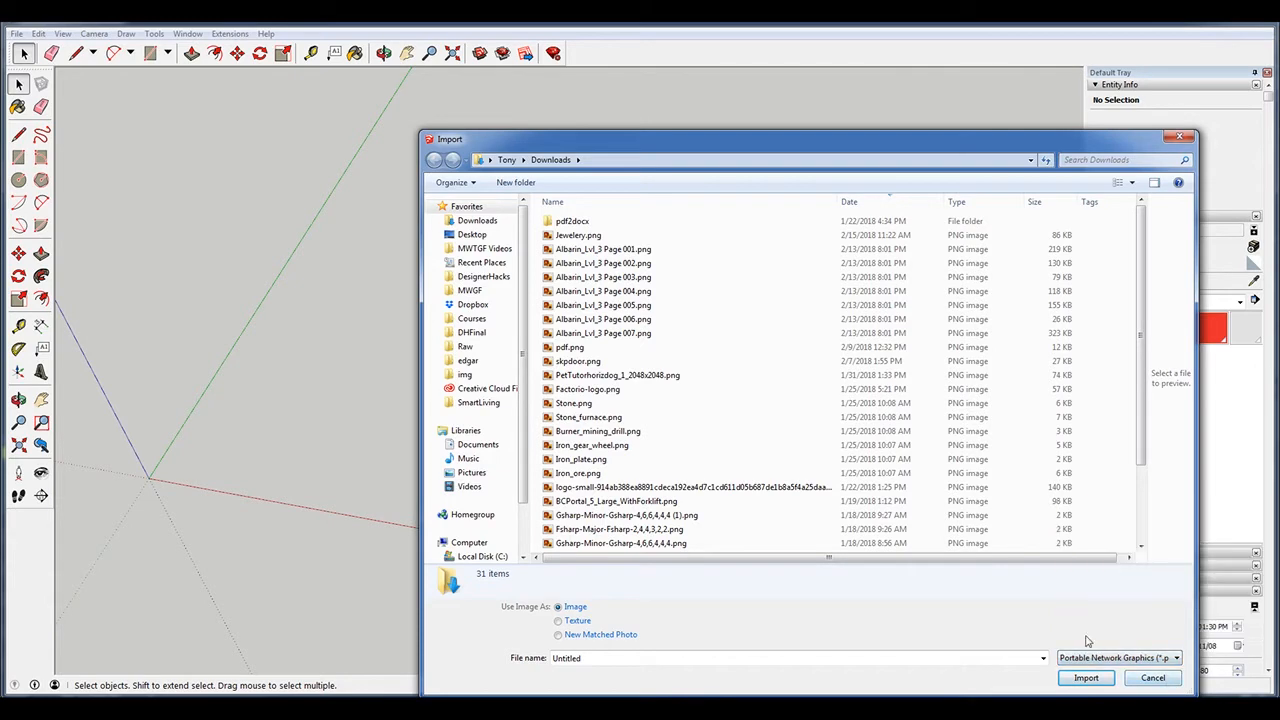
pyautogui.click(1086, 676)
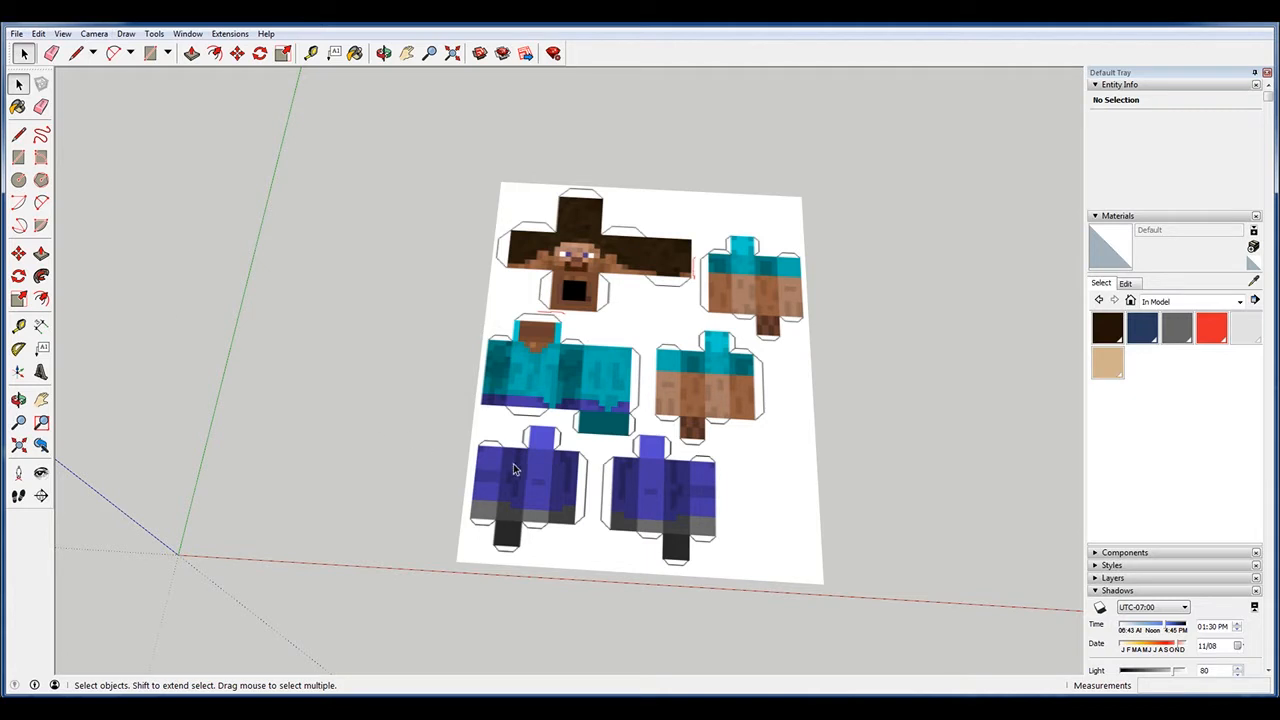
pyautogui.moveTo(750, 360)
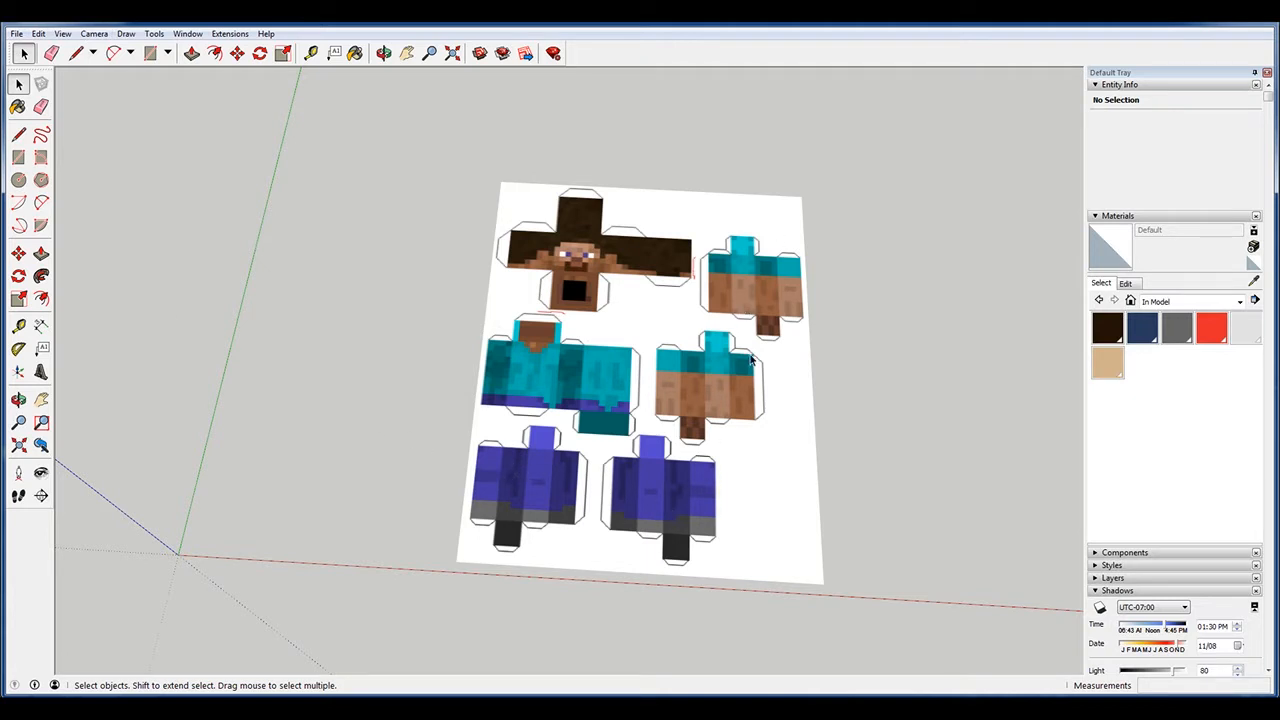
pyautogui.moveTo(578, 532)
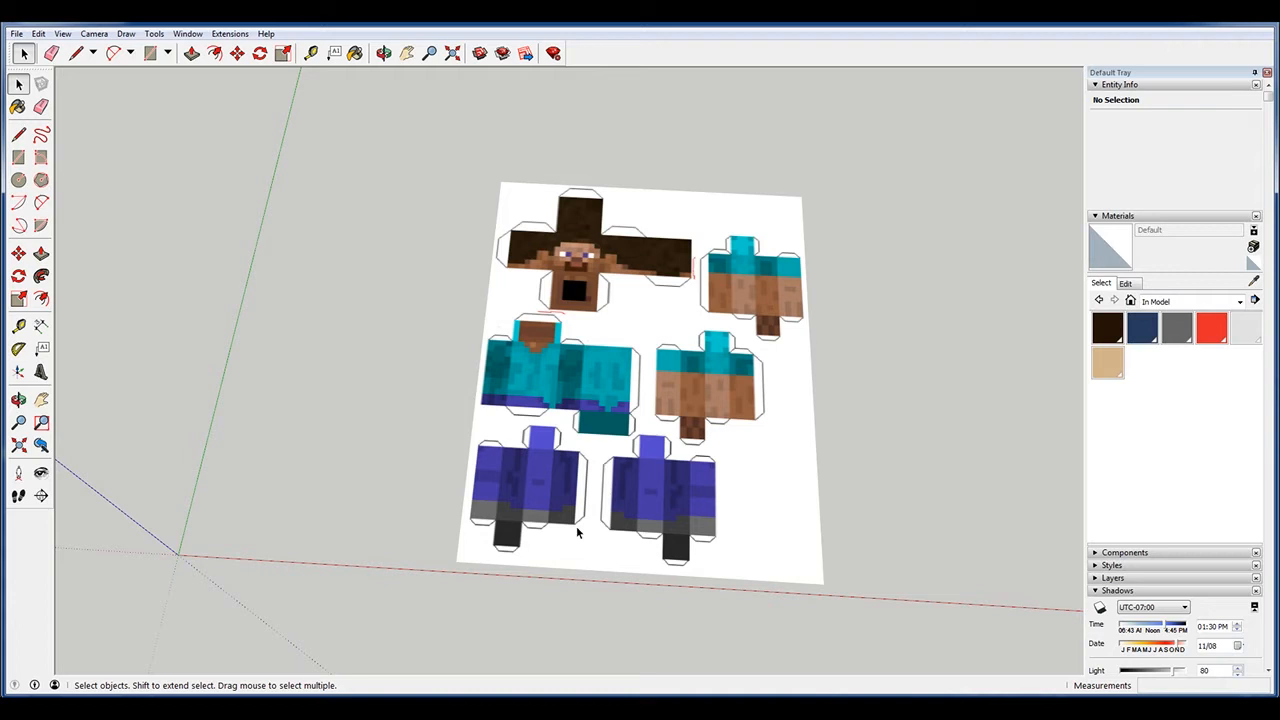
pyautogui.moveTo(578, 336)
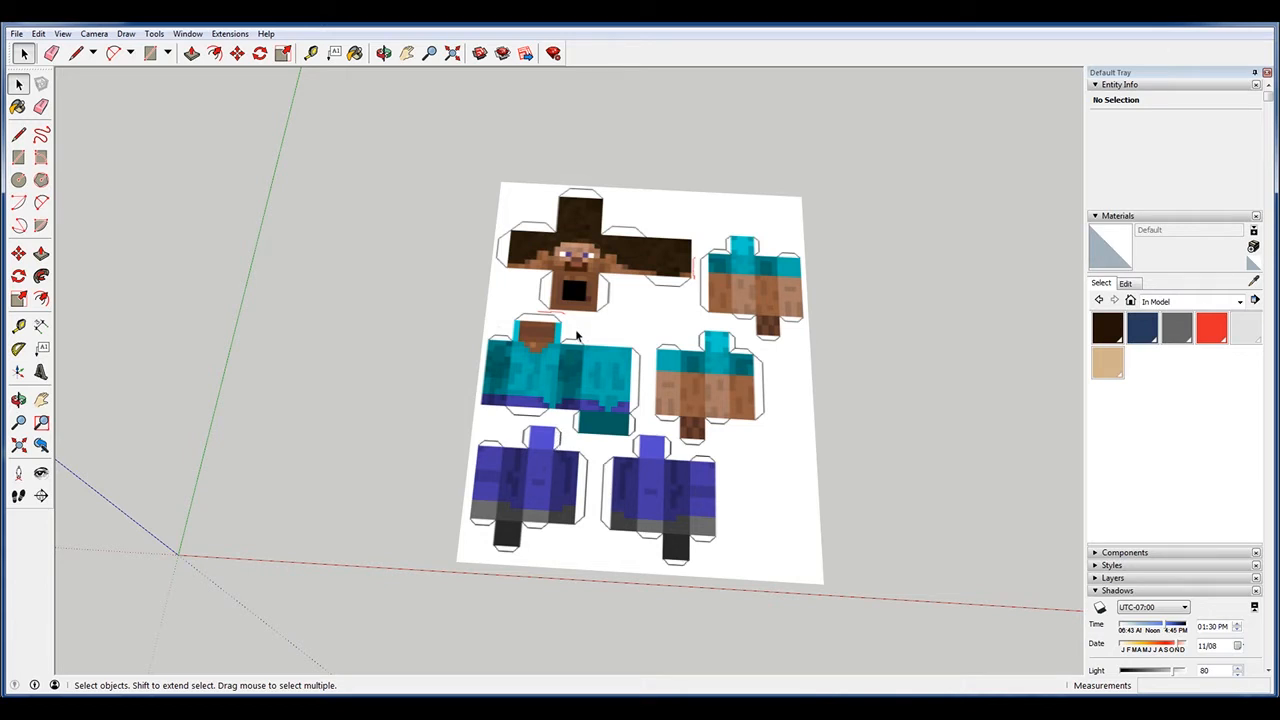
pyautogui.moveTo(684, 508)
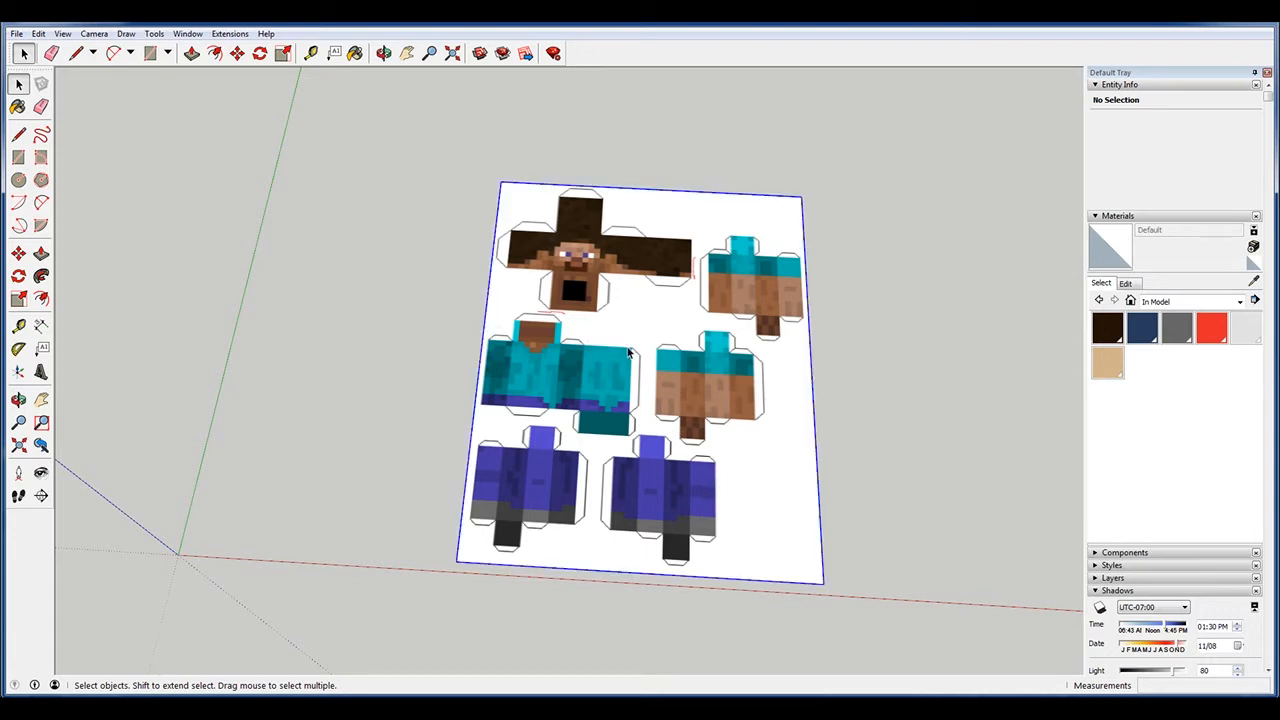
# Select the imported net sheet before switching the camera to Parallel Projection
pyautogui.click(628, 352)
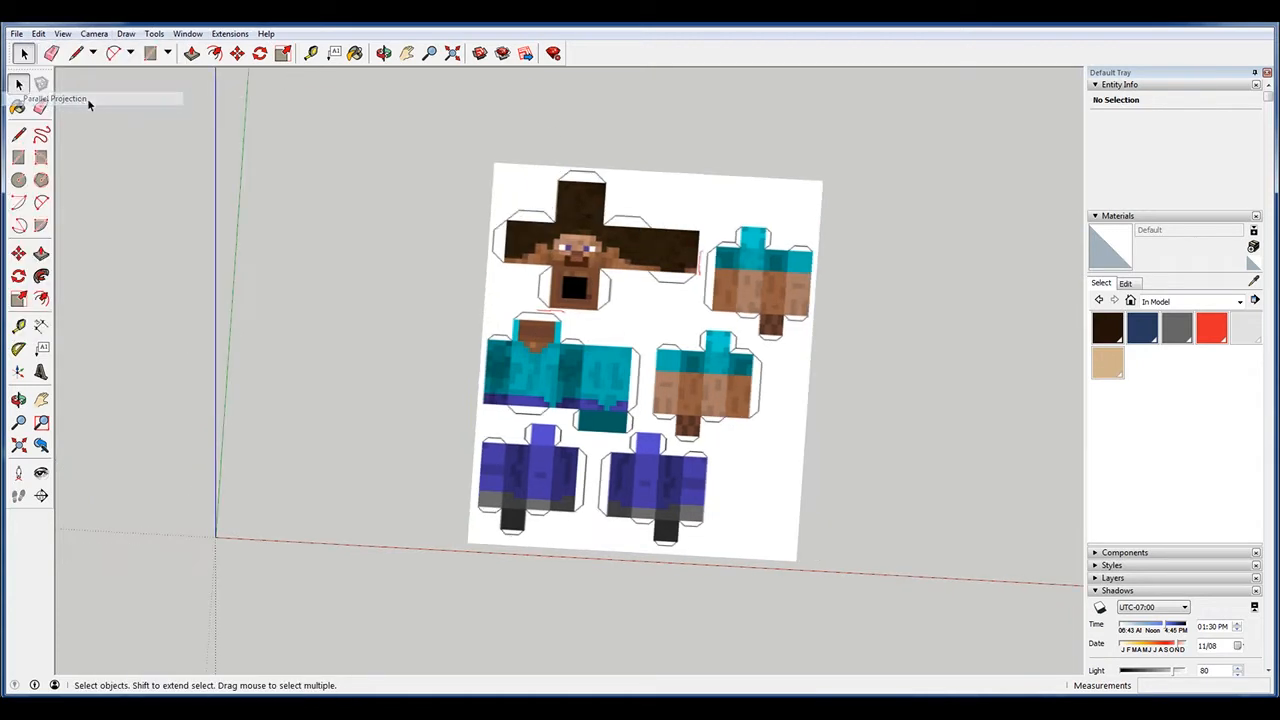
# Set the camera to the standard Top view looking straight down at the head net
pyautogui.click(94, 32)
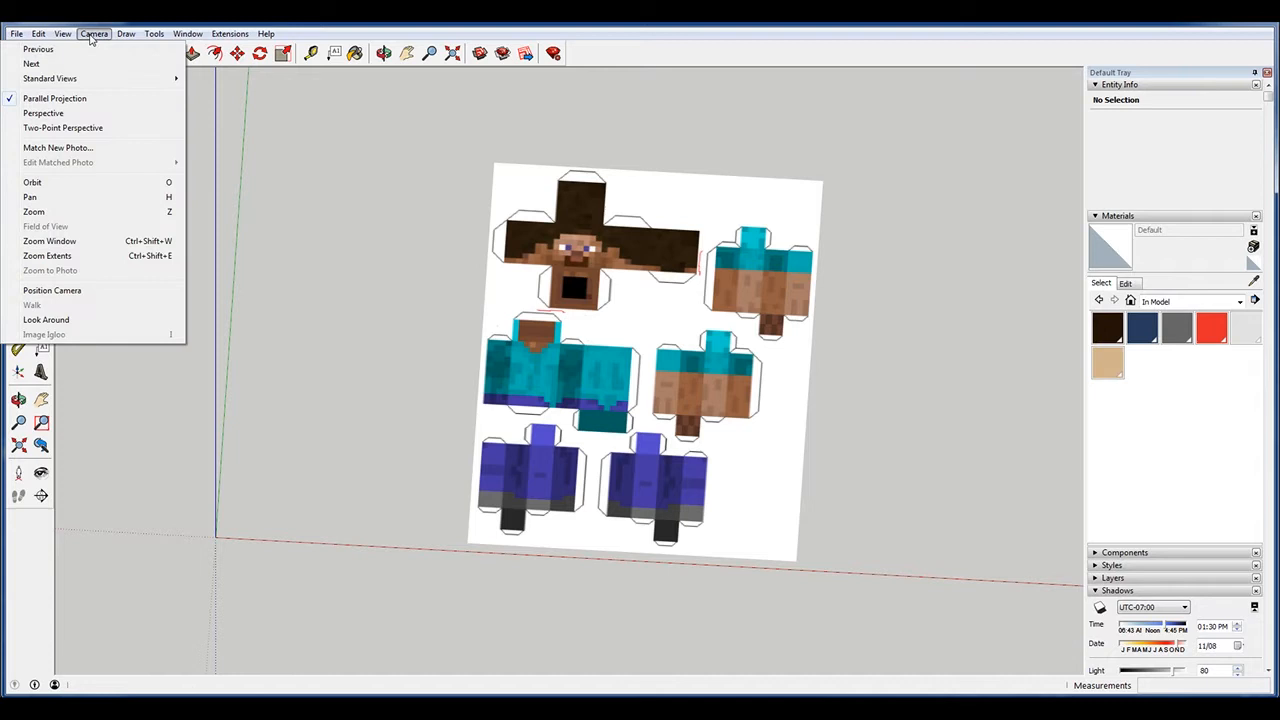
pyautogui.moveTo(56, 98)
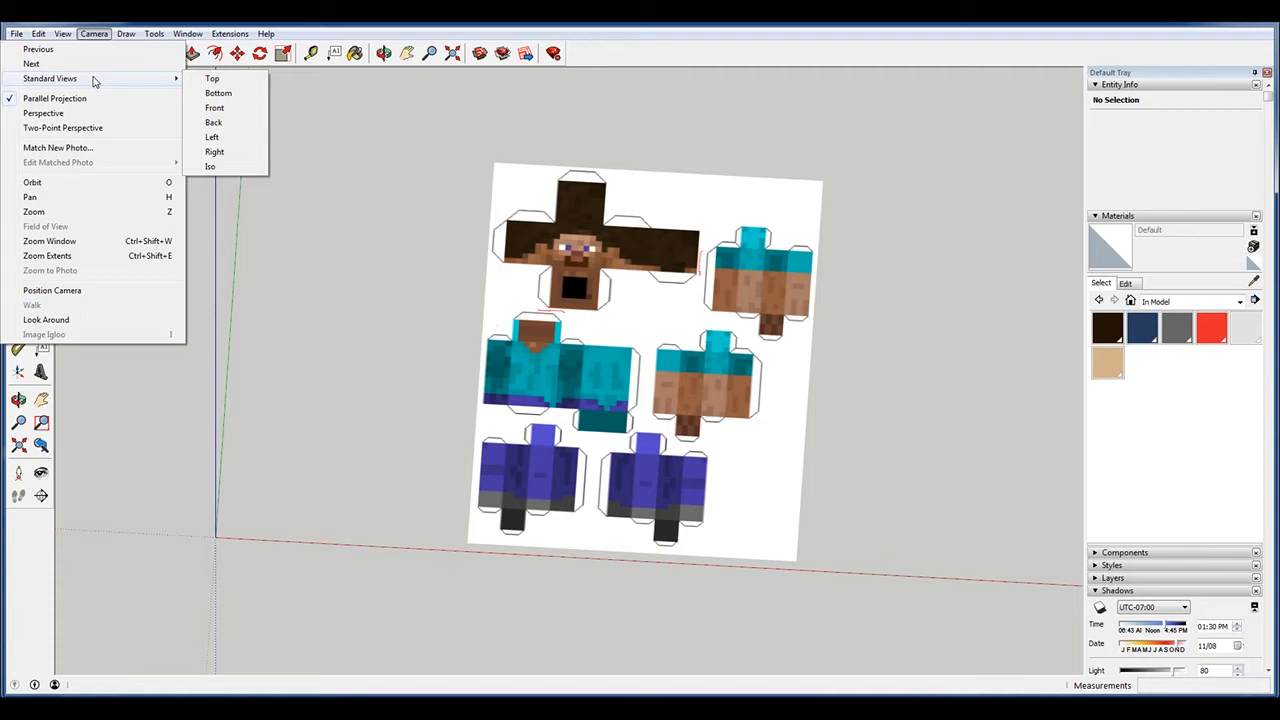
pyautogui.moveTo(212, 78)
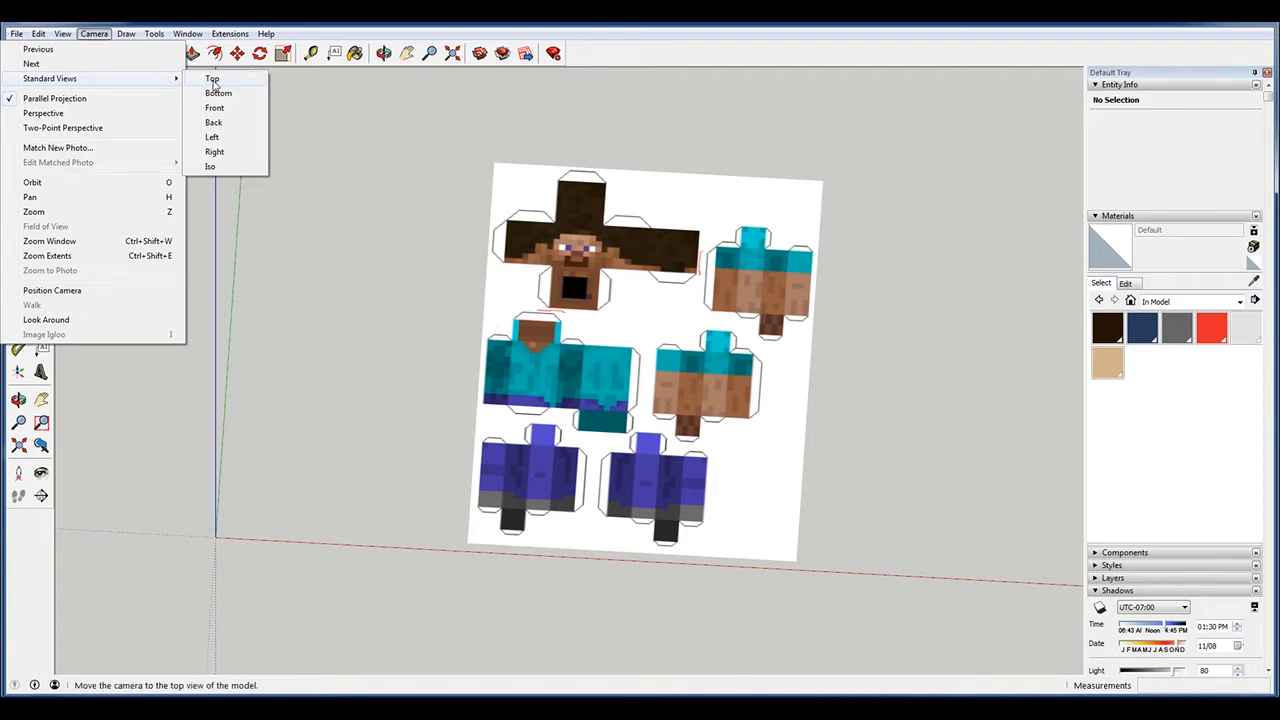
pyautogui.click(212, 78)
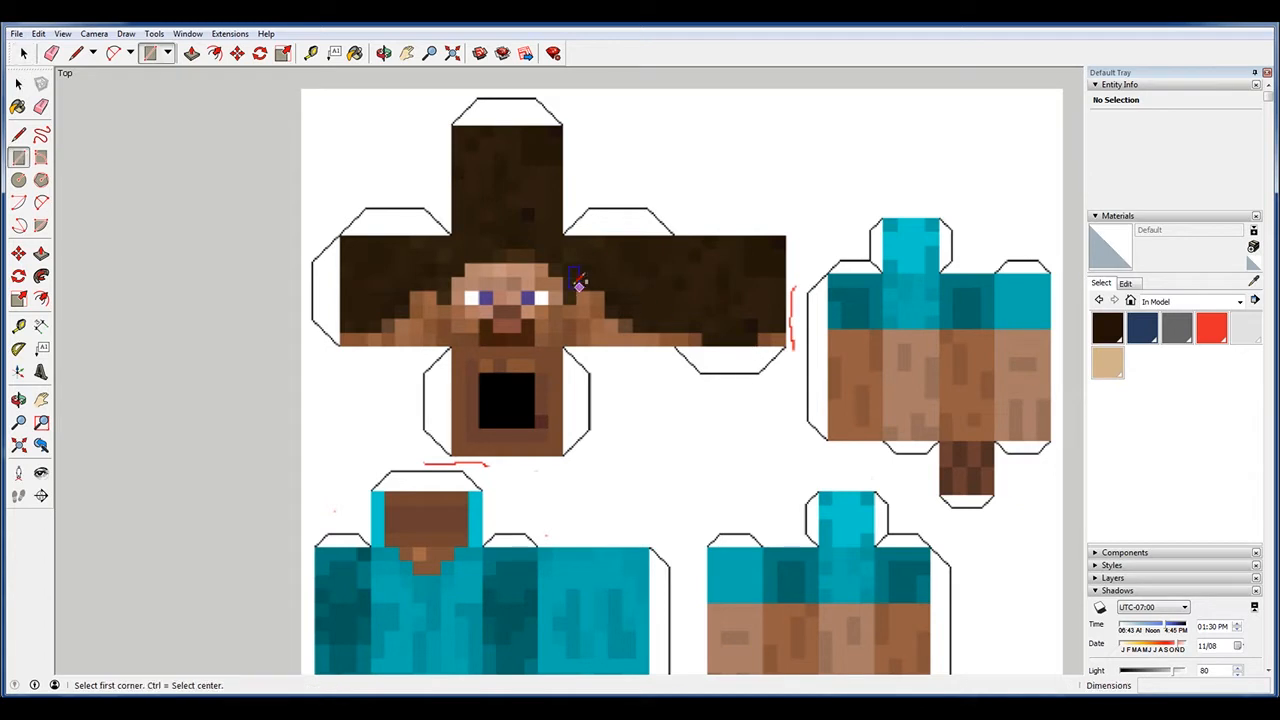
pyautogui.moveTo(700, 388)
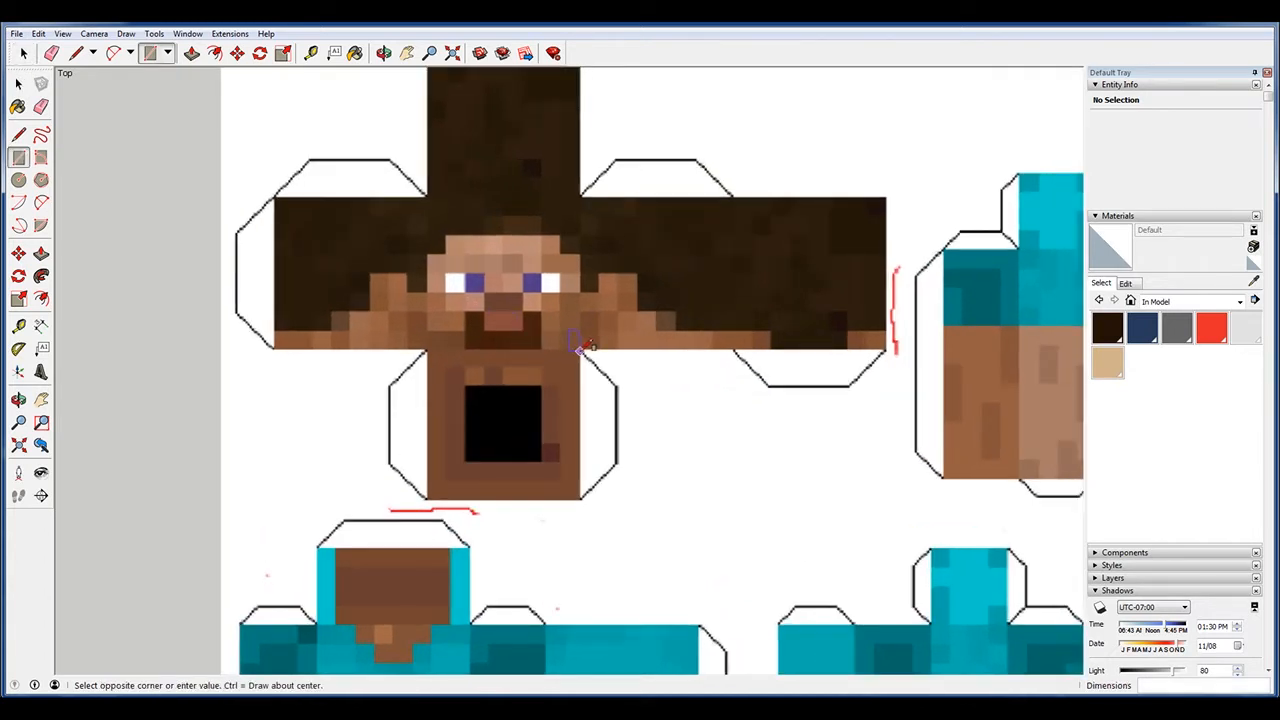
# Draw a rectangle over a head-net face and pick up a traced square to copy toward the arm net
pyautogui.moveTo(428, 196); pyautogui.dragTo(580, 352)
pyautogui.write('*2')
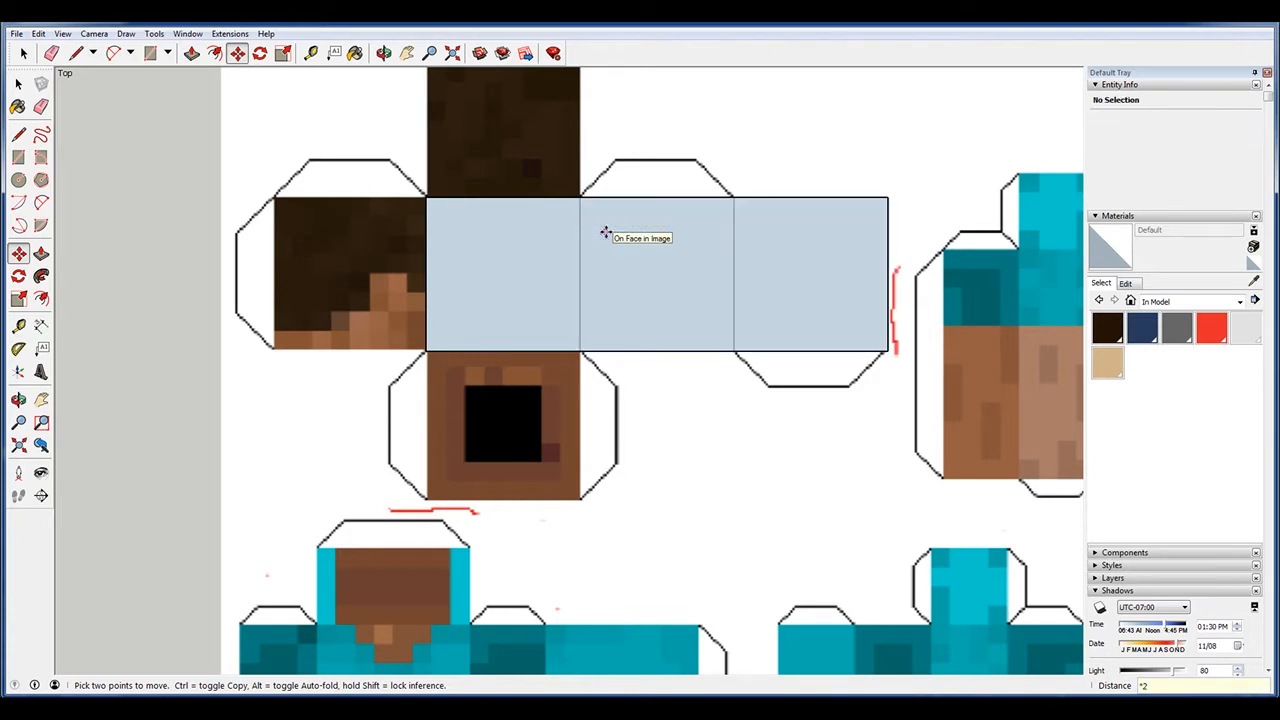
pyautogui.click(810, 276)
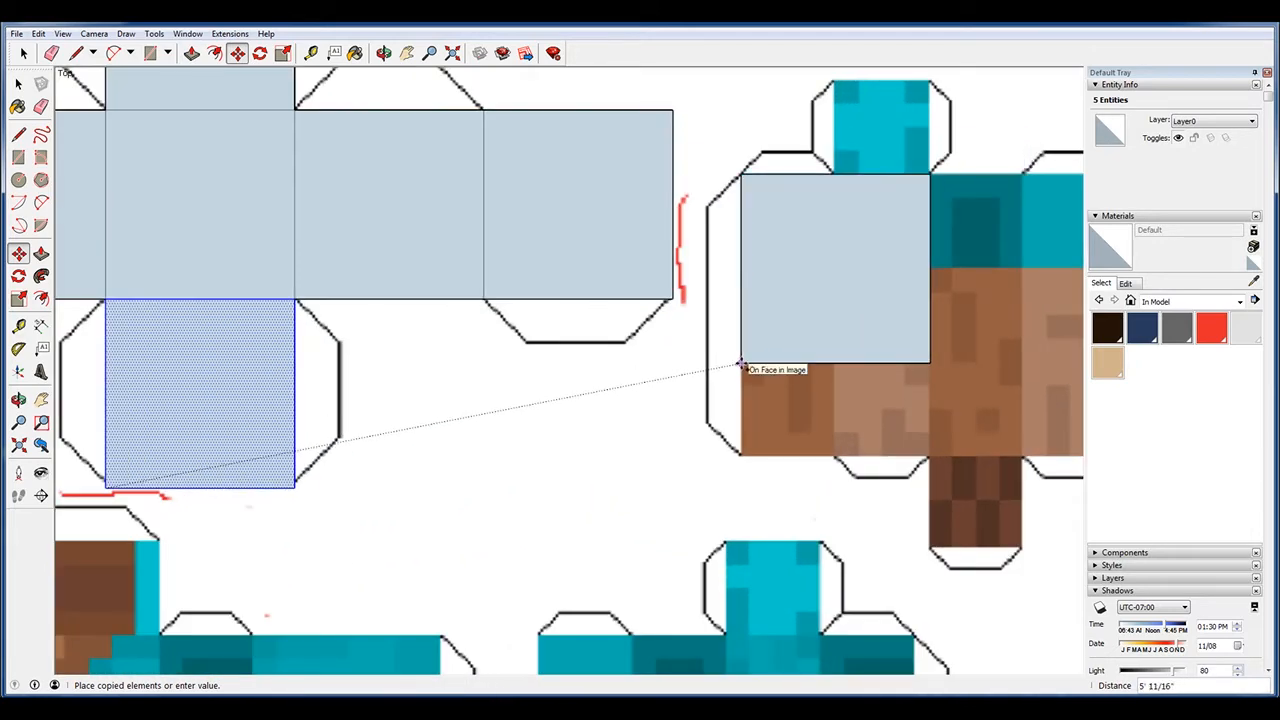
# Place the copied square on the arm net and stretch its lower edge to fit the arm face
pyautogui.click(18, 52)
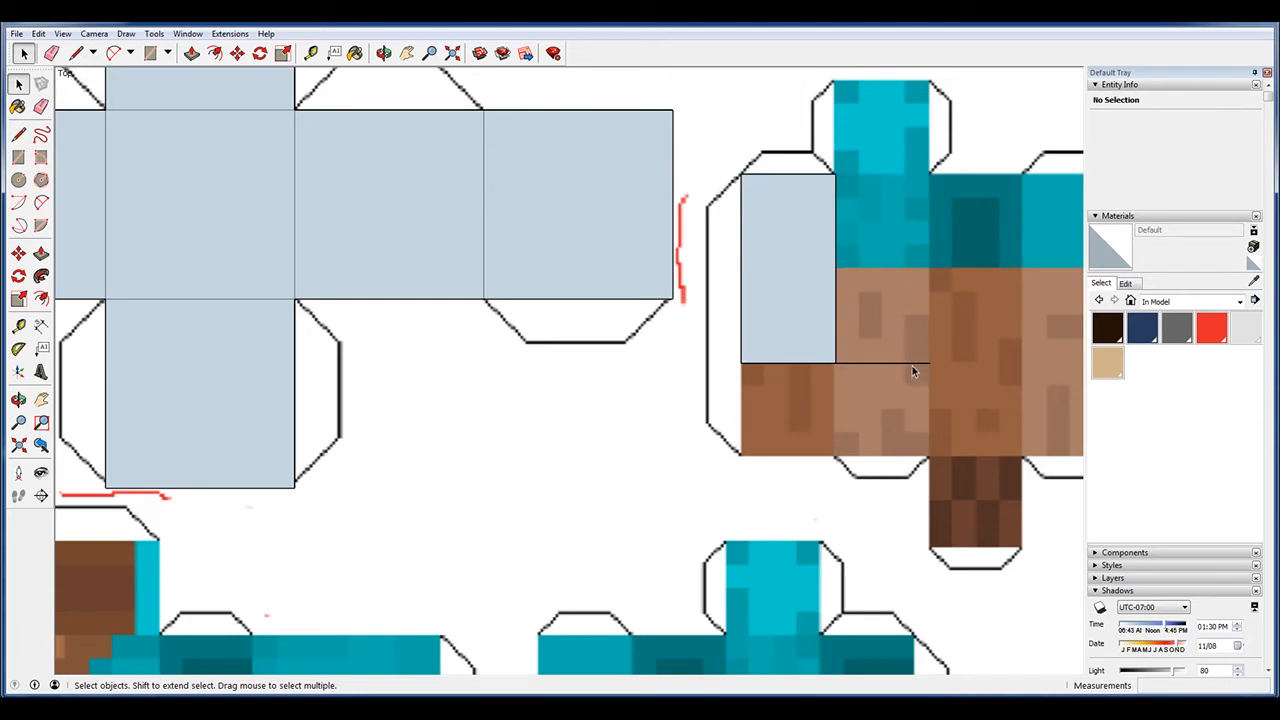
pyautogui.click(788, 172)
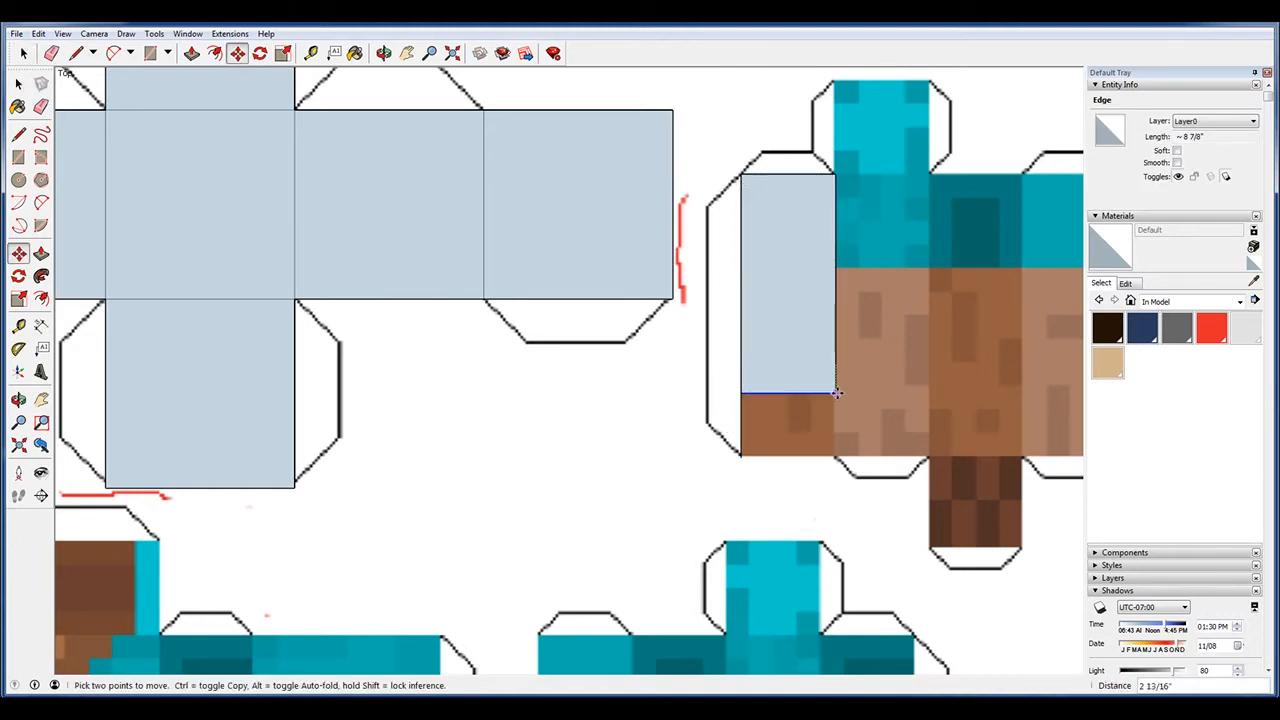
pyautogui.moveTo(836, 392); pyautogui.dragTo(836, 460)
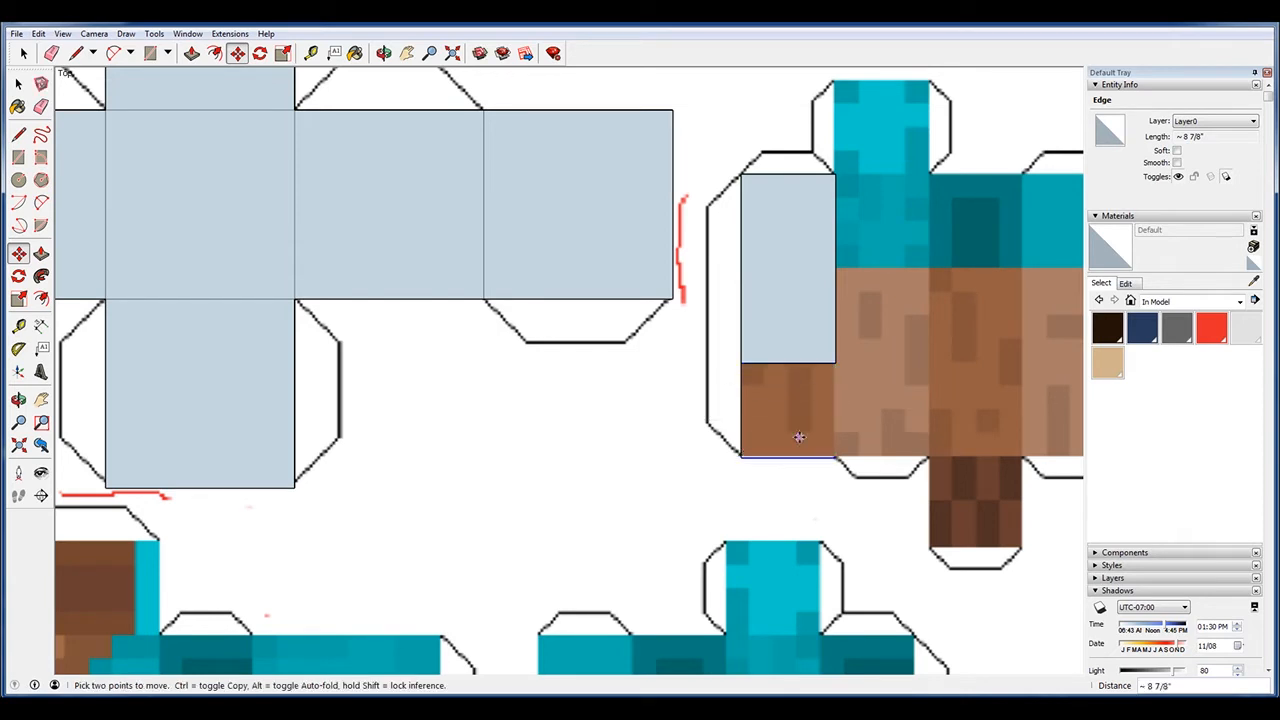
pyautogui.click(18, 134)
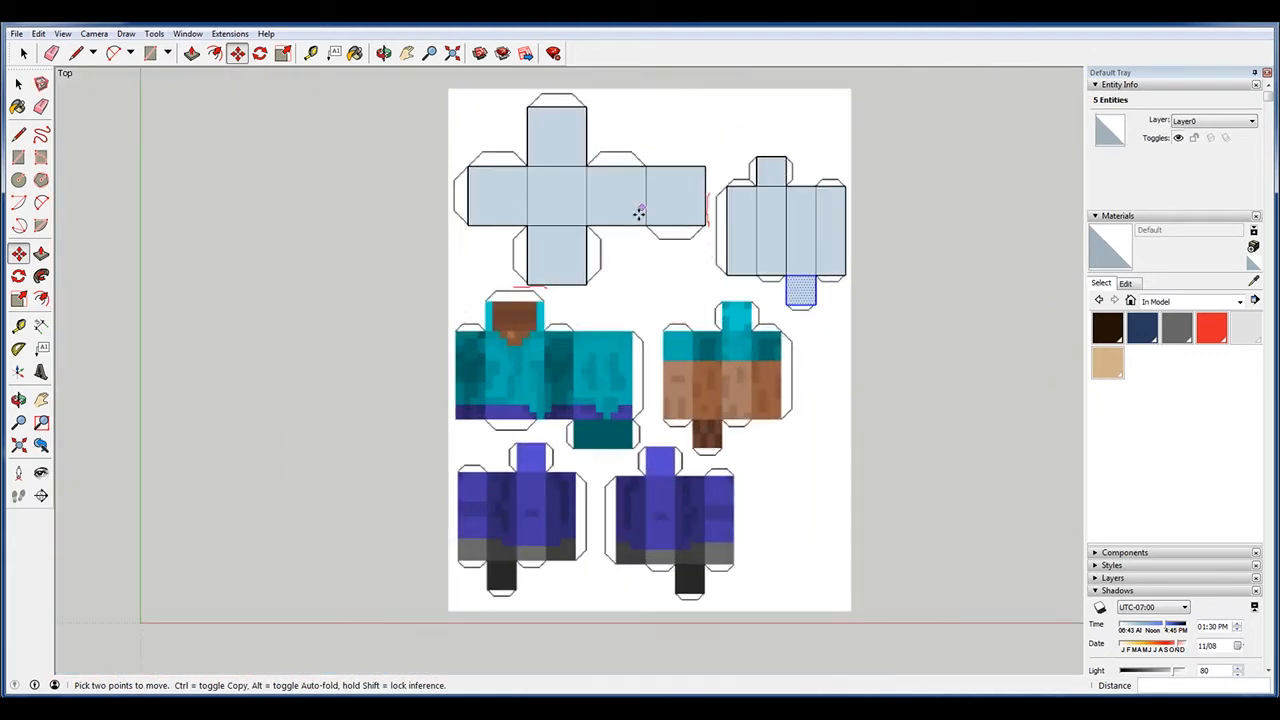
# Turn the traced arm-net faces into a component and copy it lower on the page
pyautogui.rightClick(784, 220)
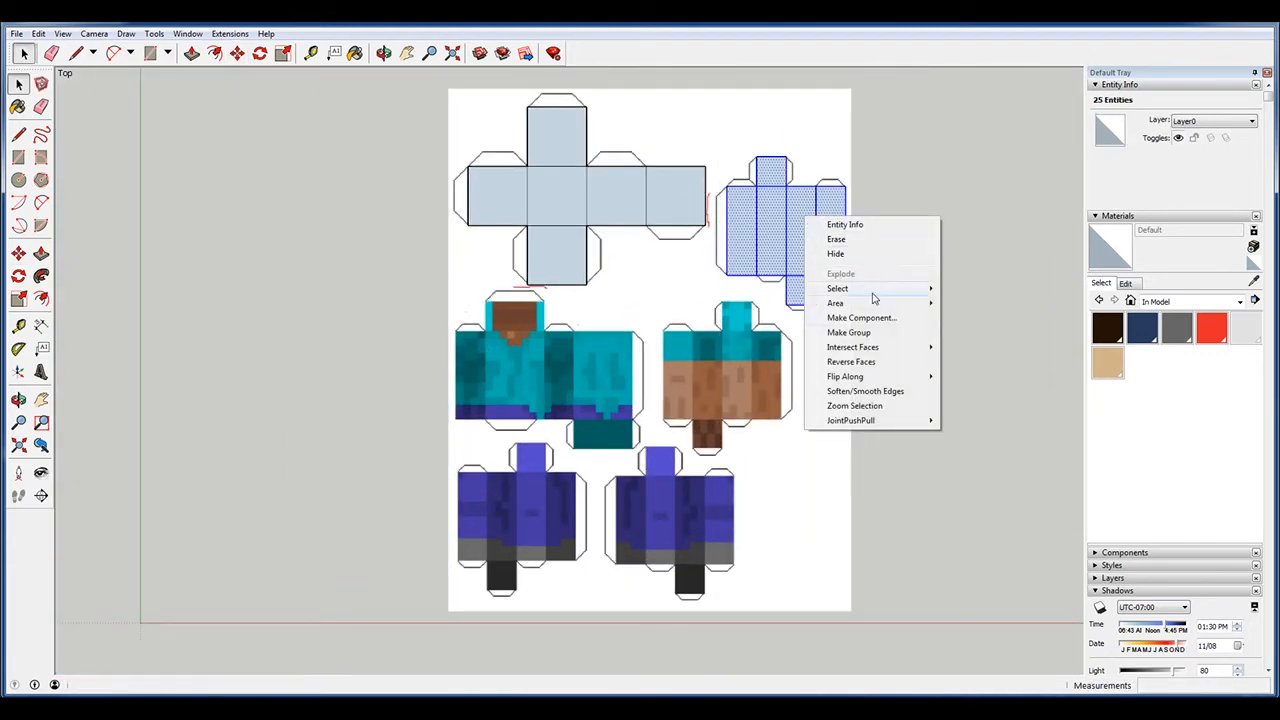
pyautogui.click(860, 316)
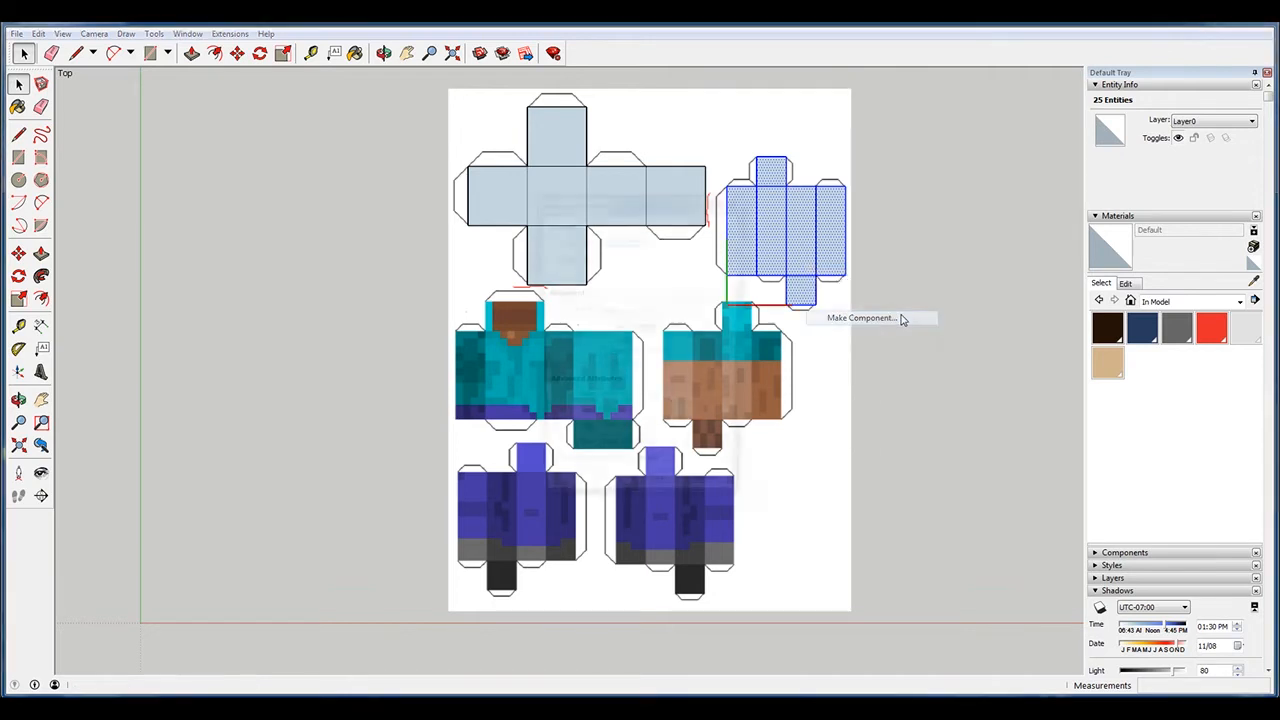
pyautogui.click(862, 318)
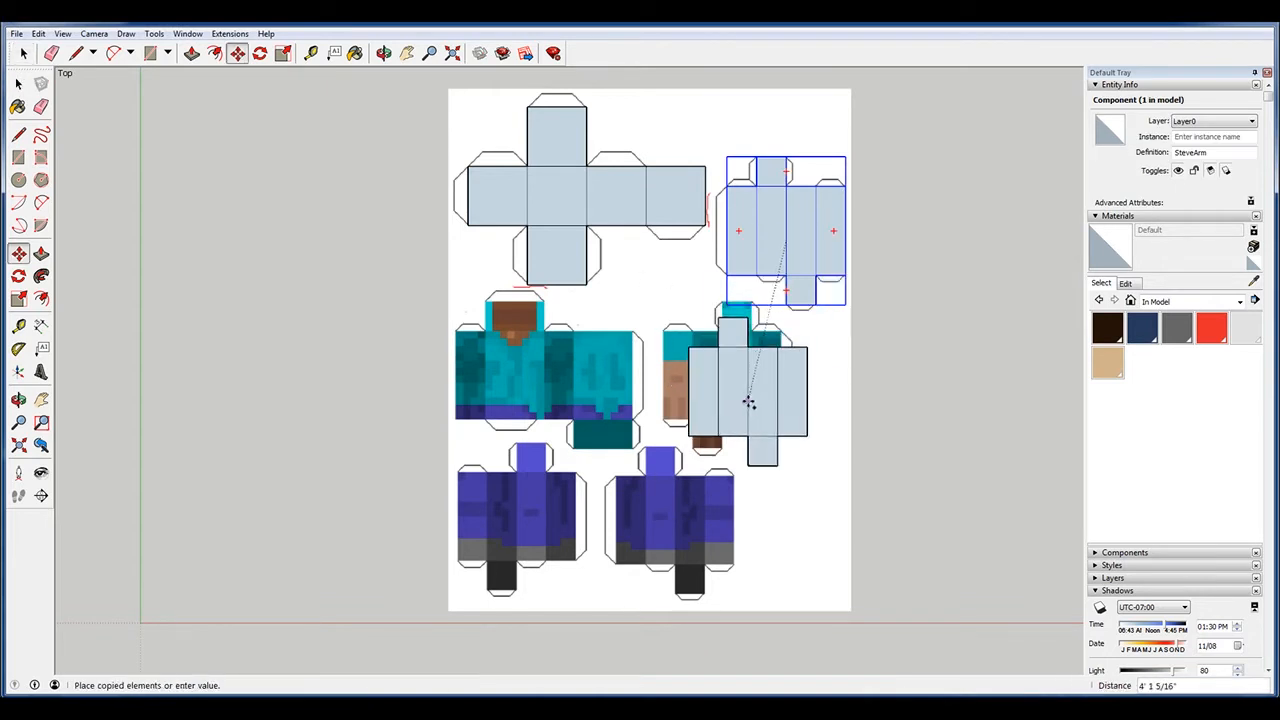
pyautogui.rightClick(750, 400)
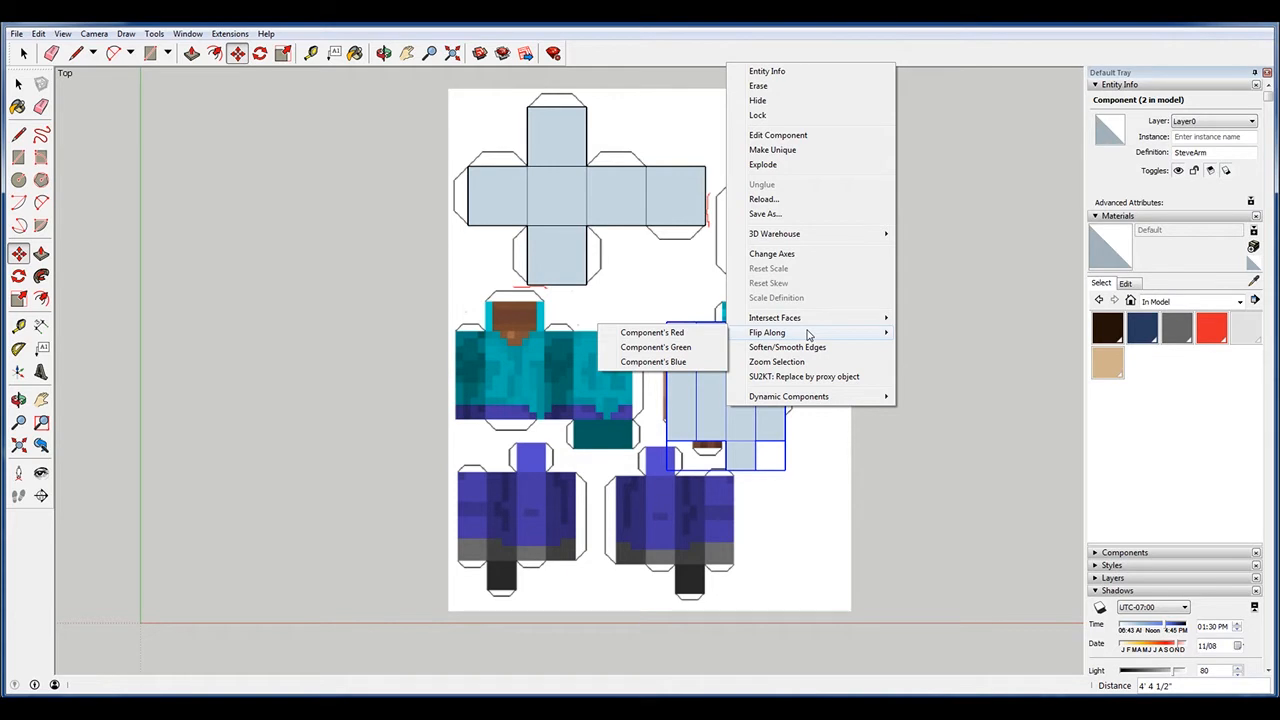
pyautogui.moveTo(652, 332)
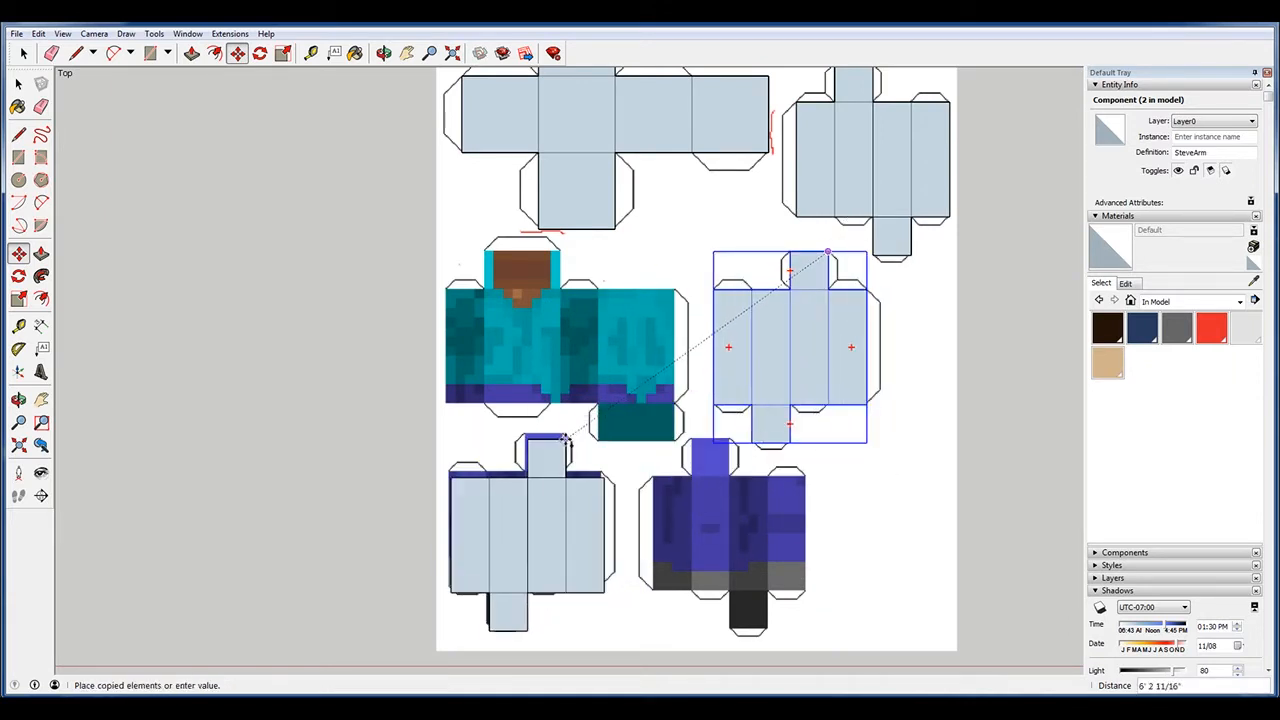
pyautogui.moveTo(568, 438)
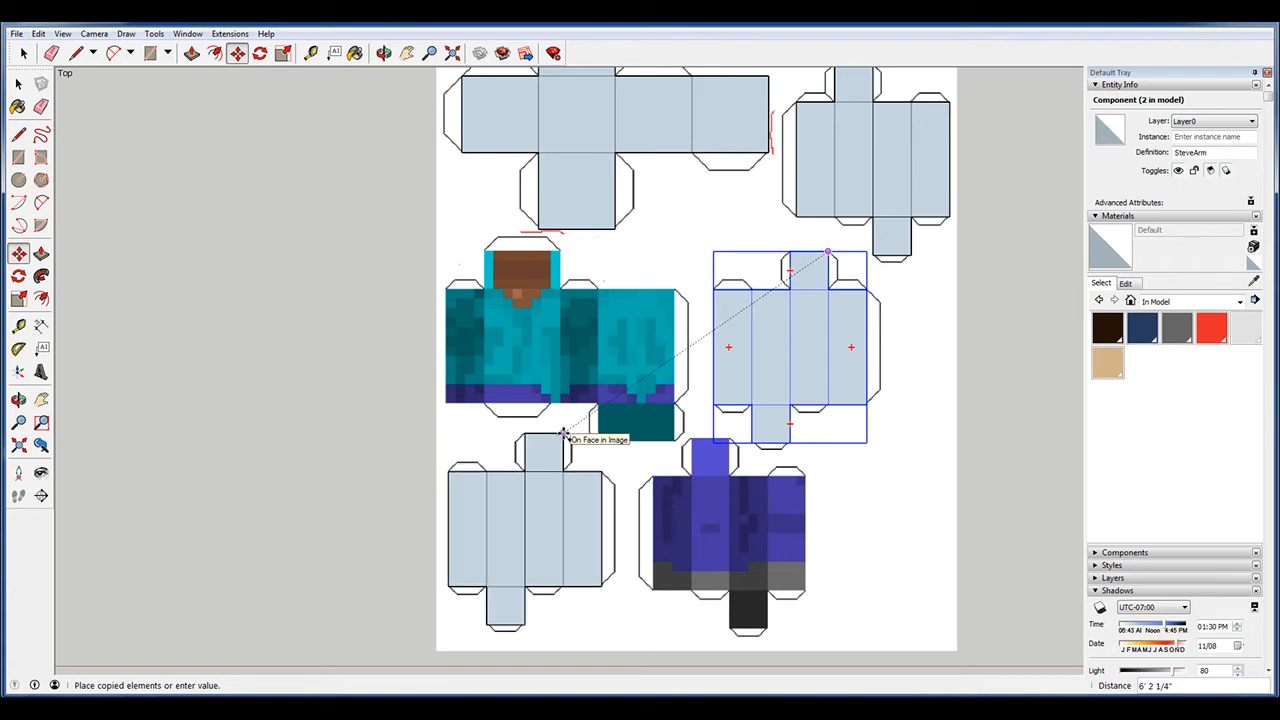
# Make the copied arm component unique and rename its definition to SteveLeg
pyautogui.rightClick(530, 450)
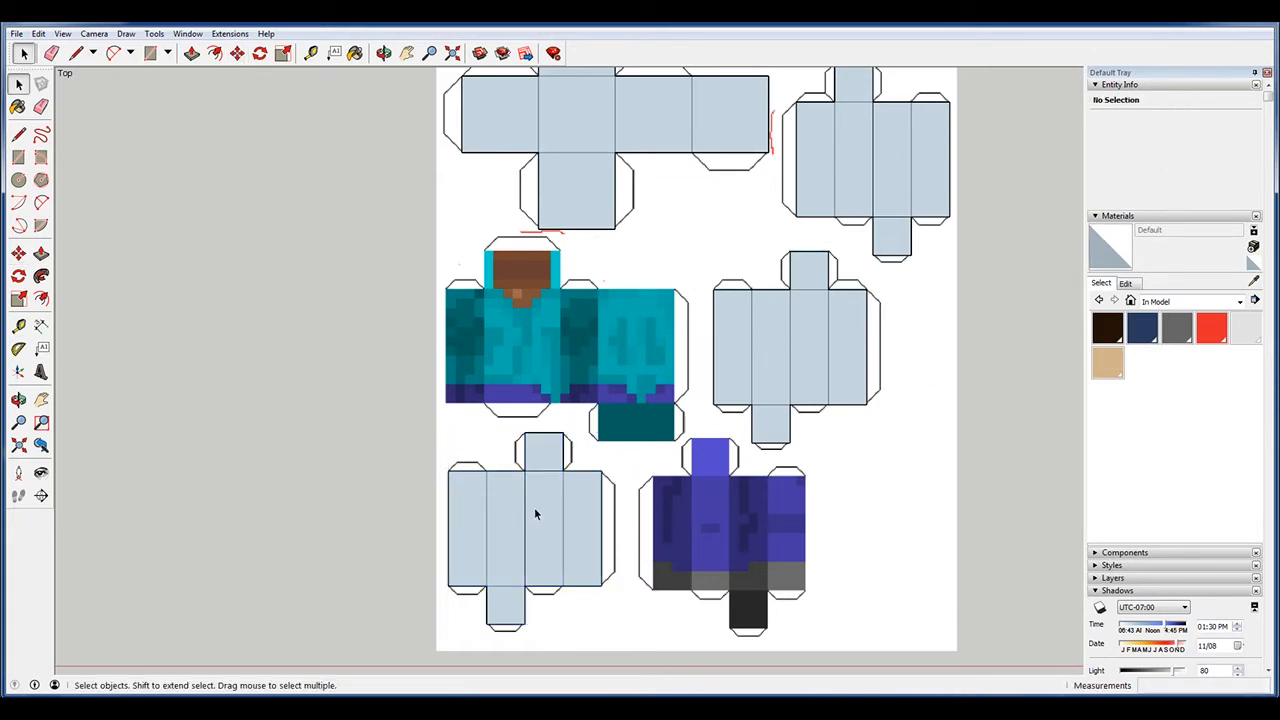
pyautogui.click(536, 512)
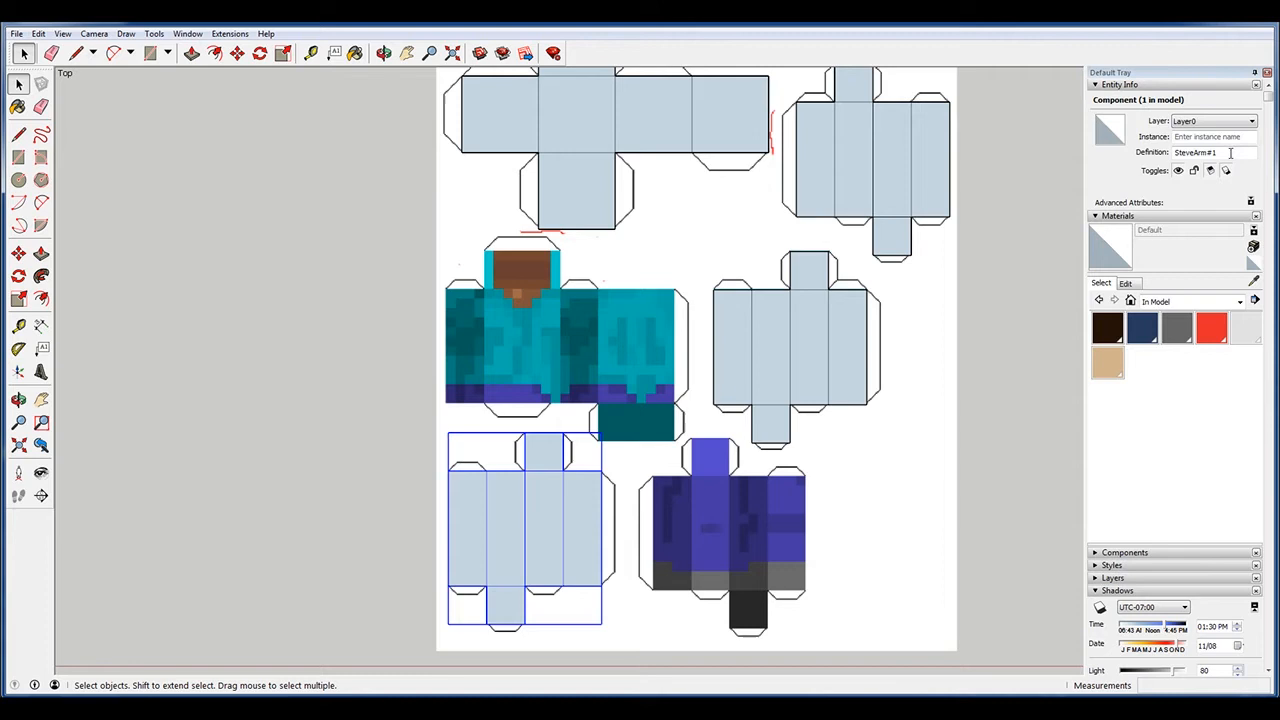
pyautogui.doubleClick(1200, 152)
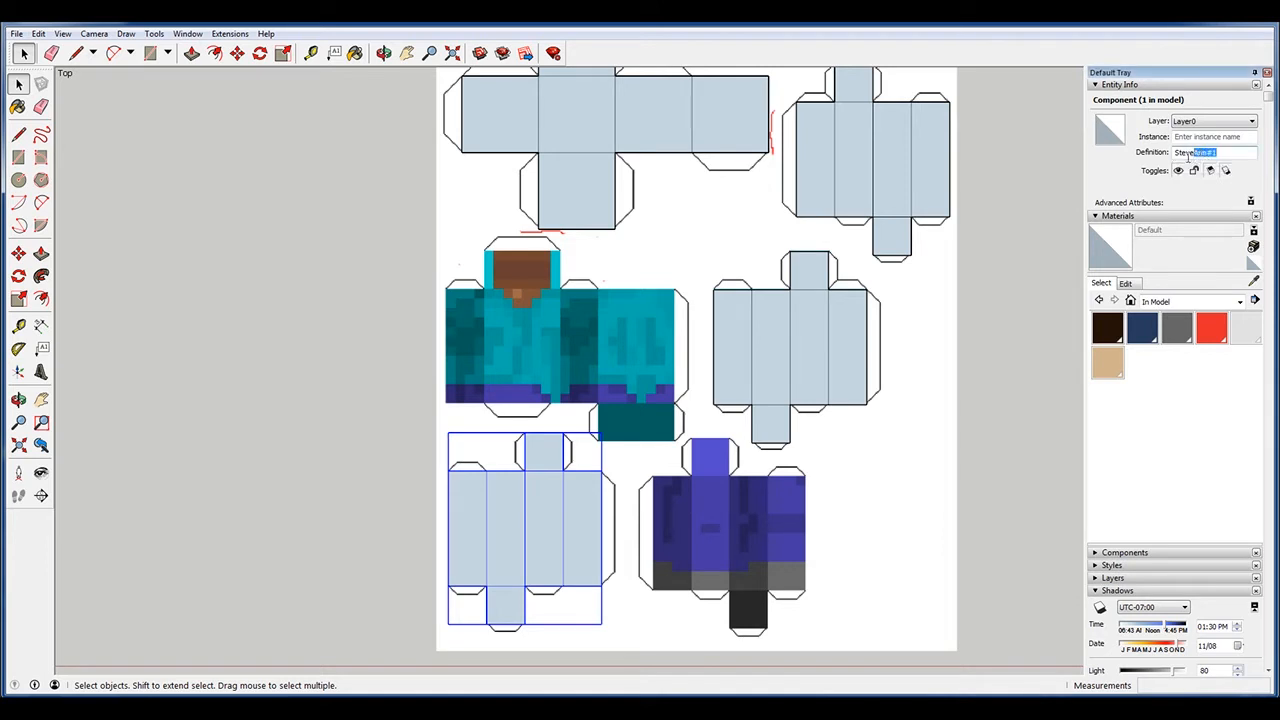
pyautogui.write('SteveLeg')
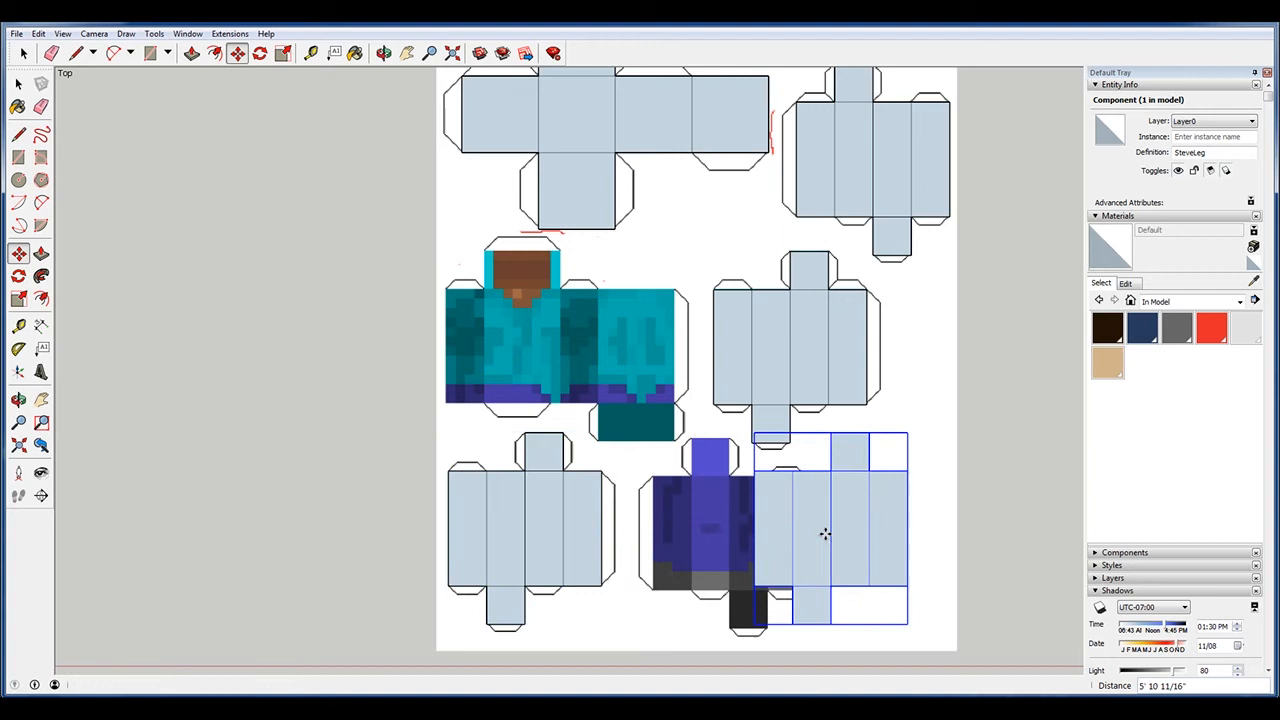
# Copy the SteveLeg component beside the purple leg texture
pyautogui.rightClick(824, 532)
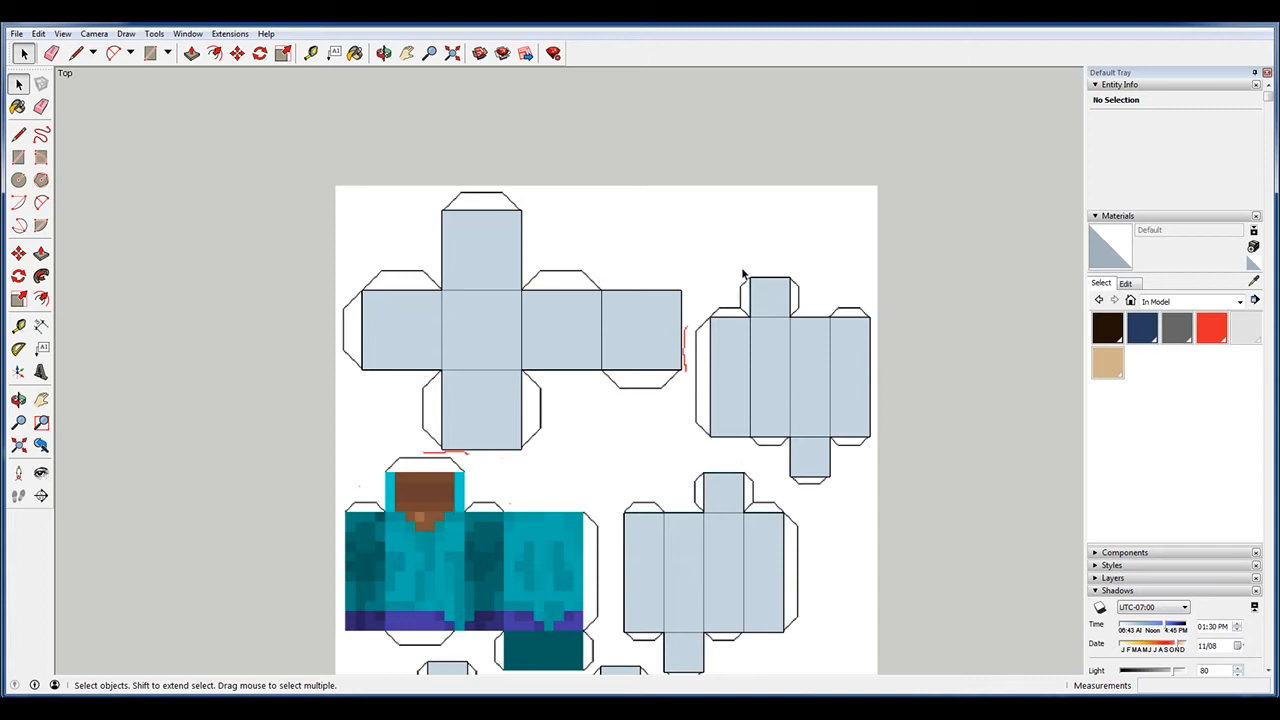
pyautogui.moveTo(750, 318)
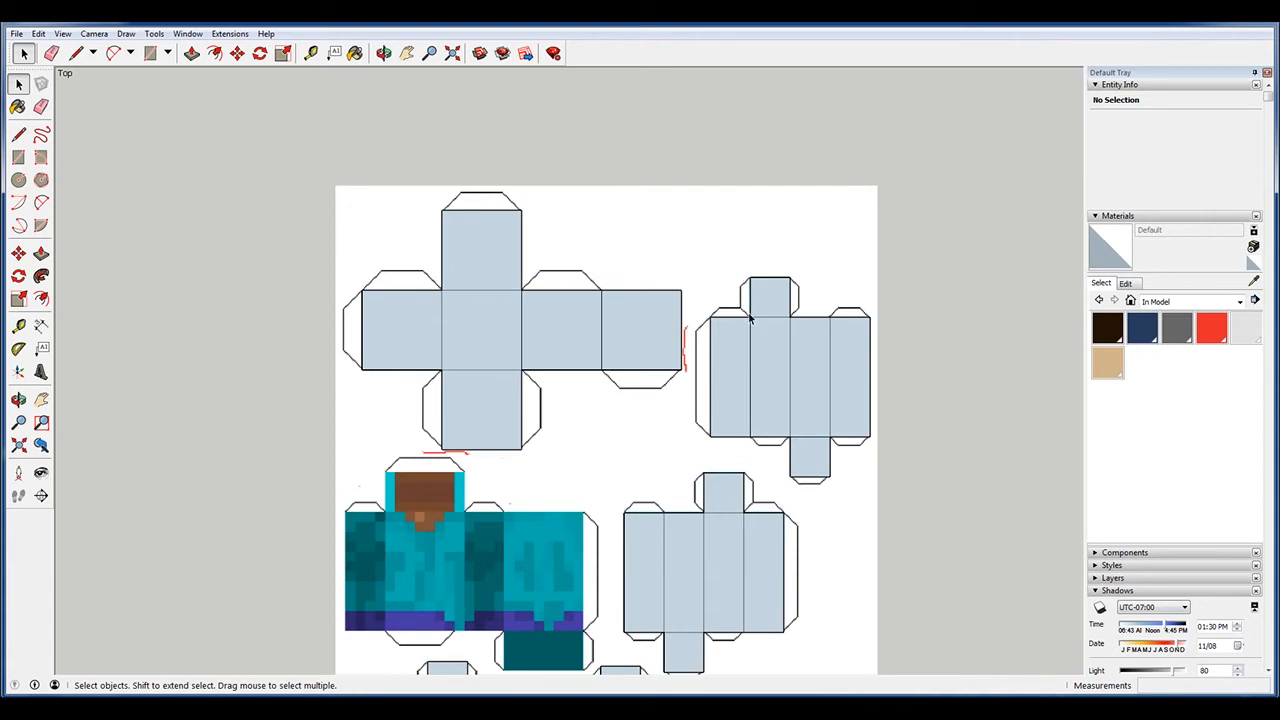
pyautogui.moveTo(740, 332)
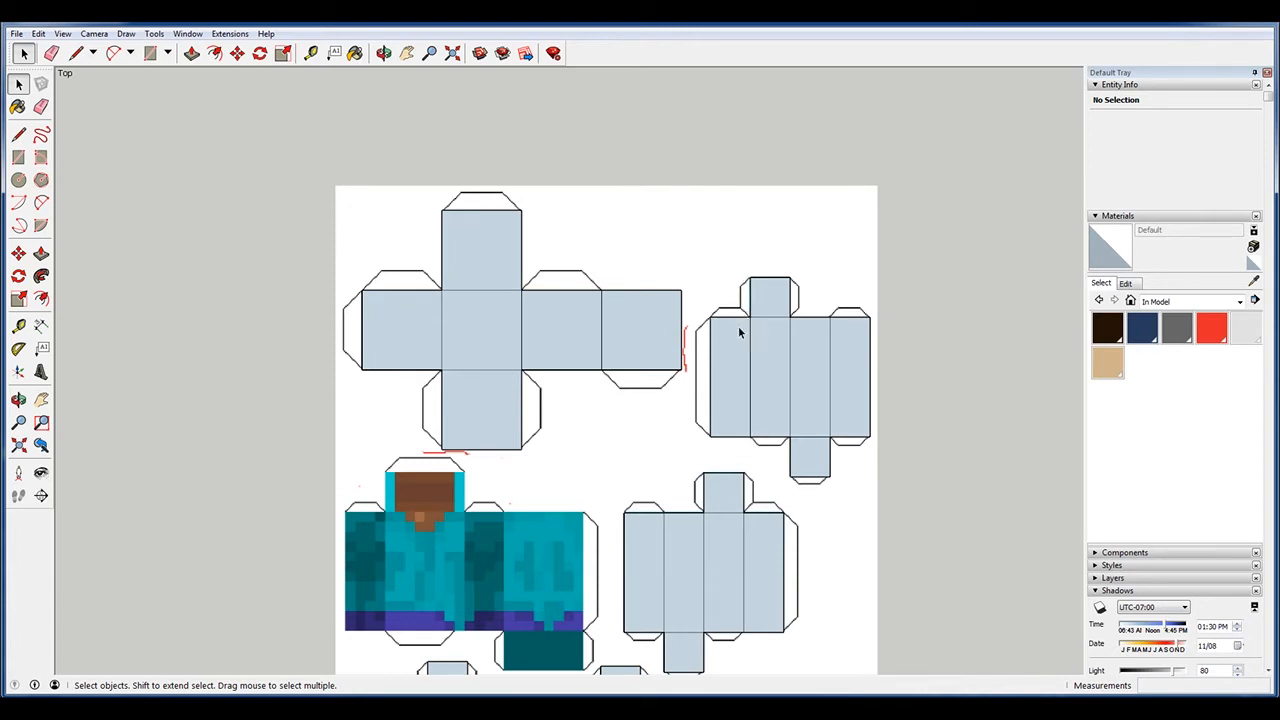
pyautogui.moveTo(704, 248)
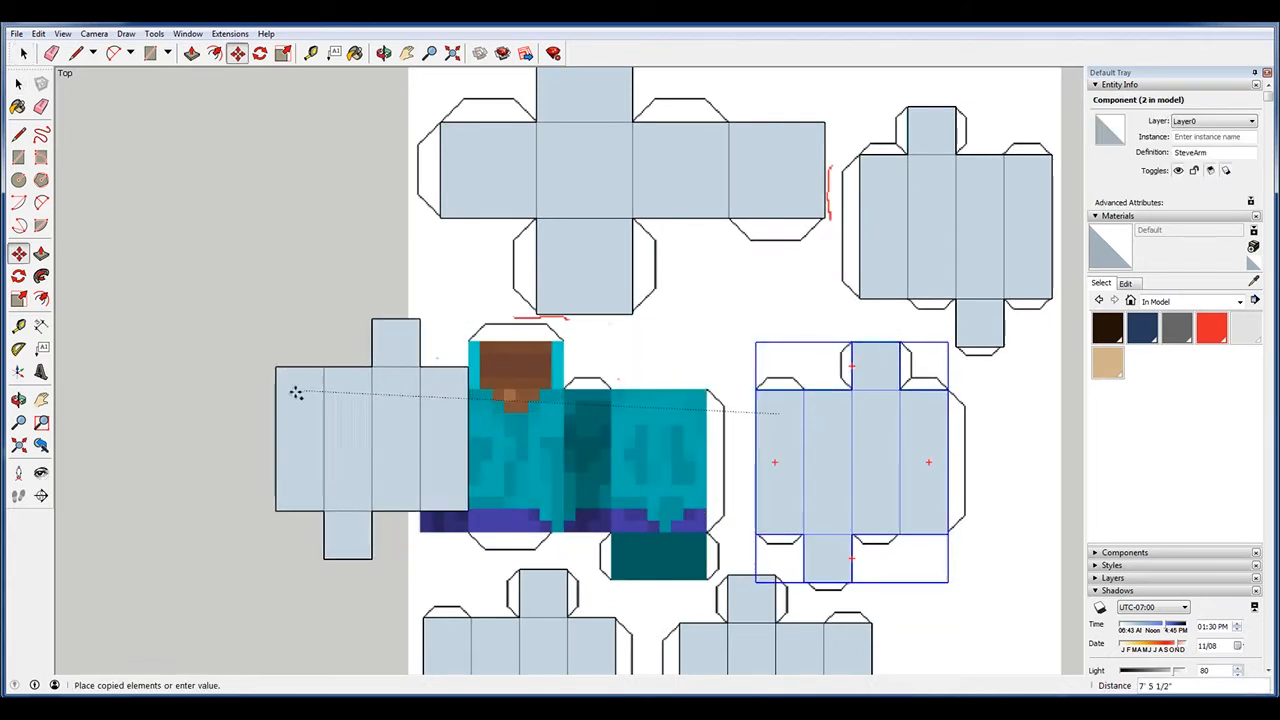
# Make the left-copied arm net unique, rename it SteveBody and select its lower tabs for deletion
pyautogui.rightClick(300, 400)
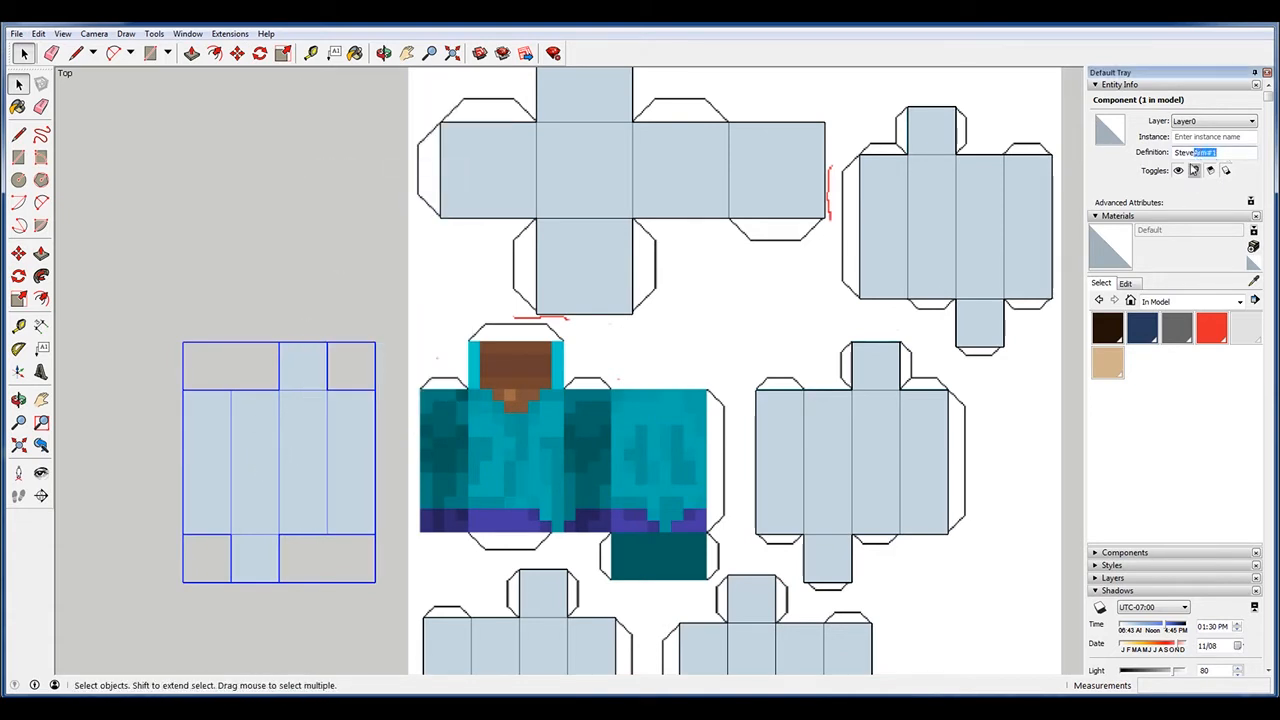
pyautogui.write('SteveBody')
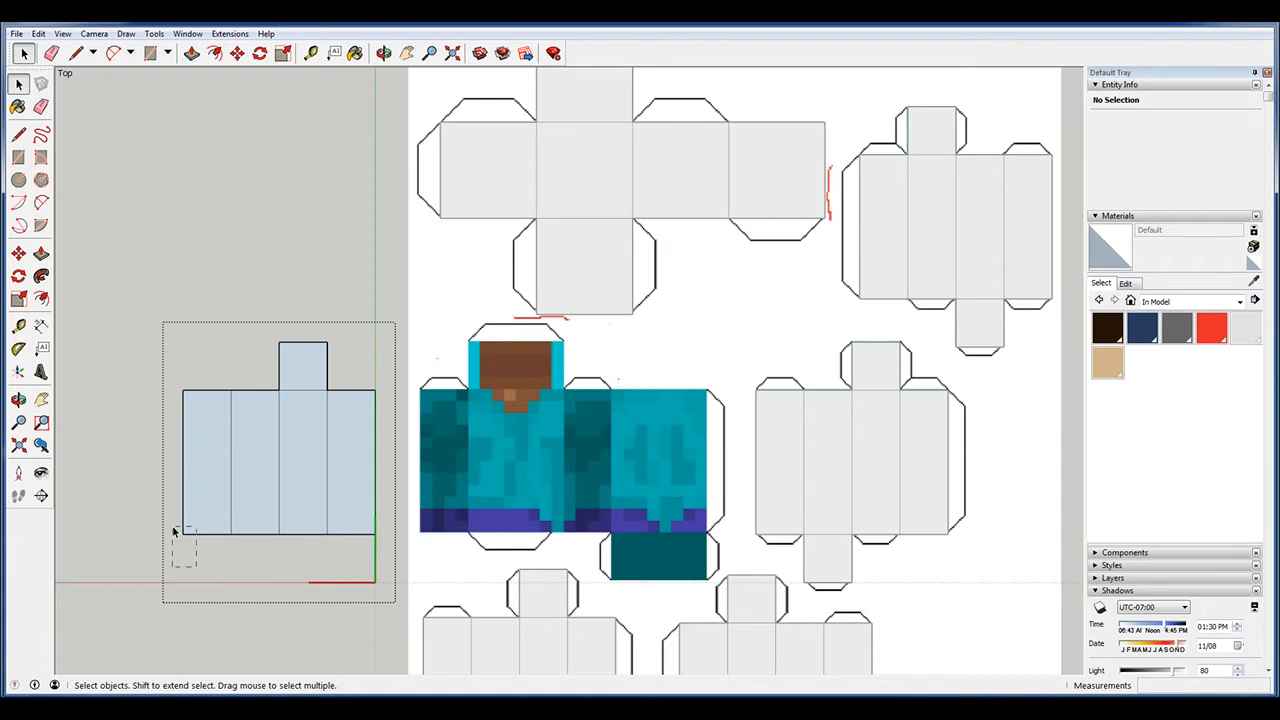
pyautogui.click(280, 468)
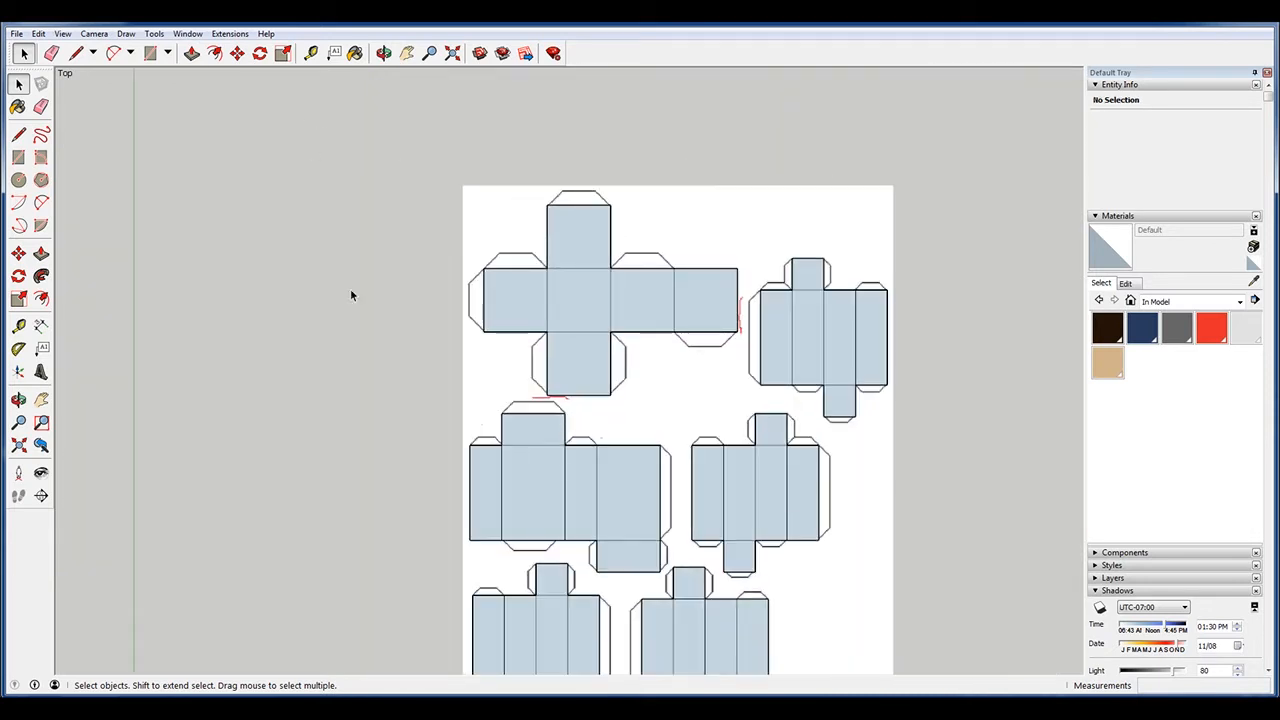
# Use the skin image as a material and choose the new skin texture in the Materials panel
pyautogui.click(704, 216)
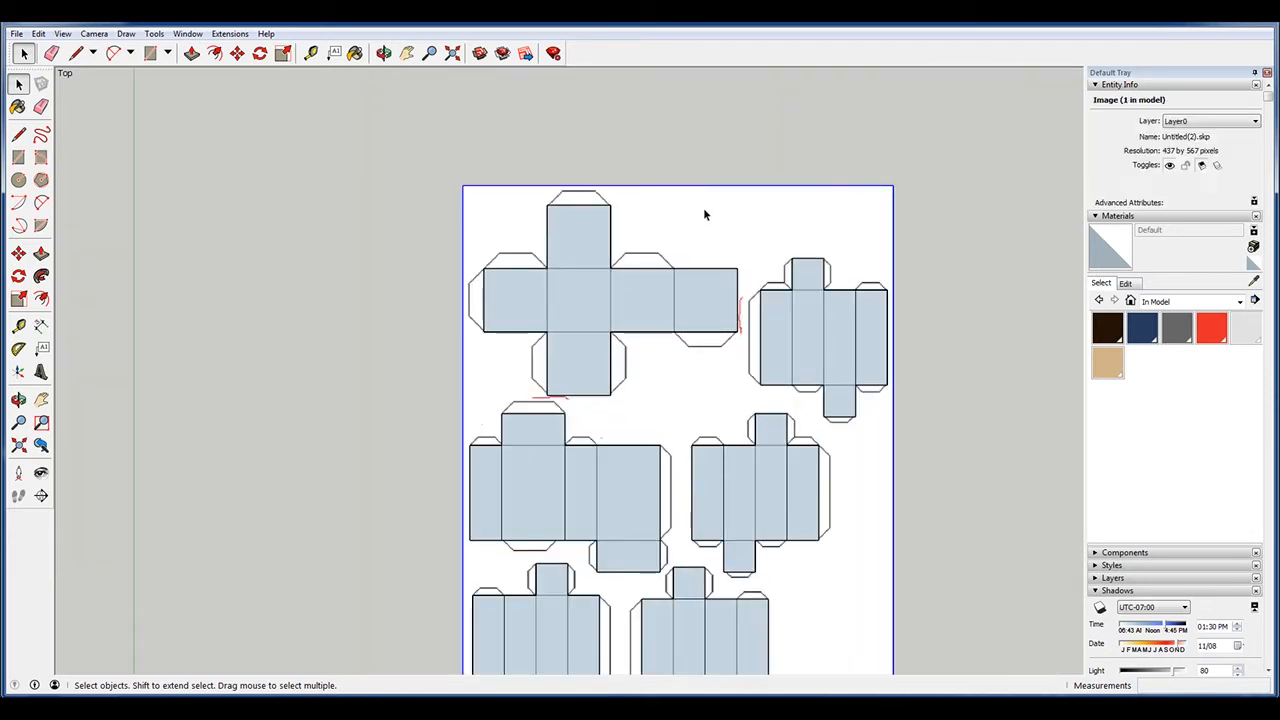
pyautogui.rightClick(678, 218)
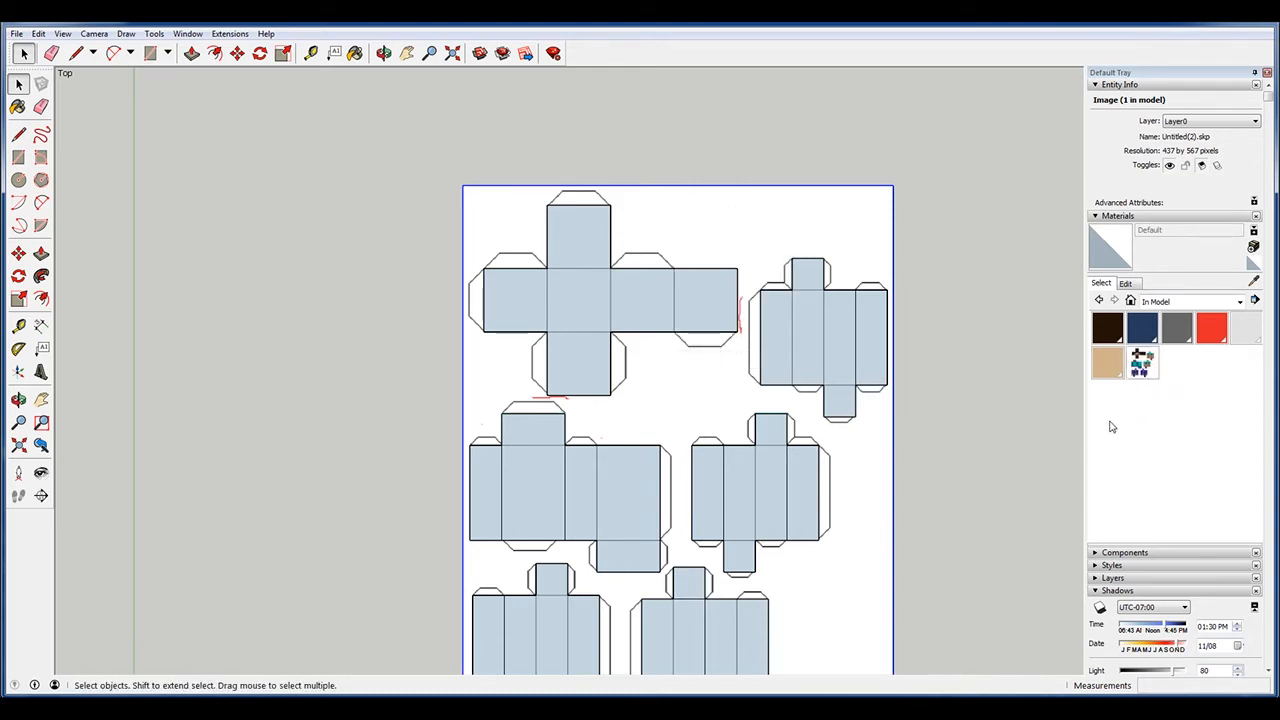
pyautogui.moveTo(1130, 504)
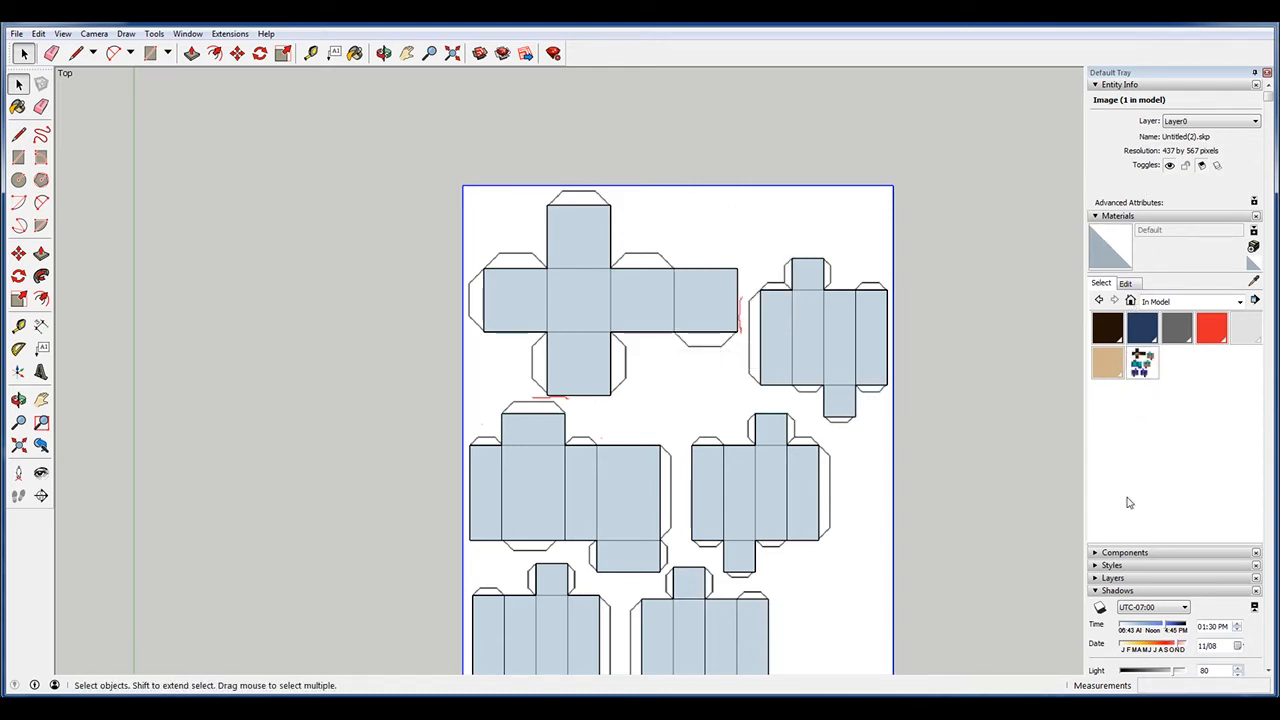
pyautogui.click(188, 32)
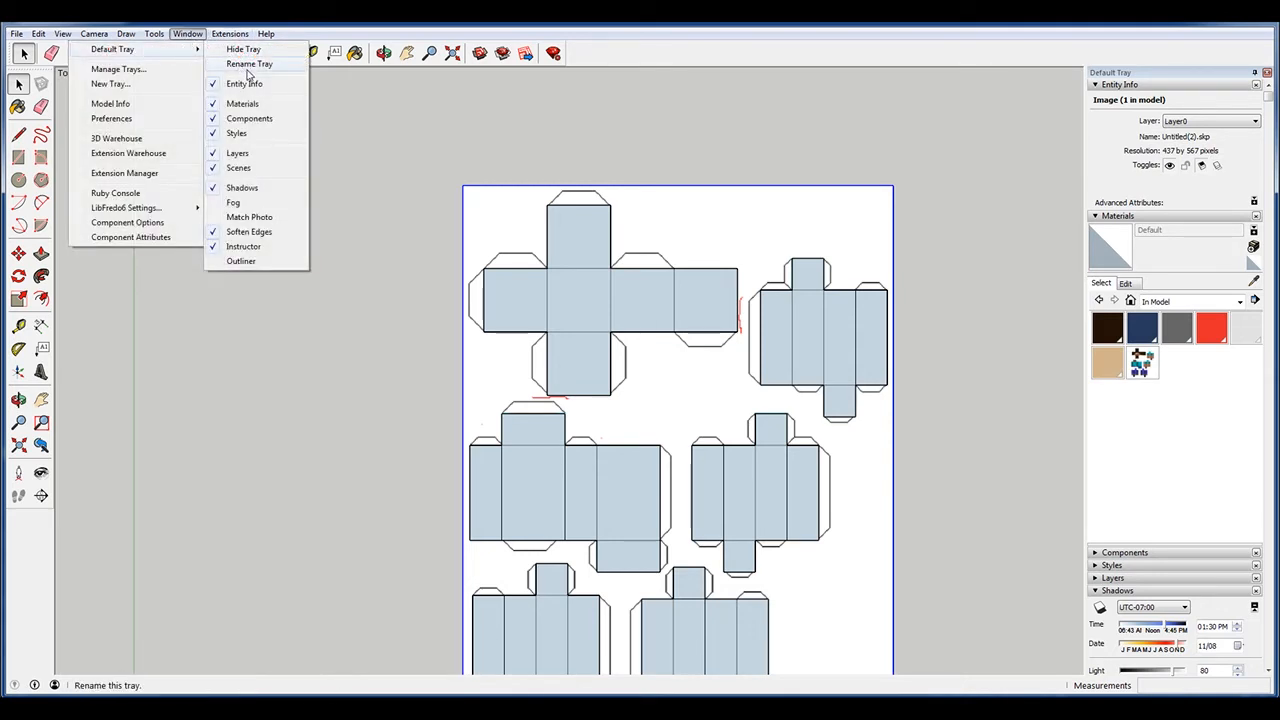
pyautogui.click(230, 32)
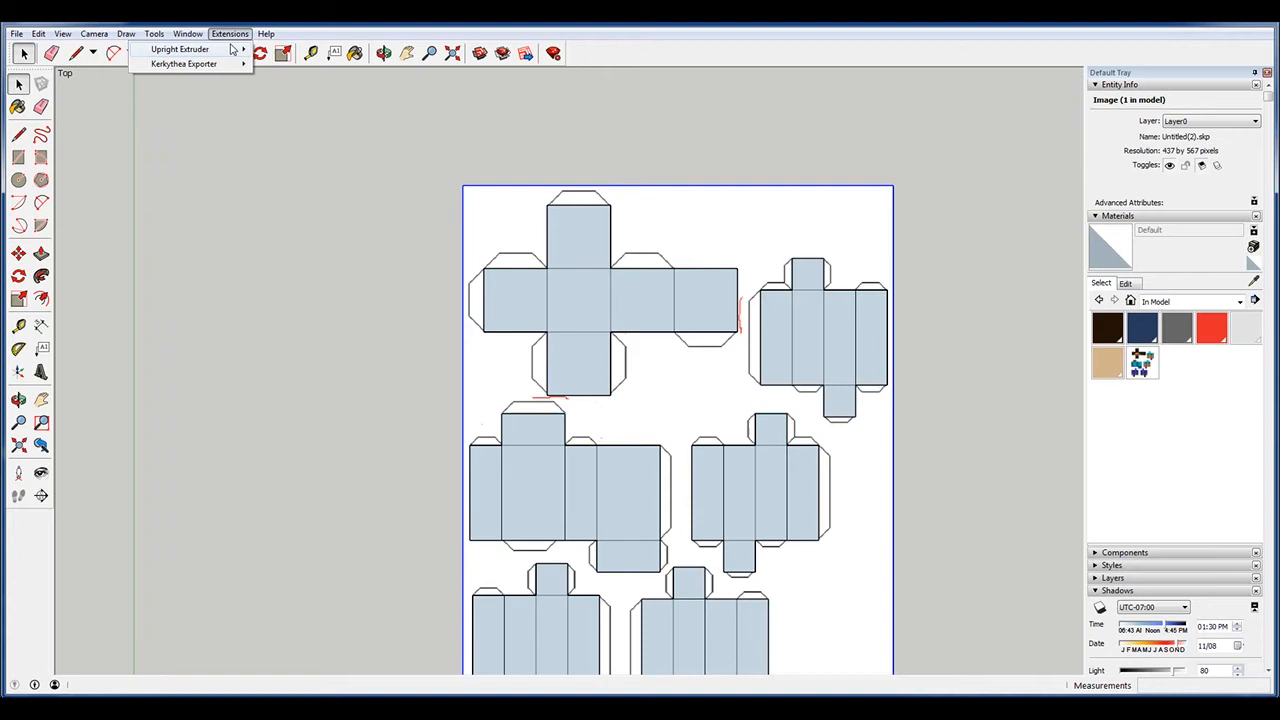
pyautogui.click(188, 32)
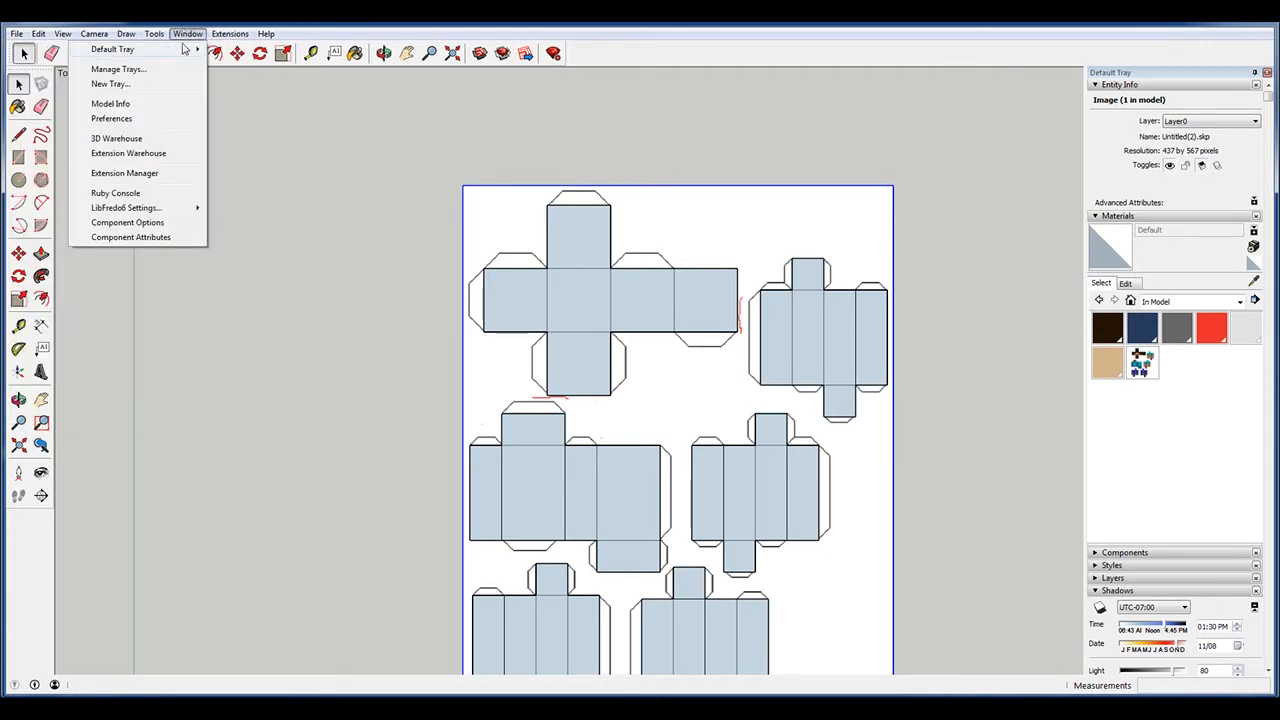
pyautogui.moveTo(112, 48)
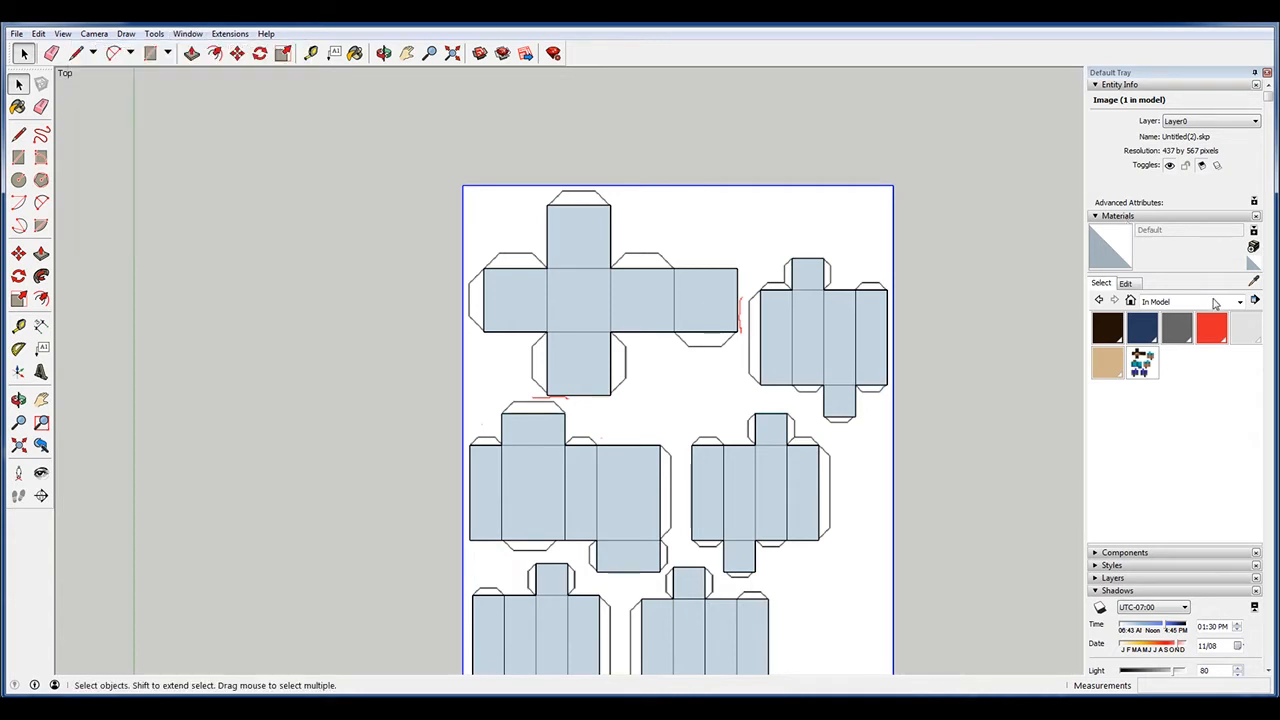
pyautogui.click(1240, 302)
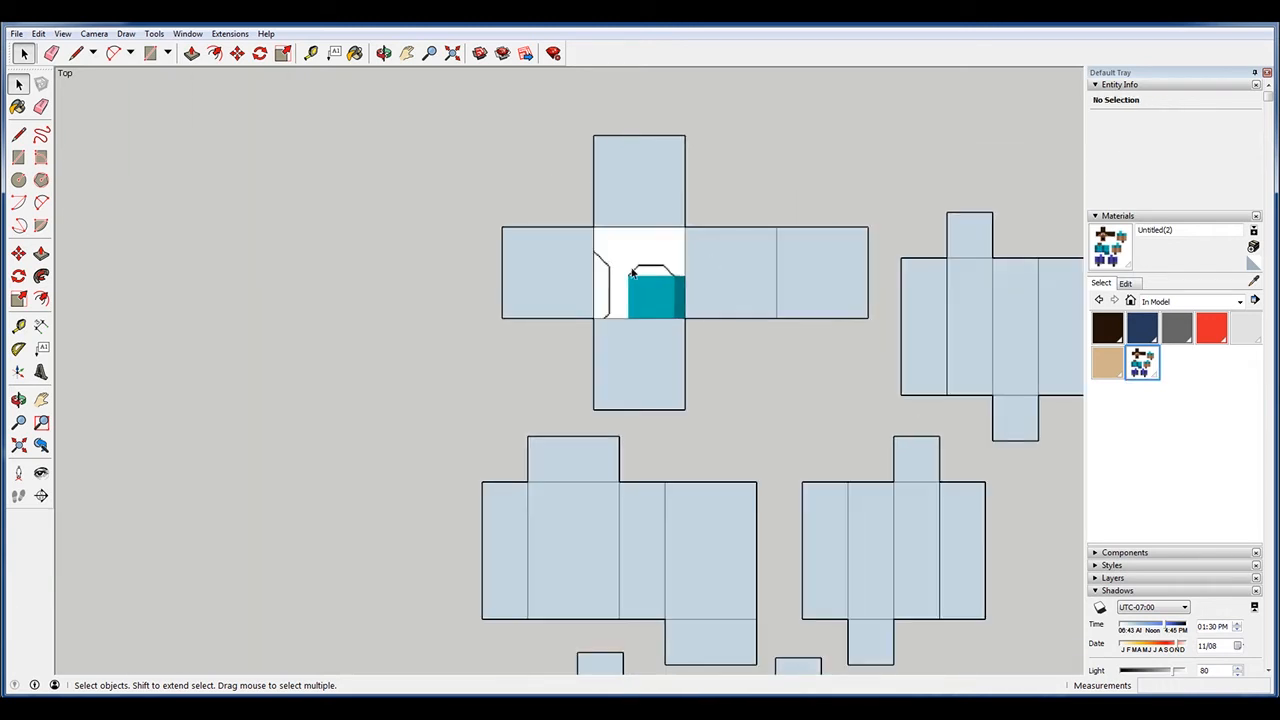
# Paint the head net's front square with the Steve skin material
pyautogui.click(638, 264)
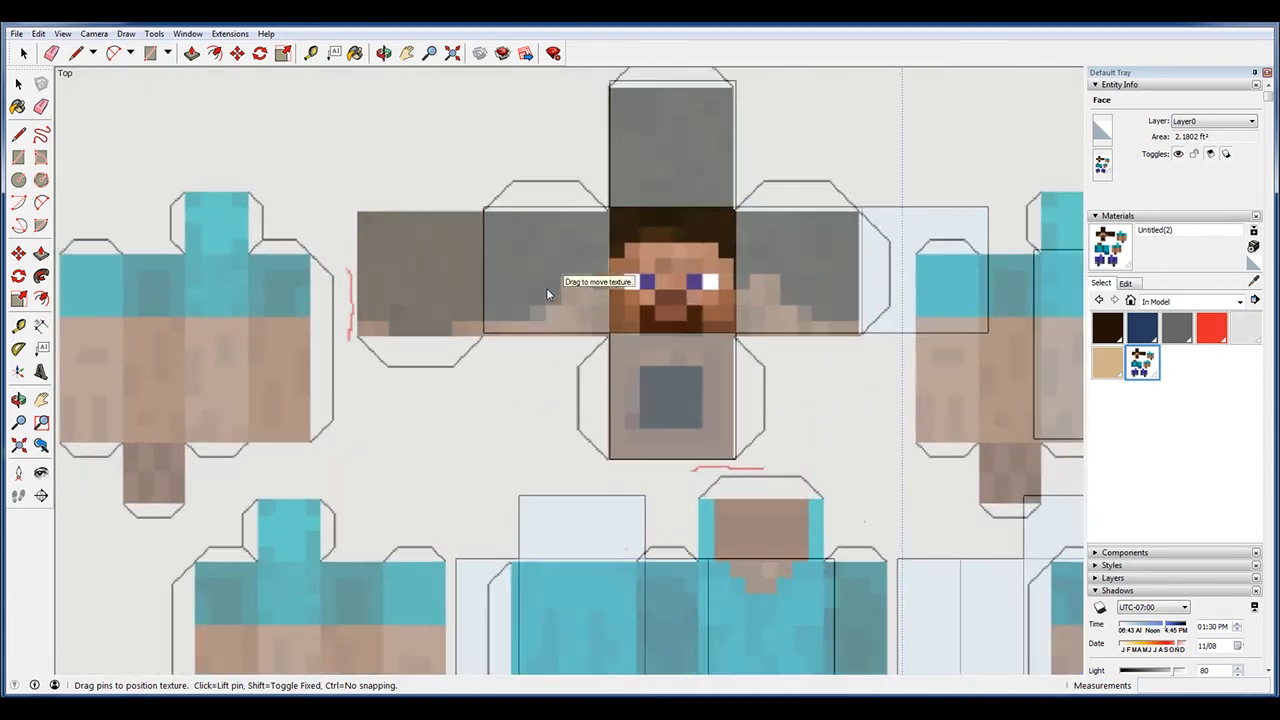
pyautogui.scroll(3)
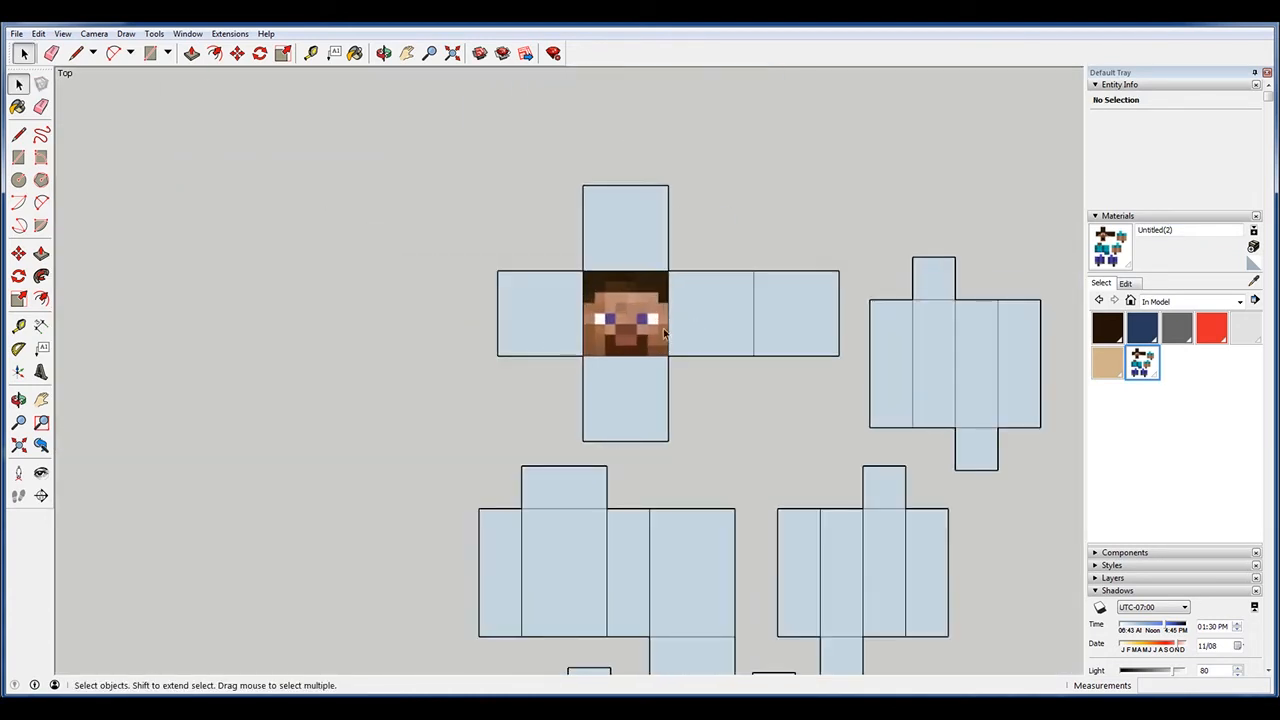
# Position the skin texture on the head's front and top faces so the face and dark hair align
pyautogui.rightClick(710, 316)
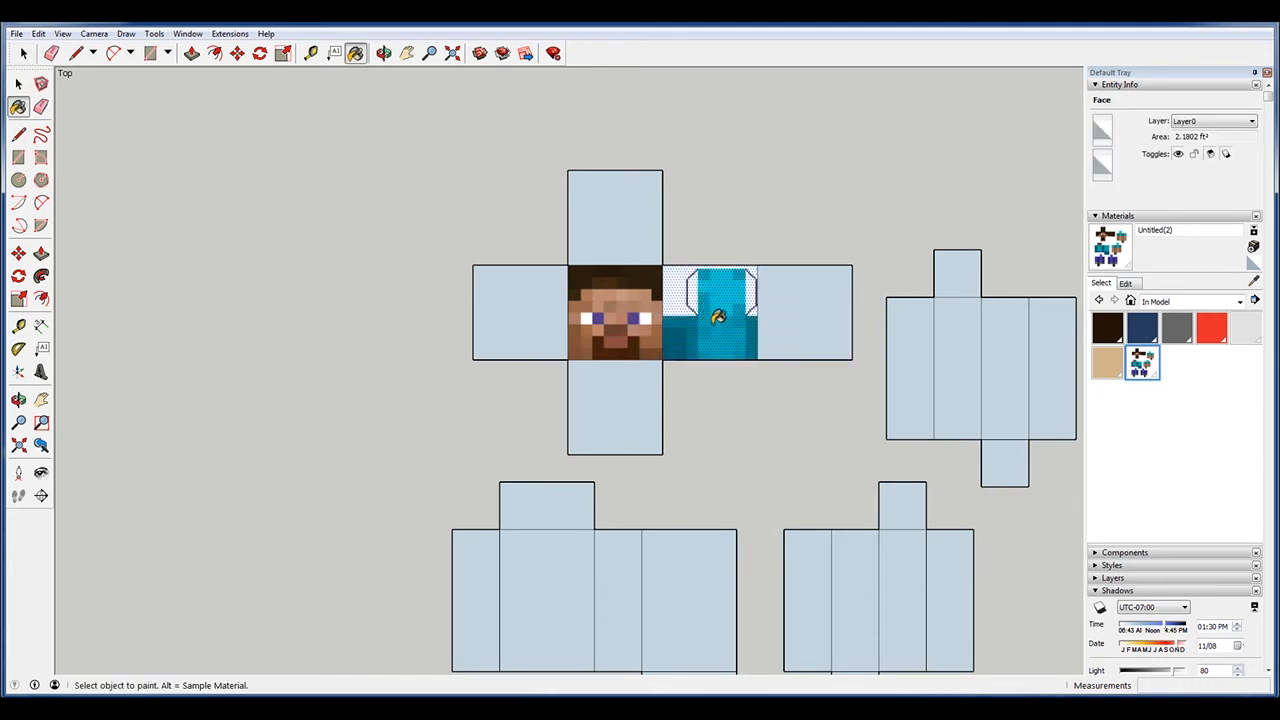
pyautogui.rightClick(710, 316)
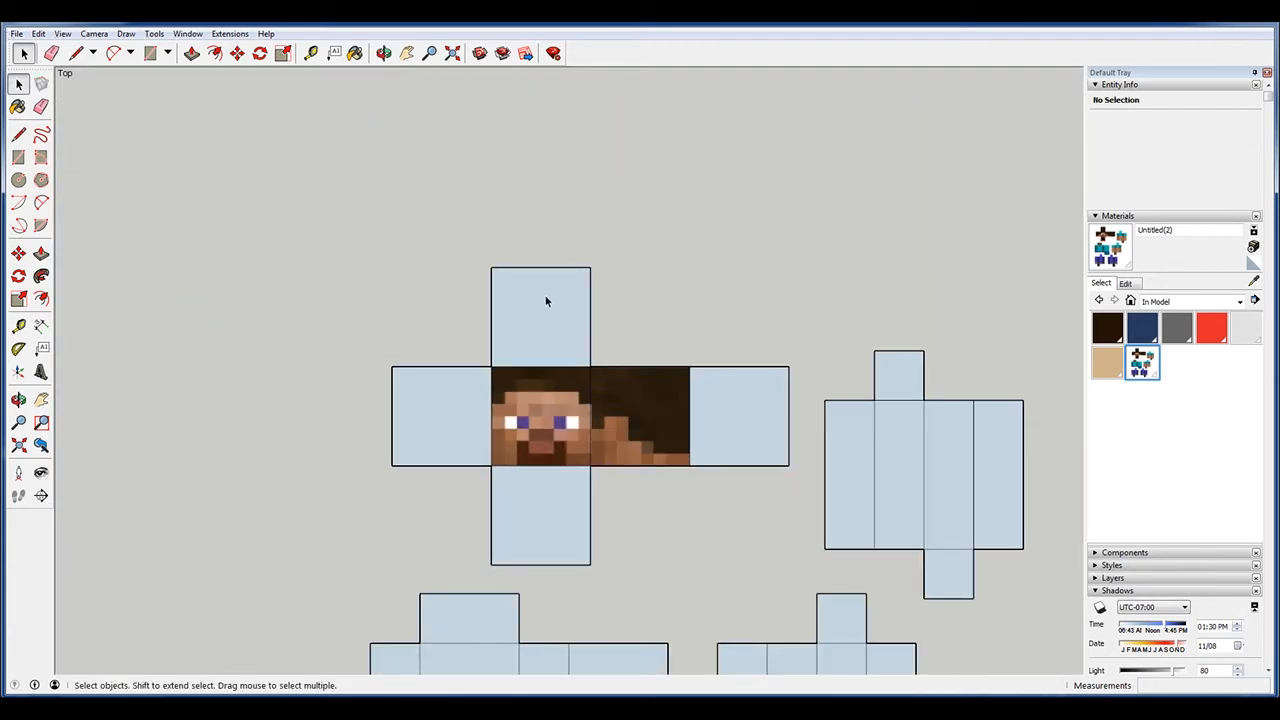
pyautogui.rightClick(540, 316)
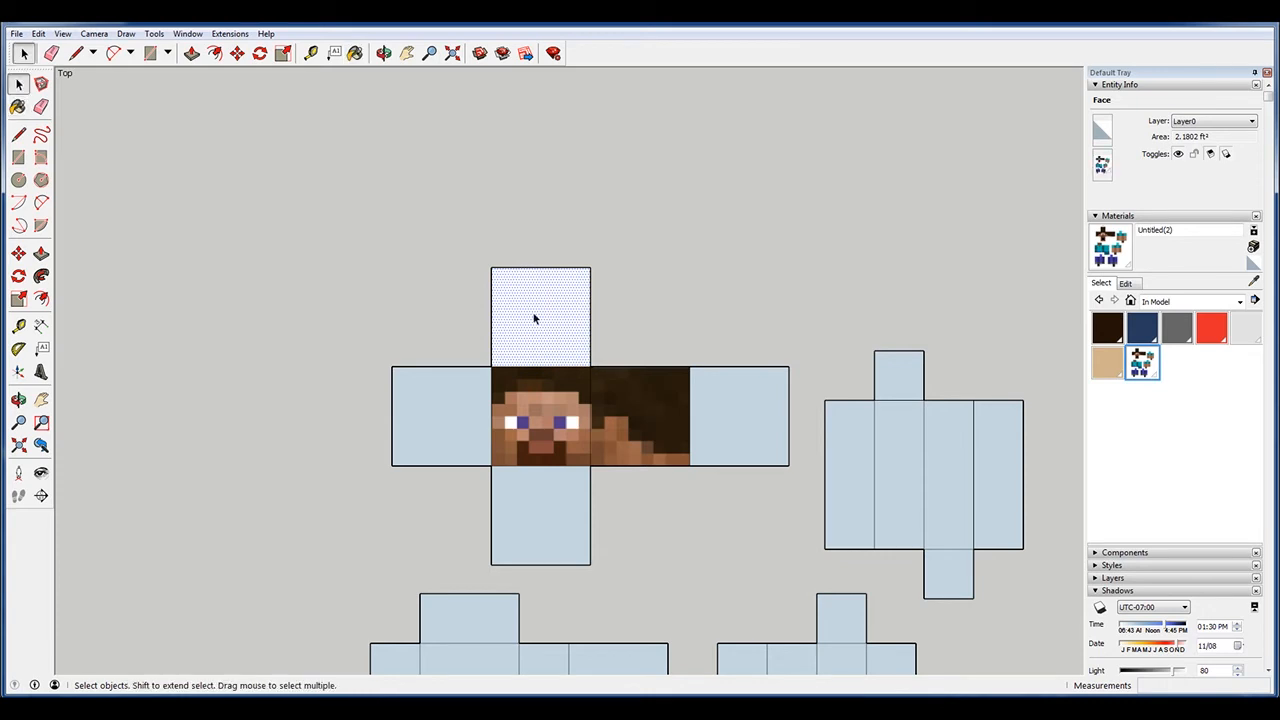
pyautogui.rightClick(536, 318)
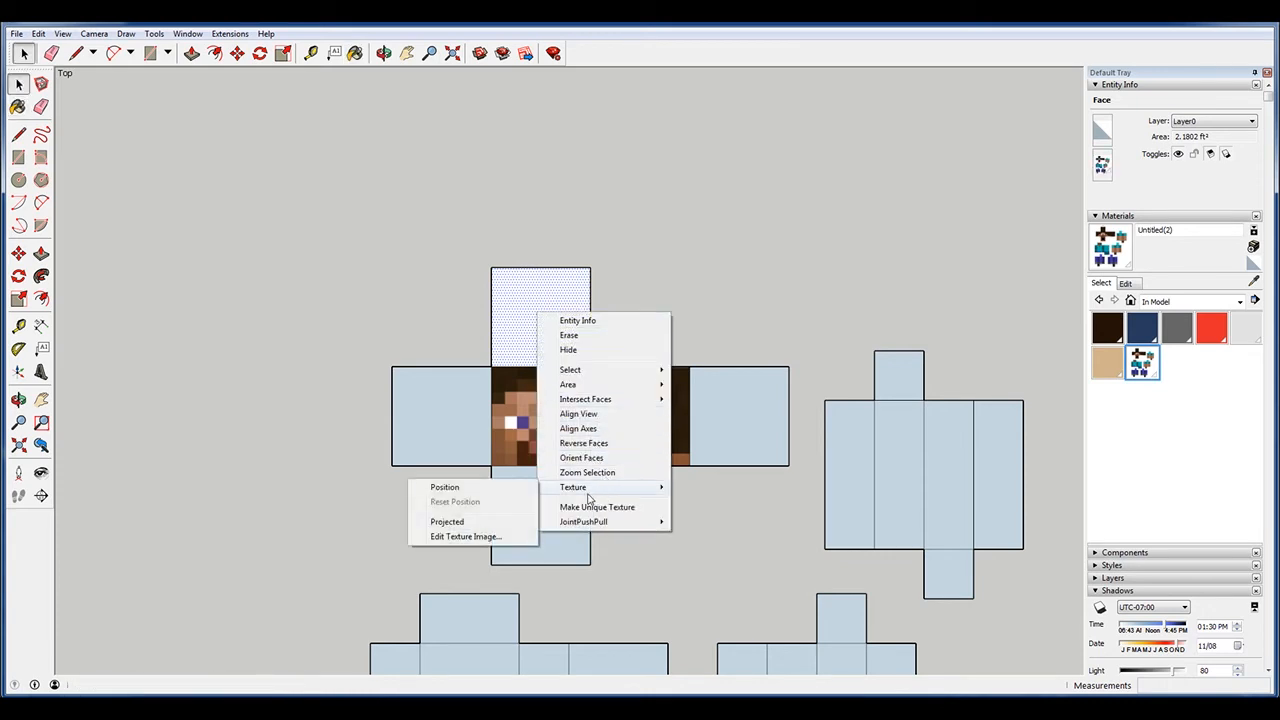
pyautogui.click(444, 488)
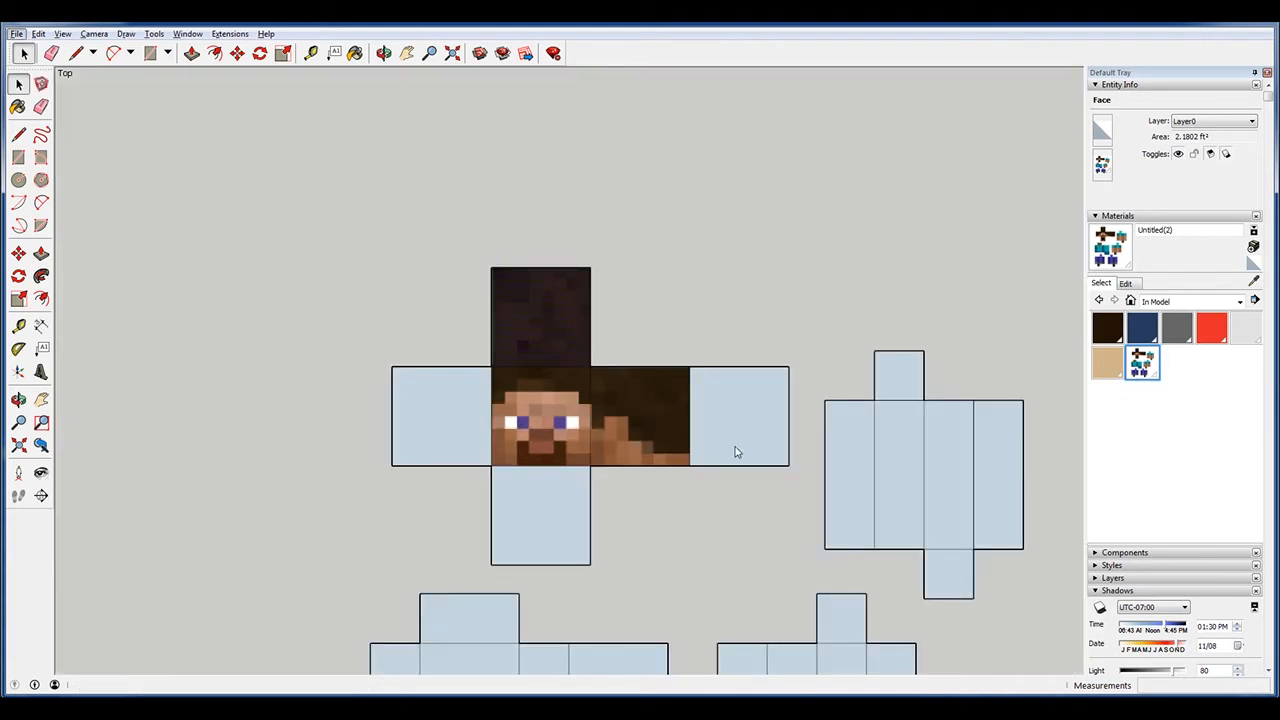
# Apply the skin texture to a side face of the head net and begin repositioning it
pyautogui.rightClick(738, 418)
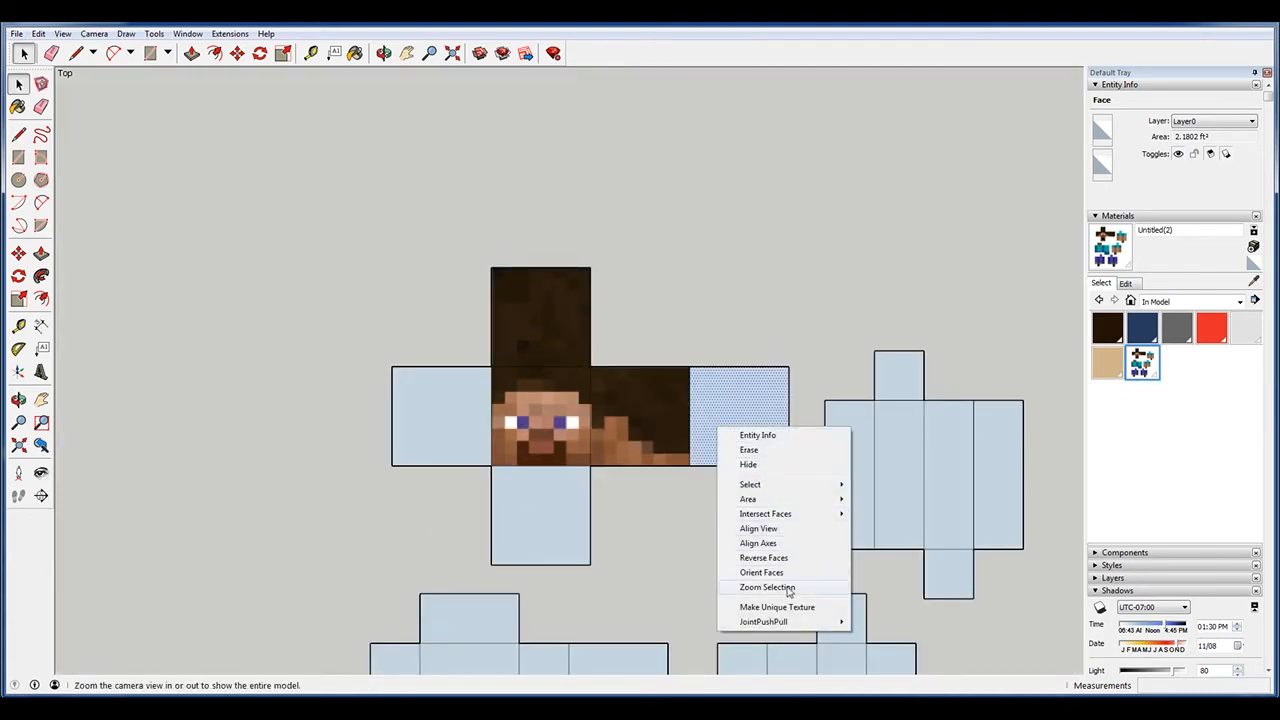
pyautogui.moveTo(730, 428)
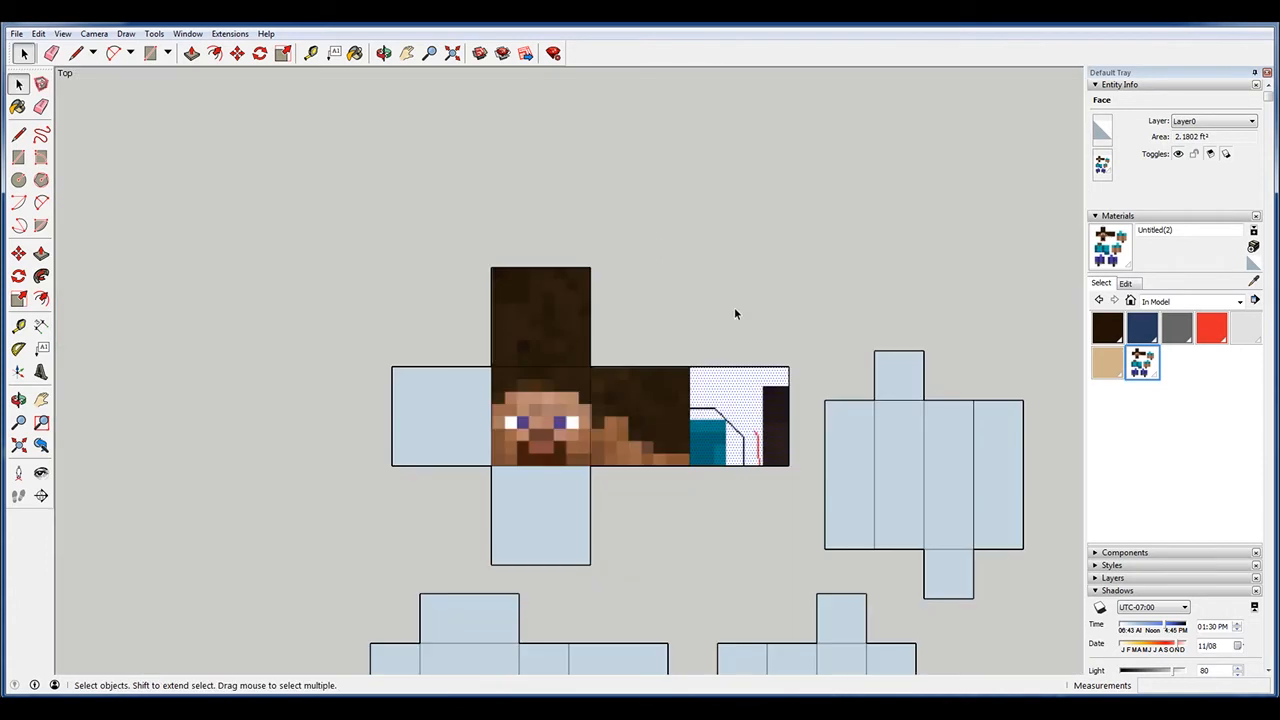
pyautogui.click(738, 418)
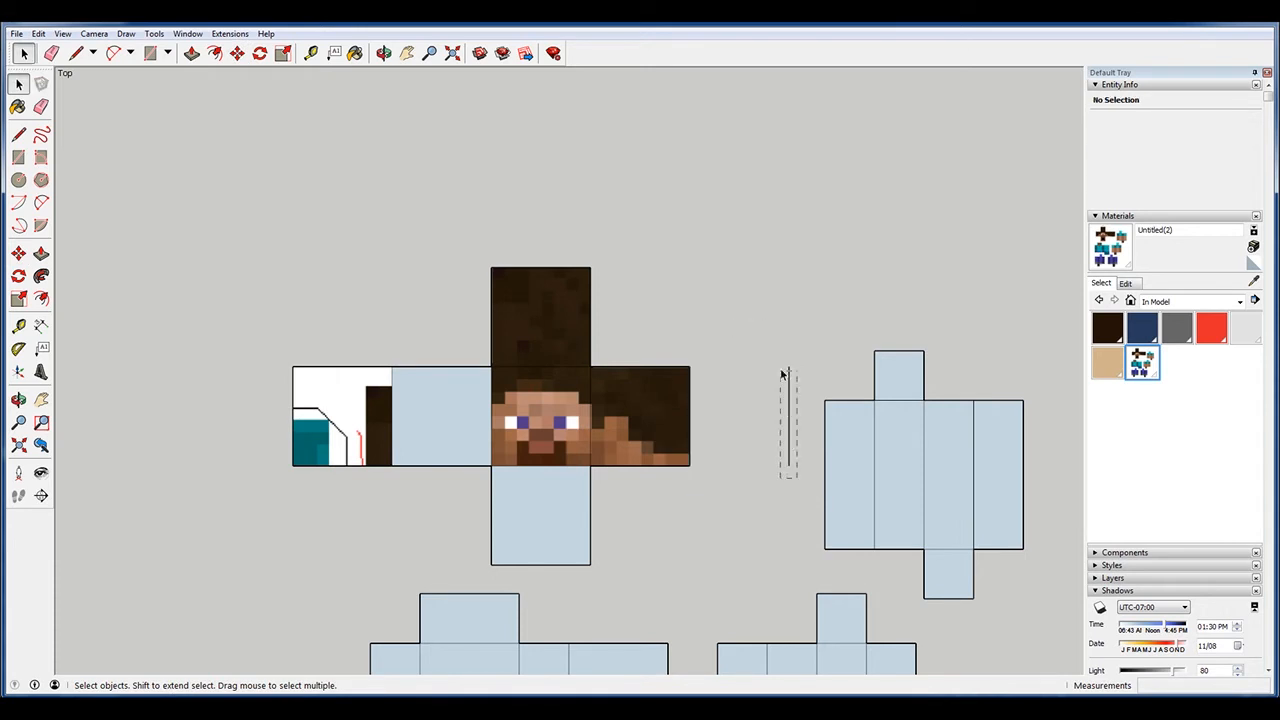
pyautogui.rightClick(340, 400)
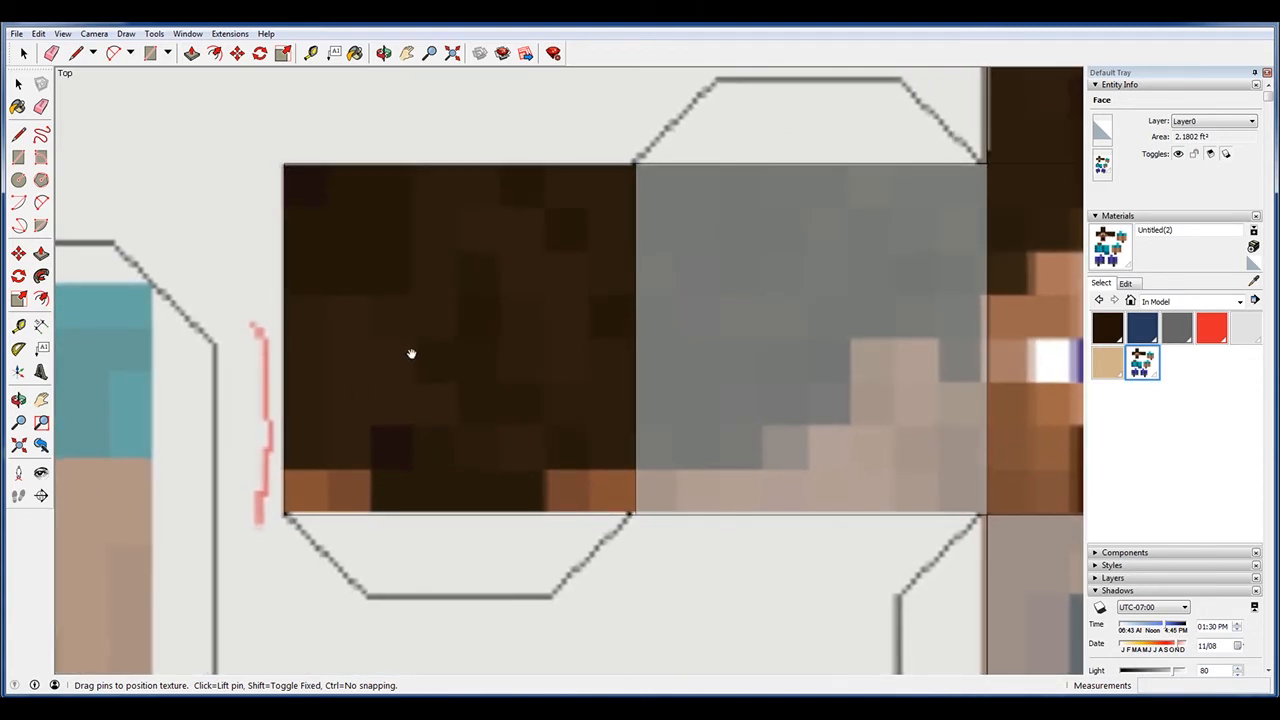
pyautogui.moveTo(414, 352)
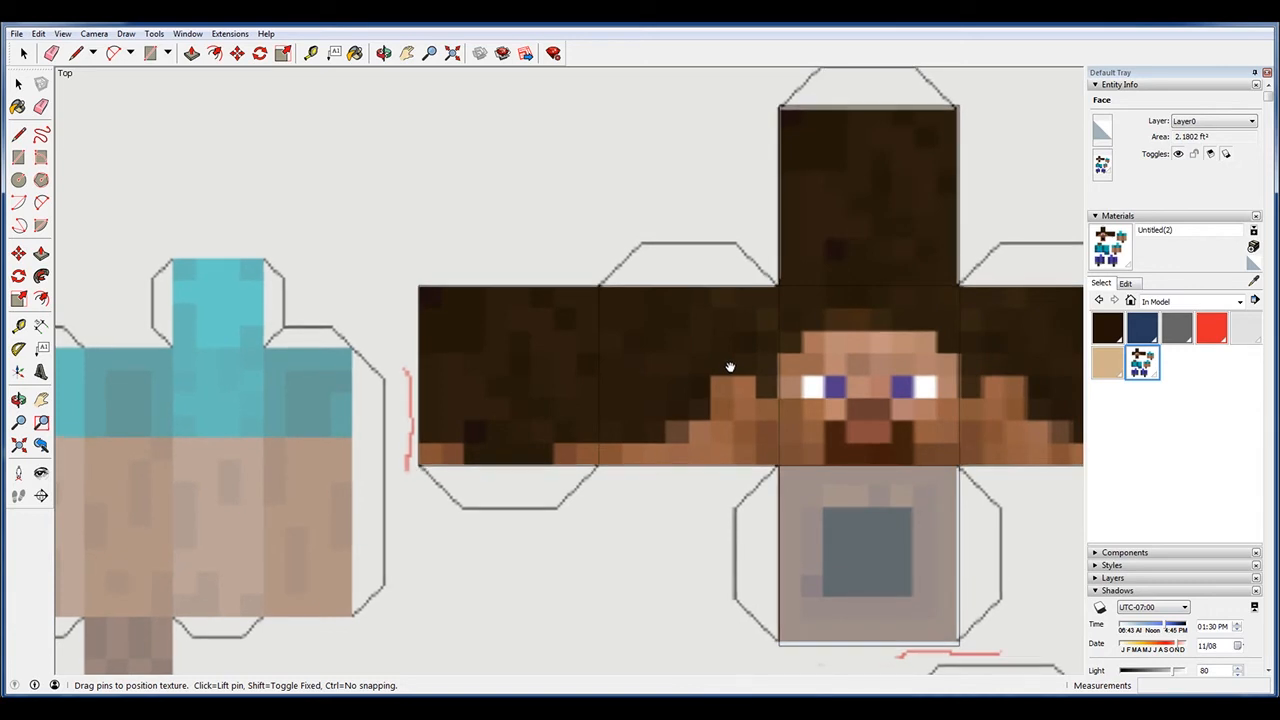
pyautogui.moveTo(756, 688)
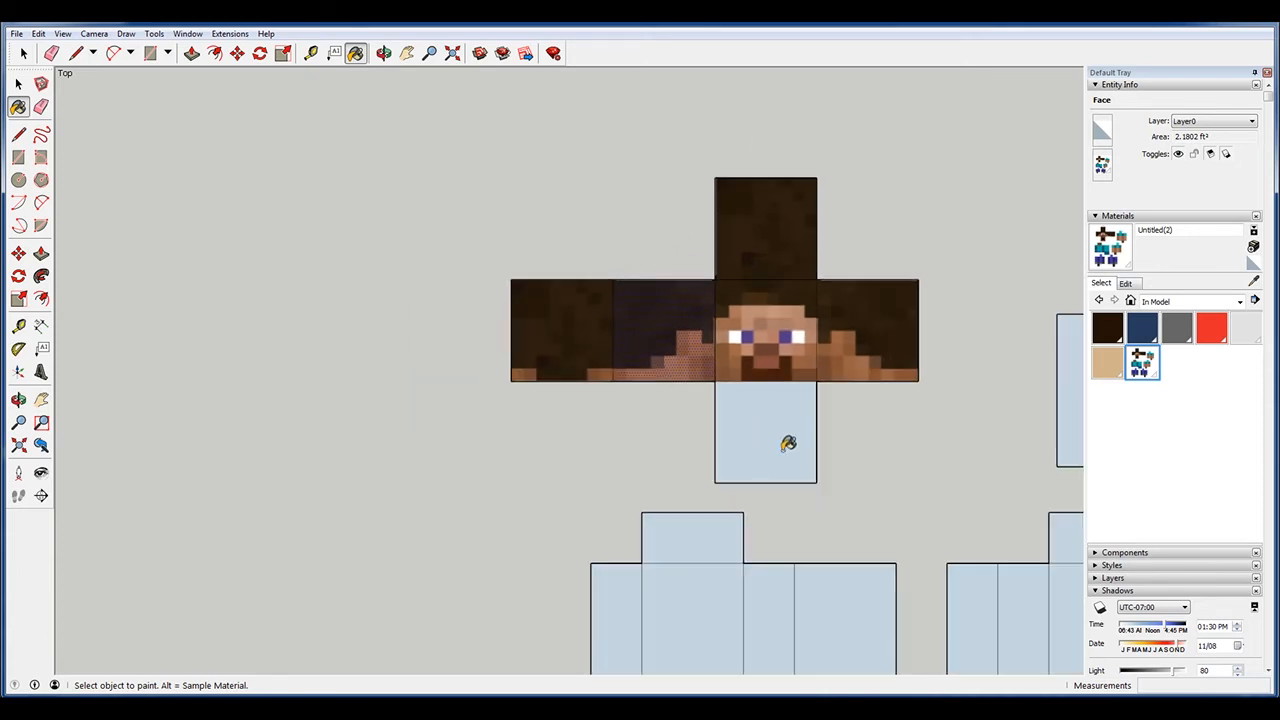
# Texture the head net's bottom square and position it with Fixed Pins released
pyautogui.rightClick(788, 444)
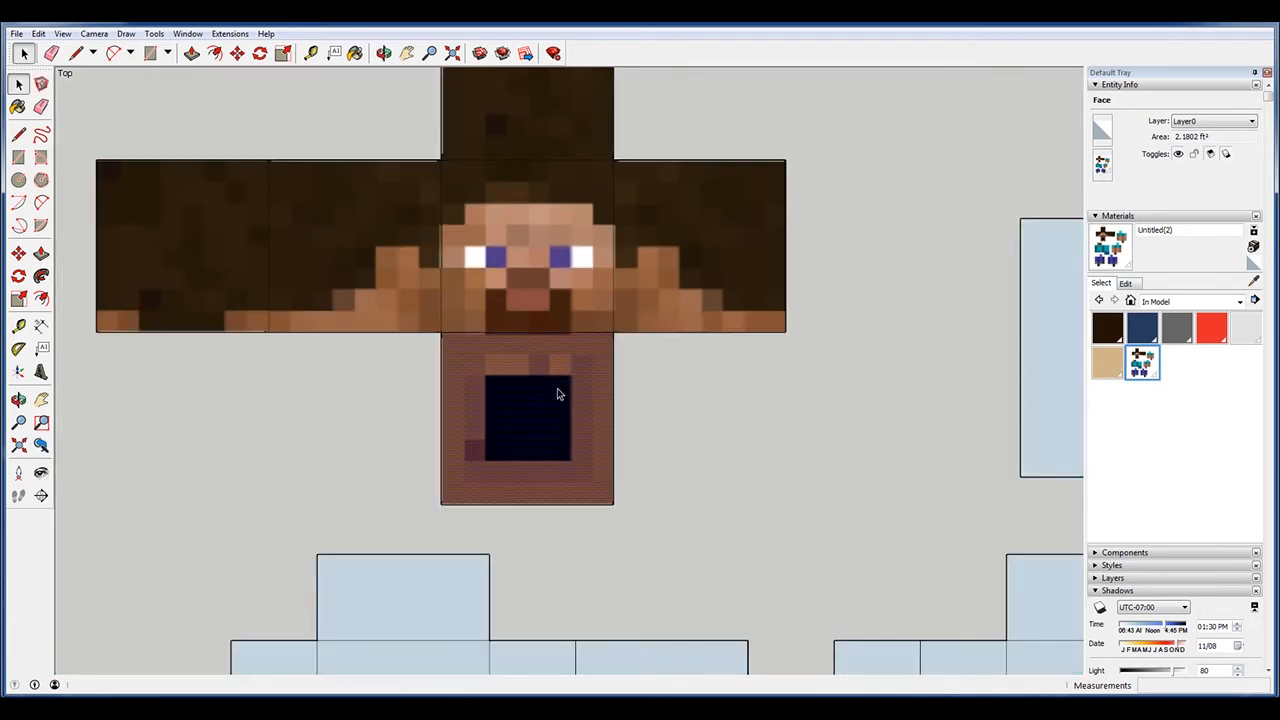
pyautogui.rightClick(560, 392)
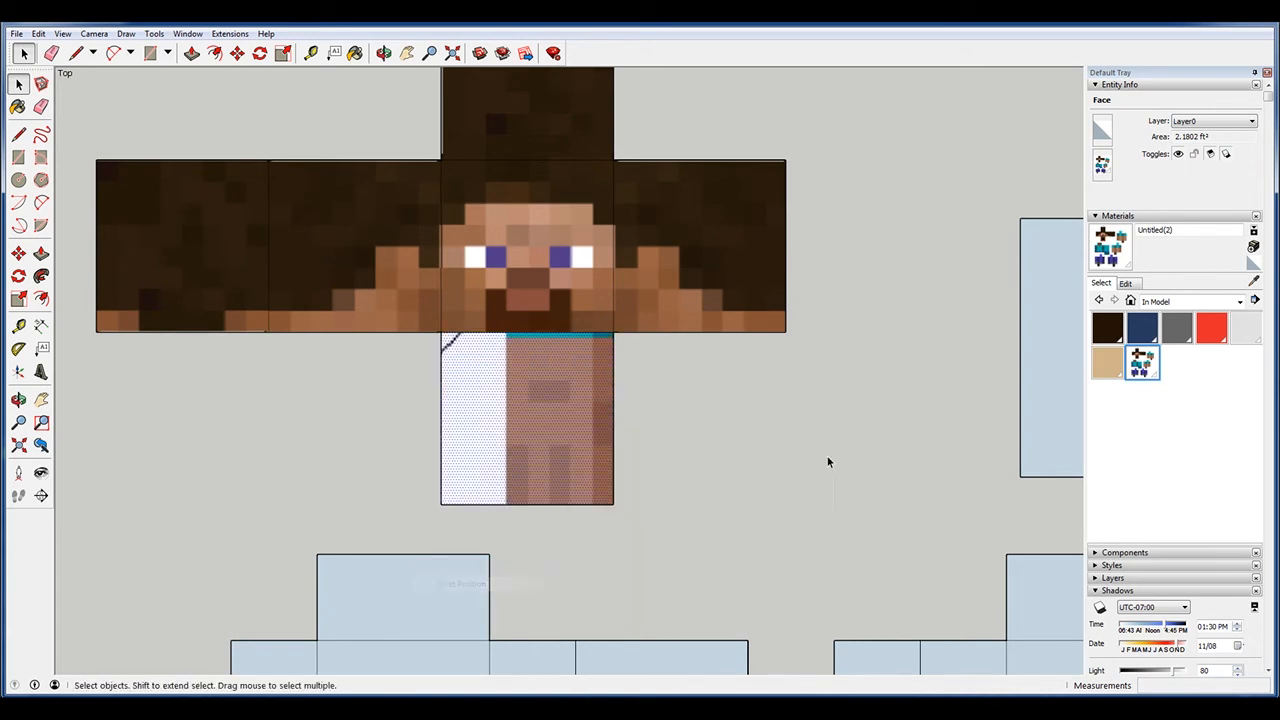
pyautogui.rightClick(500, 420)
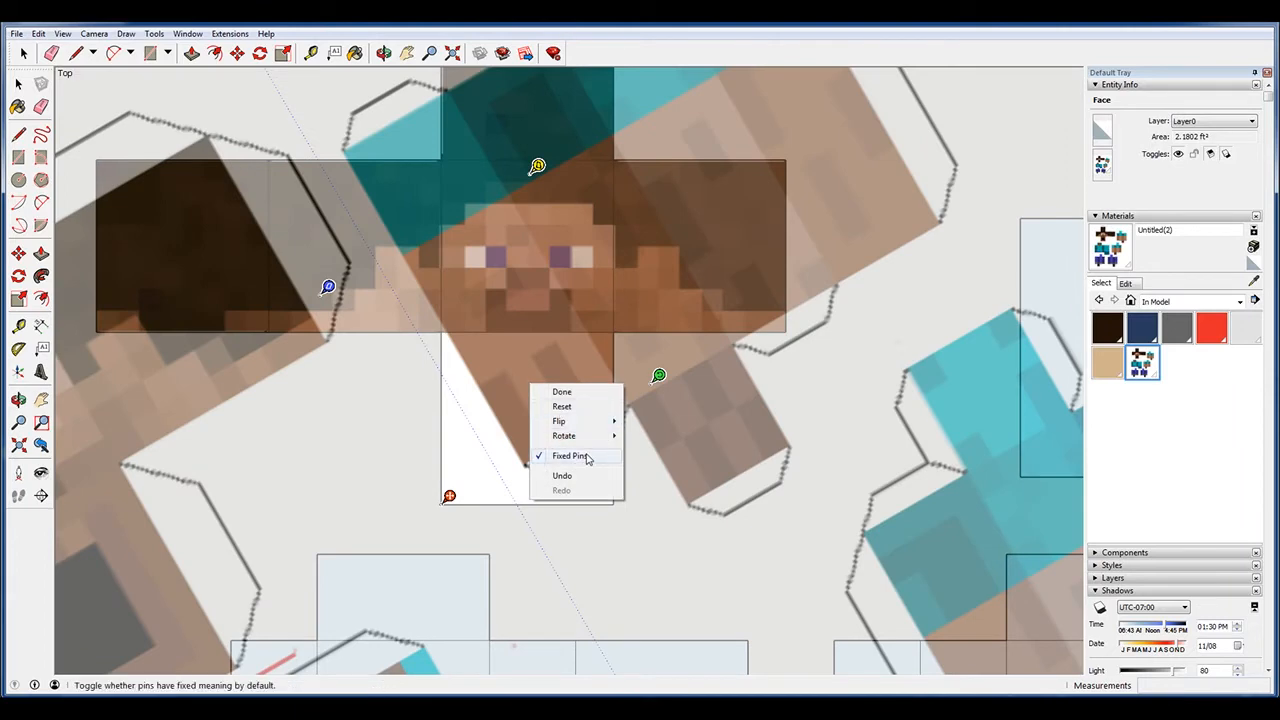
pyautogui.click(570, 456)
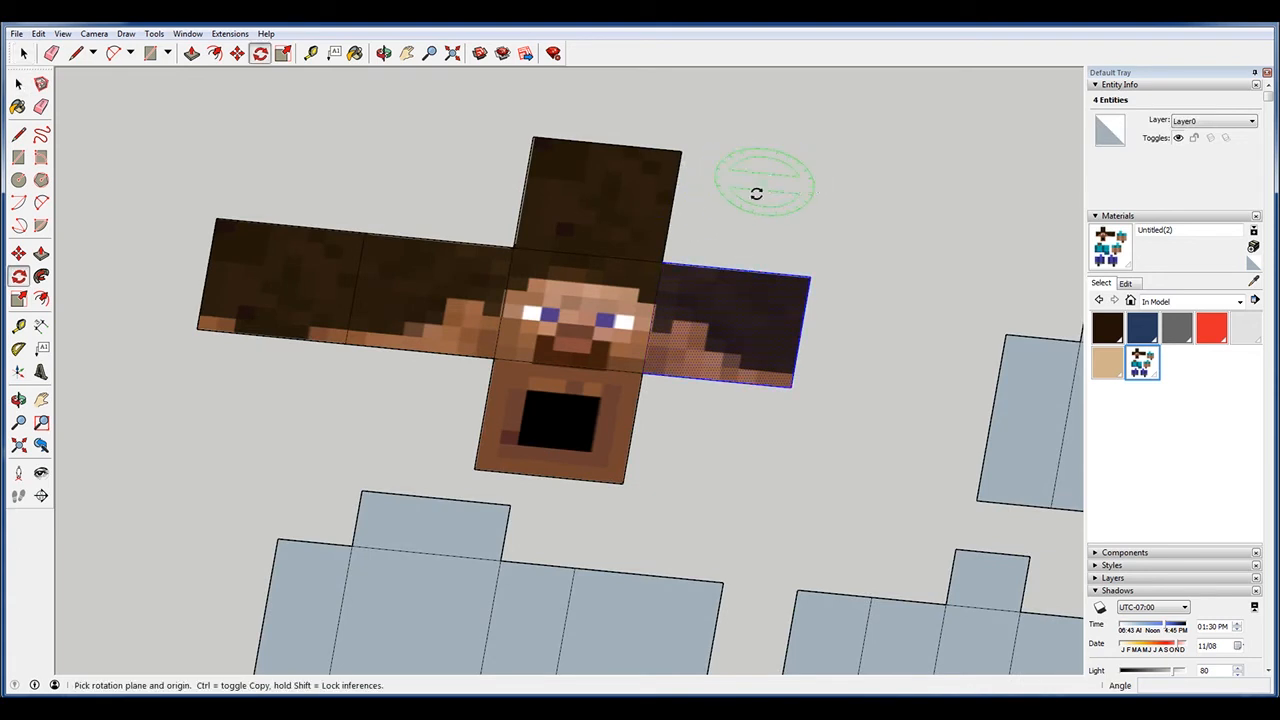
pyautogui.moveTo(640, 374)
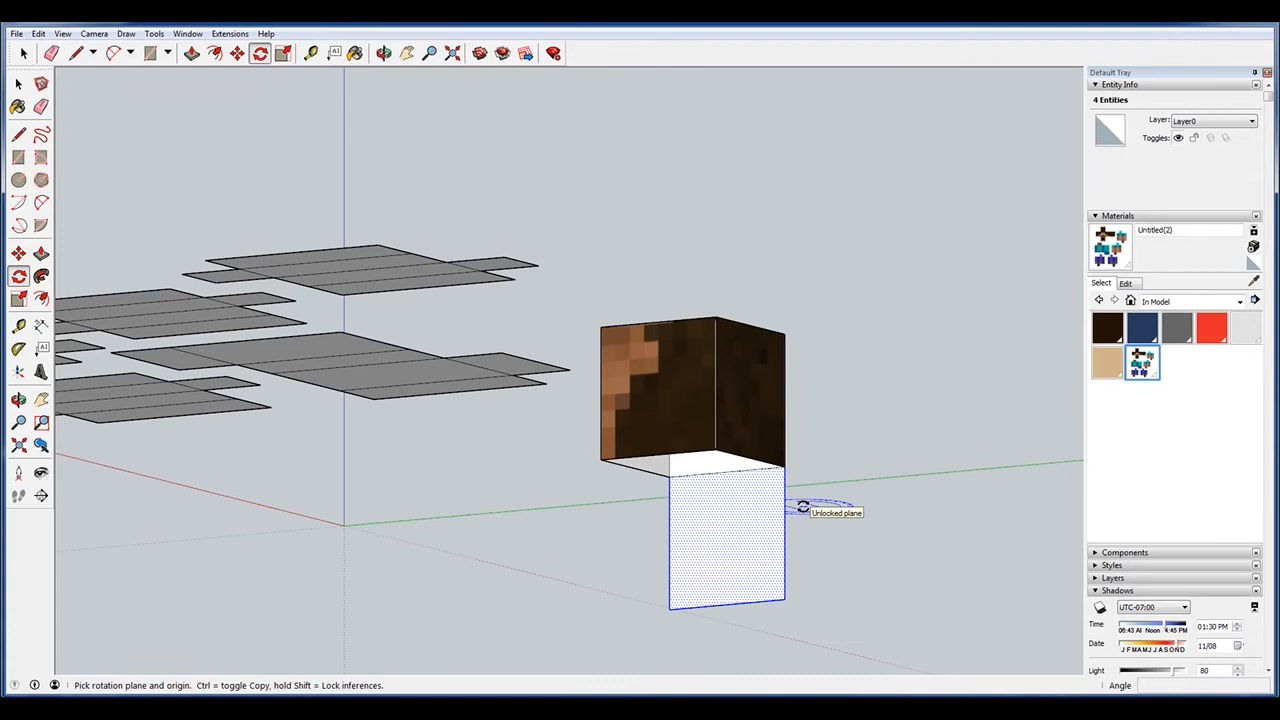
pyautogui.moveTo(764, 468)
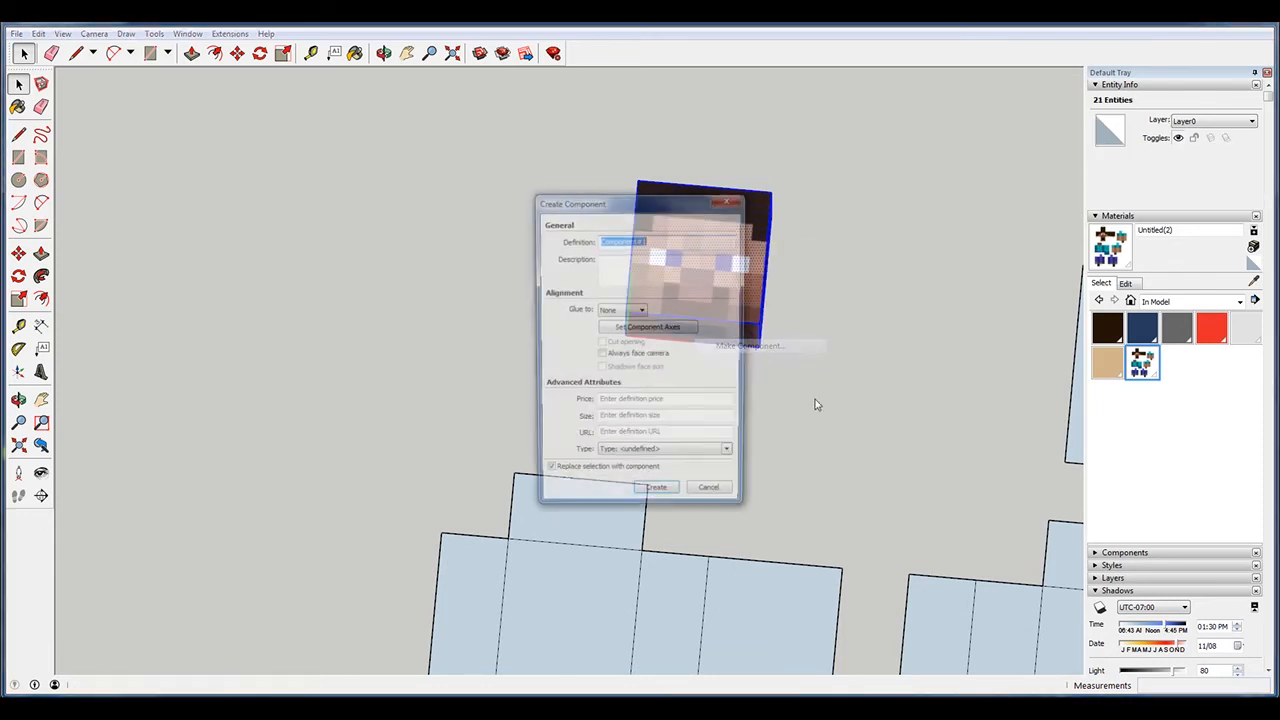
# Create the folded head cube as a component named 'Steve' and orbit to inspect it
pyautogui.write('Steve')
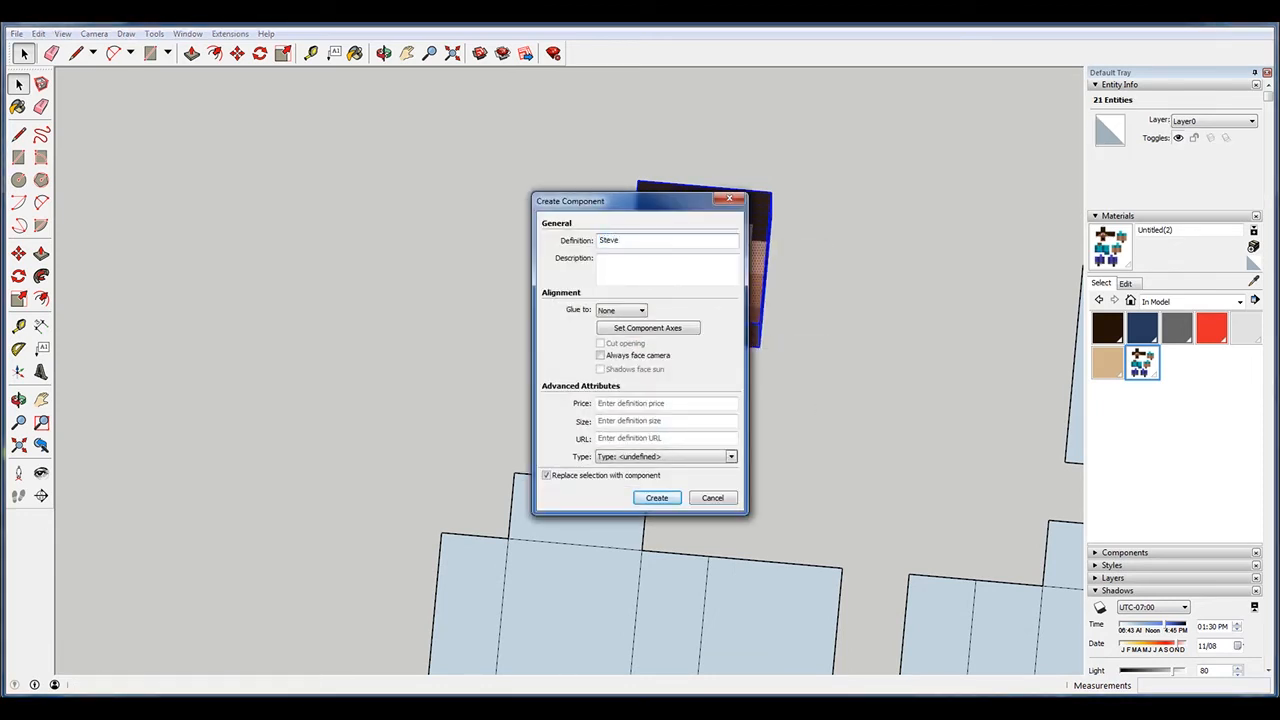
pyautogui.click(656, 498)
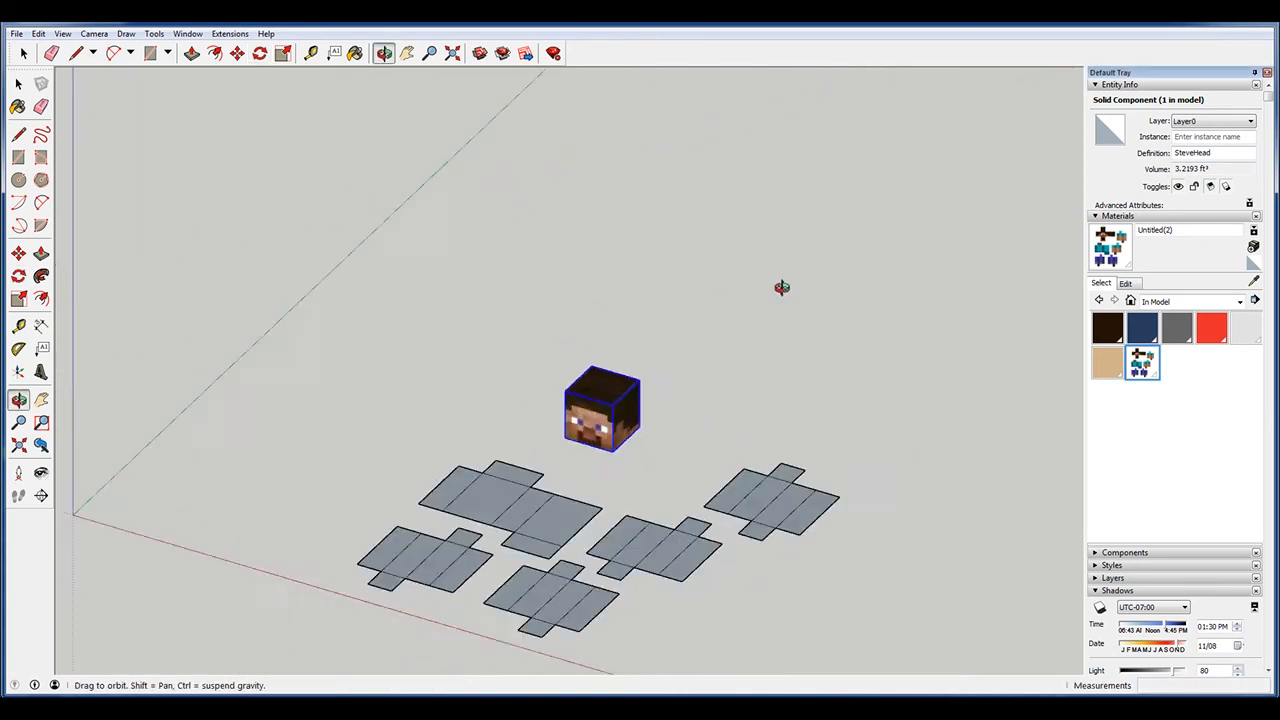
pyautogui.moveTo(600, 408); pyautogui.dragTo(590, 196)
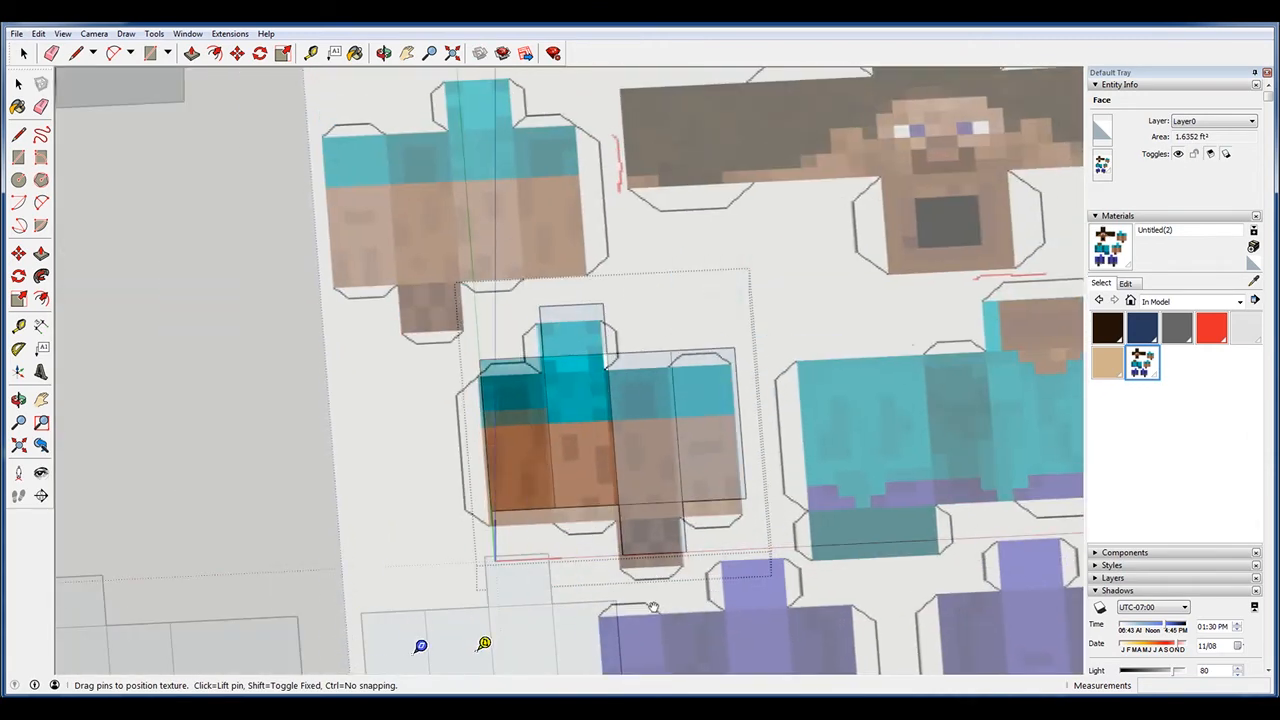
# Reposition the shirt texture on a face of the body net before folding it into SteveBody
pyautogui.rightClick(650, 400)
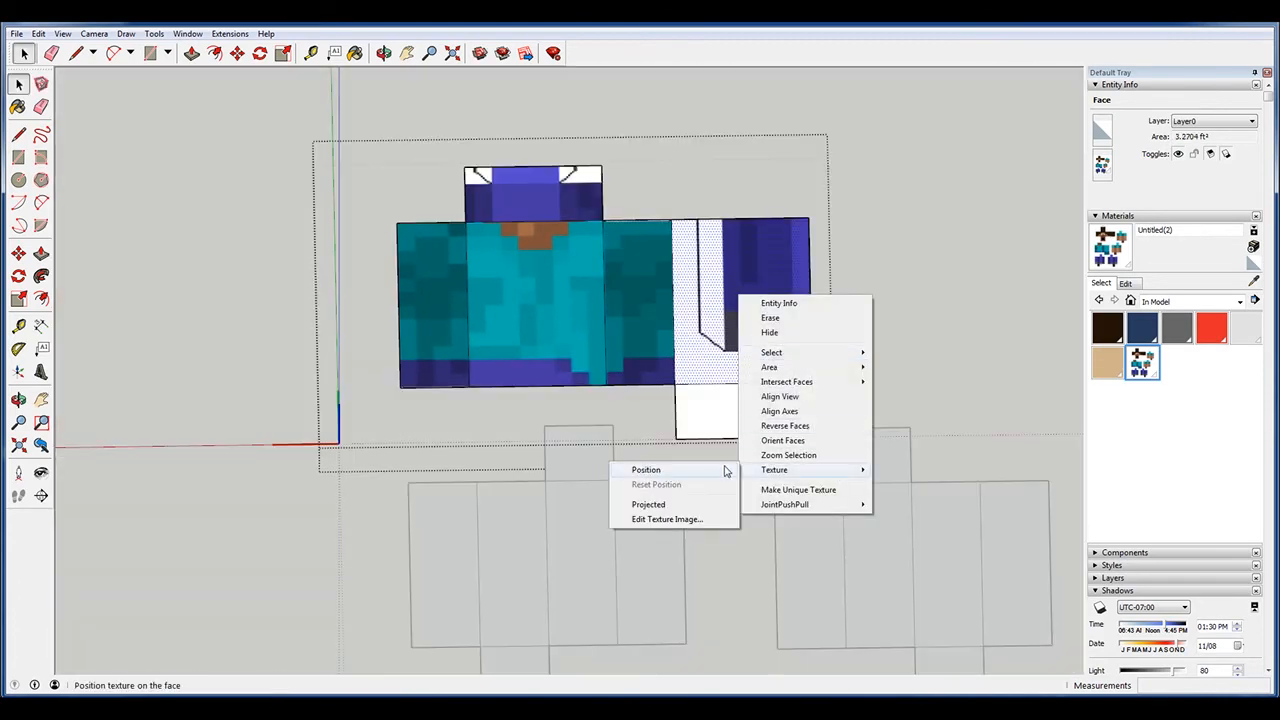
pyautogui.click(644, 470)
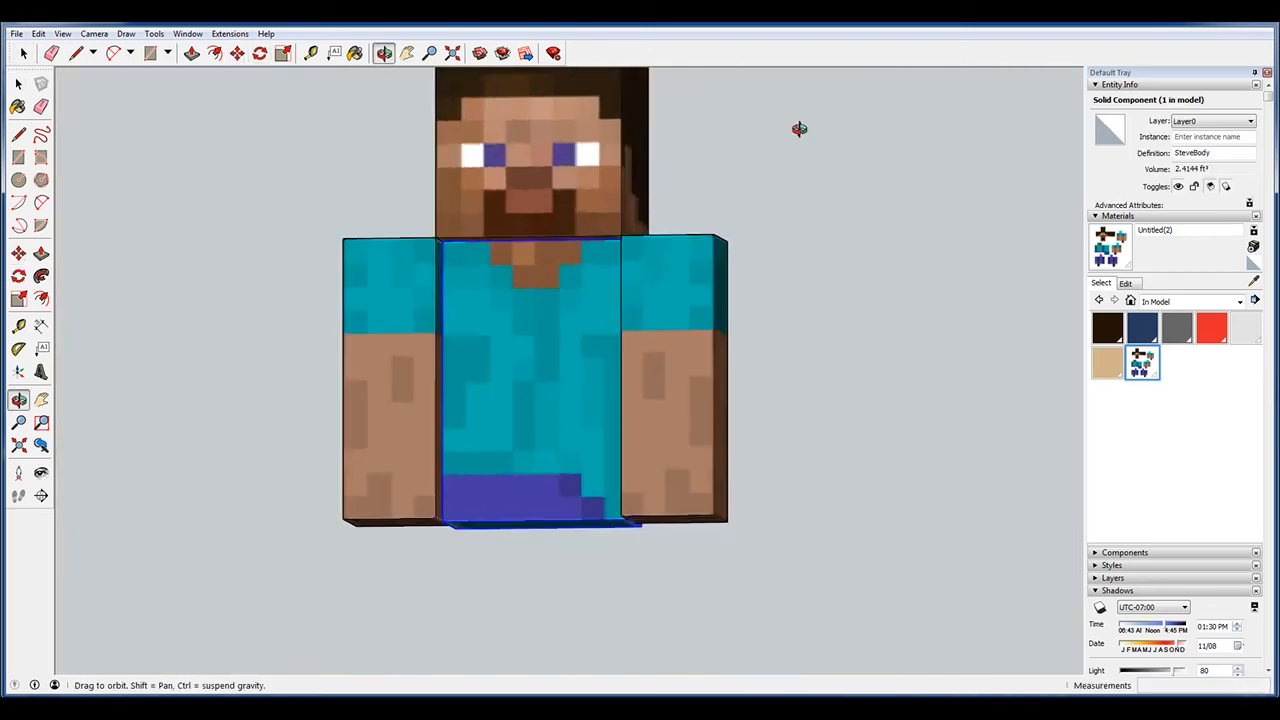
# Work on the leg nets beneath the body, then deselect the fully assembled figure
pyautogui.moveTo(800, 128); pyautogui.dragTo(758, 418)
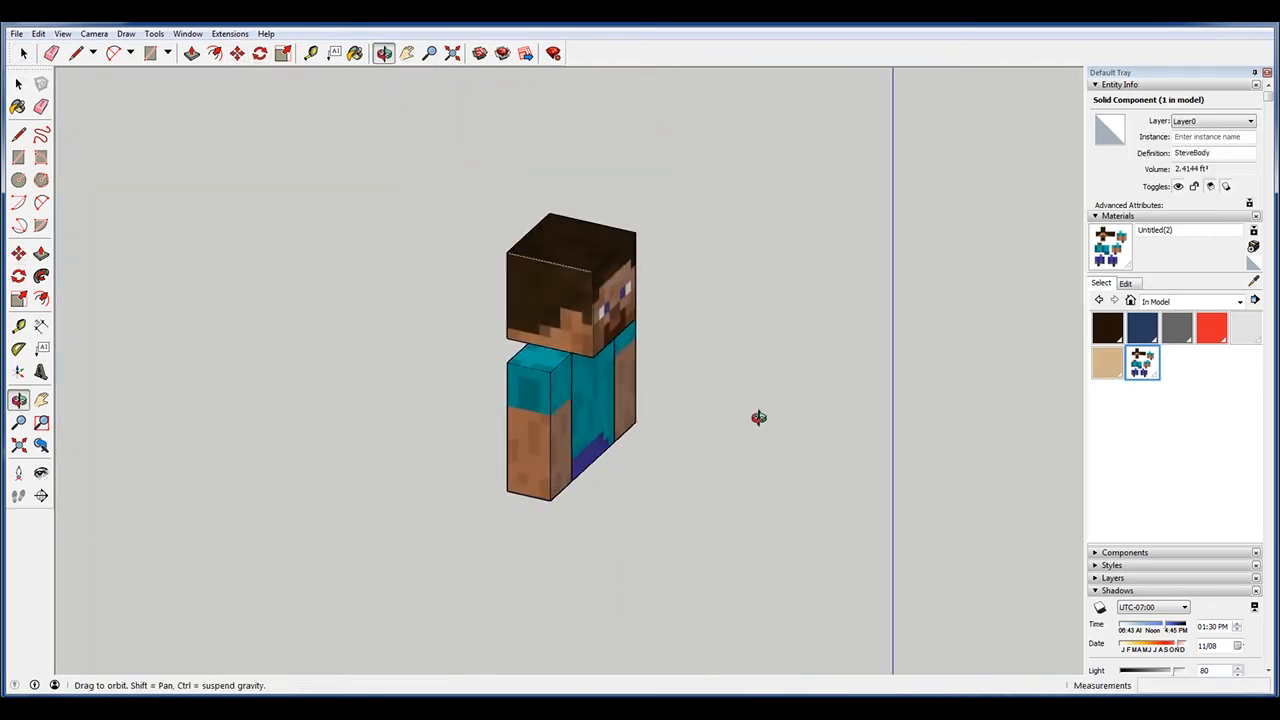
pyautogui.rightClick(570, 450)
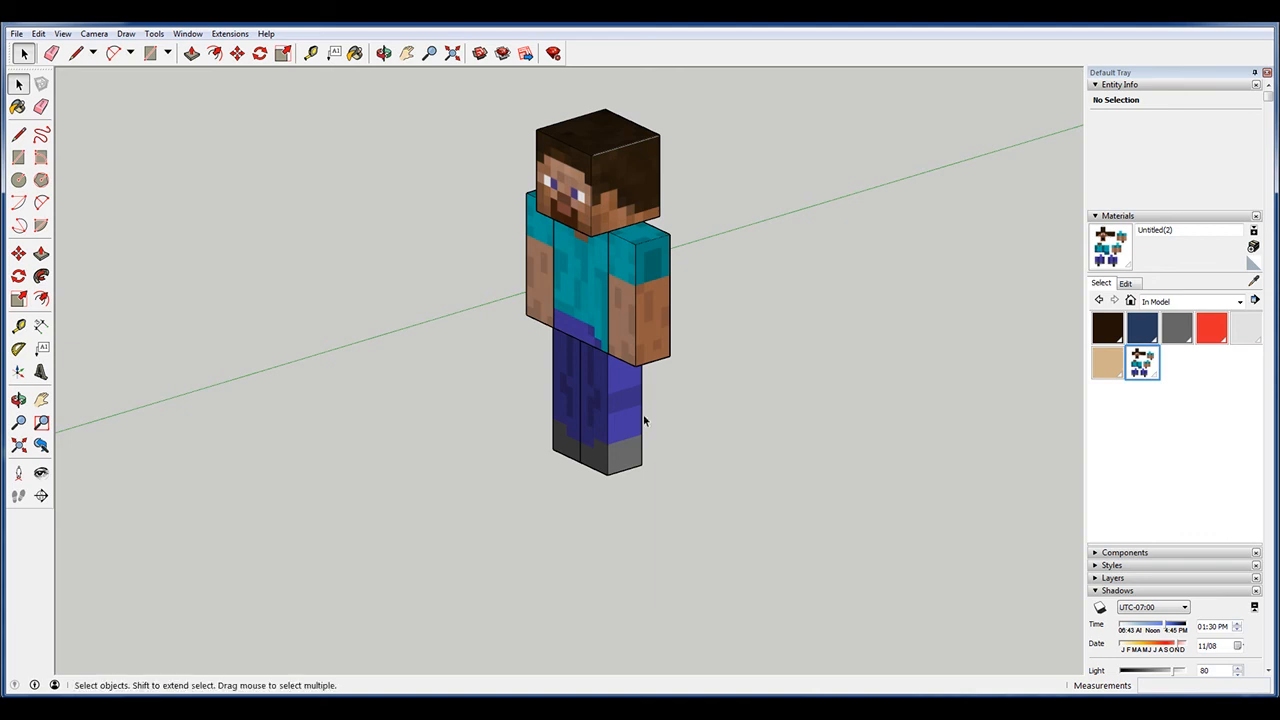
pyautogui.click(18, 136)
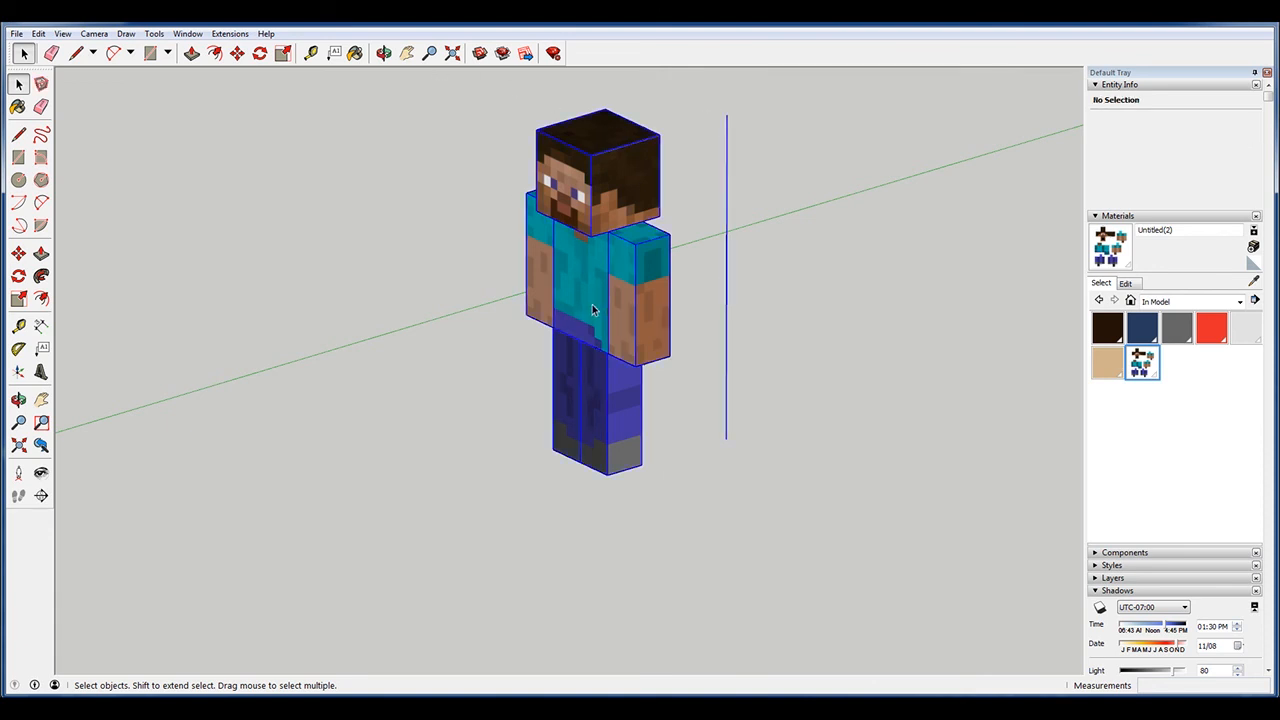
pyautogui.moveTo(920, 590)
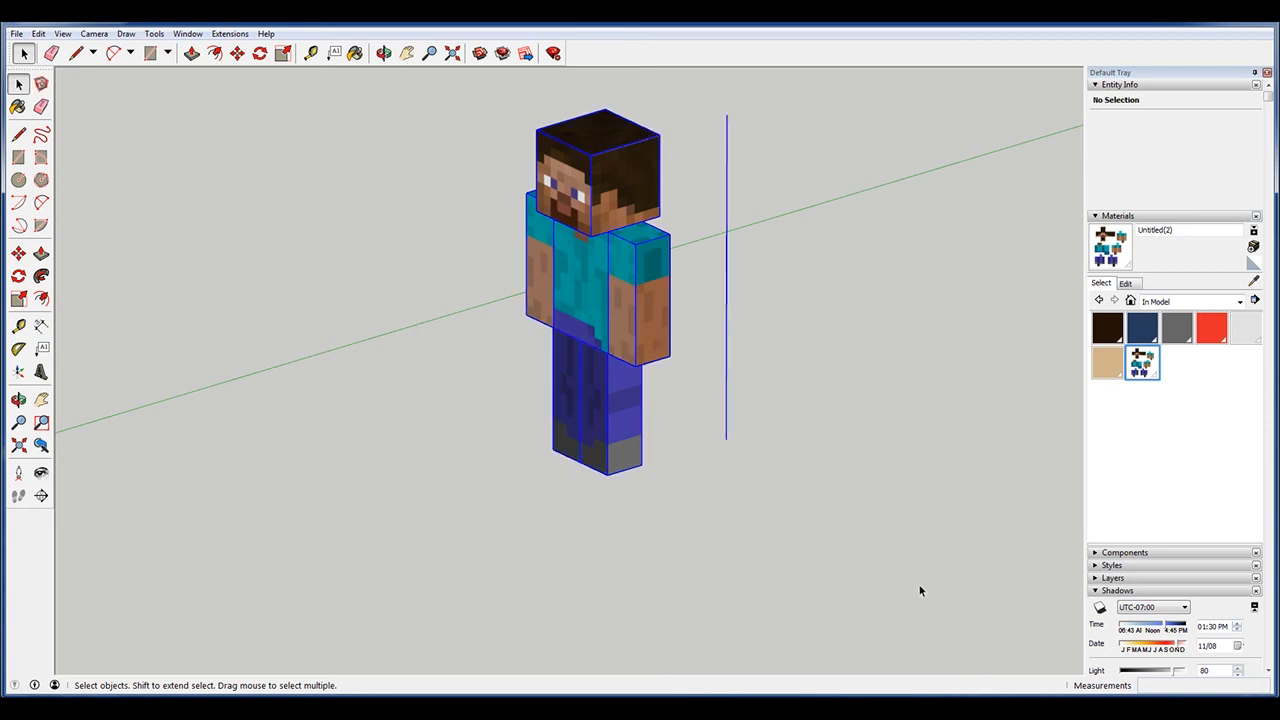
# Select the figure with its reference line and resize via Tape Measure to 72.83
pyautogui.click(724, 330)
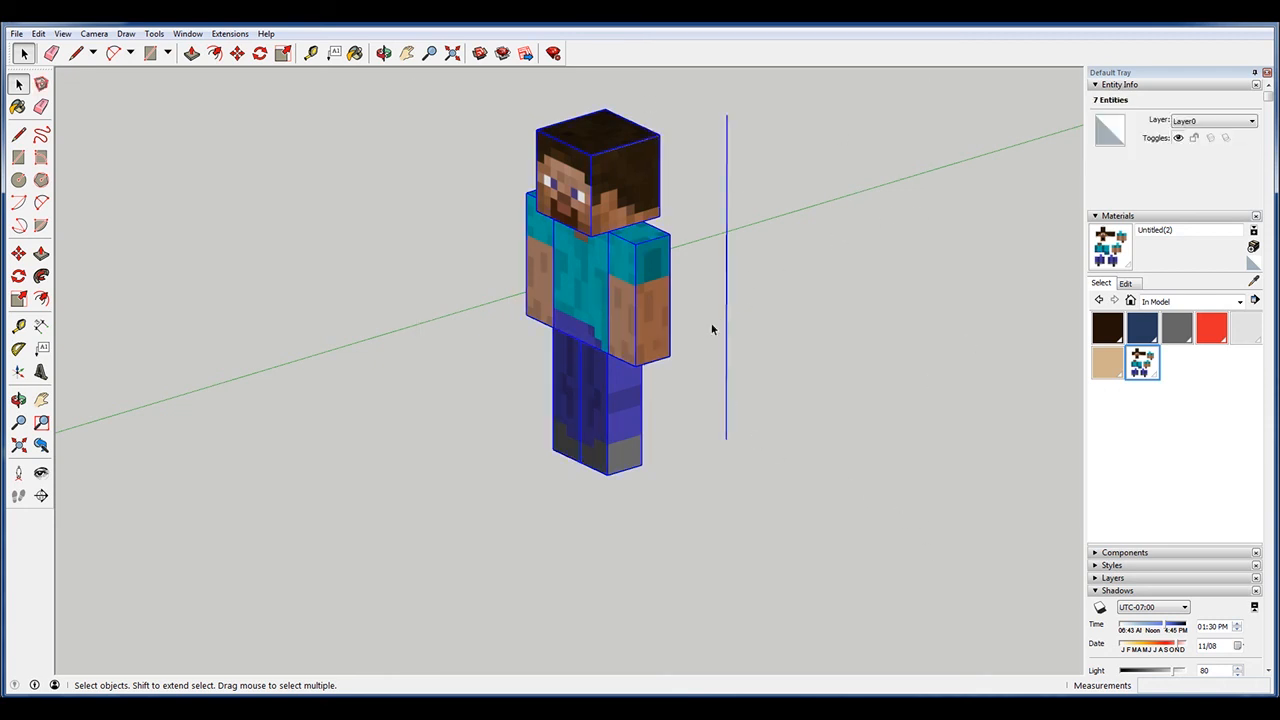
pyautogui.moveTo(540, 148)
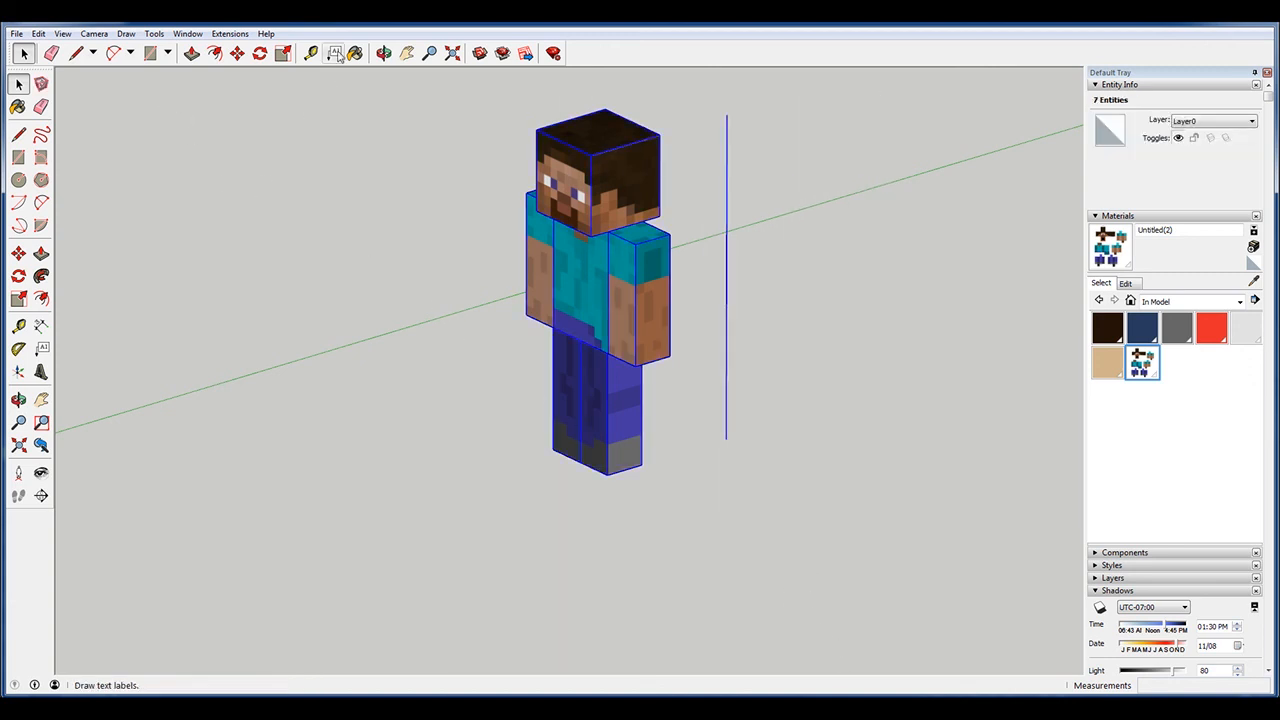
pyautogui.click(312, 52)
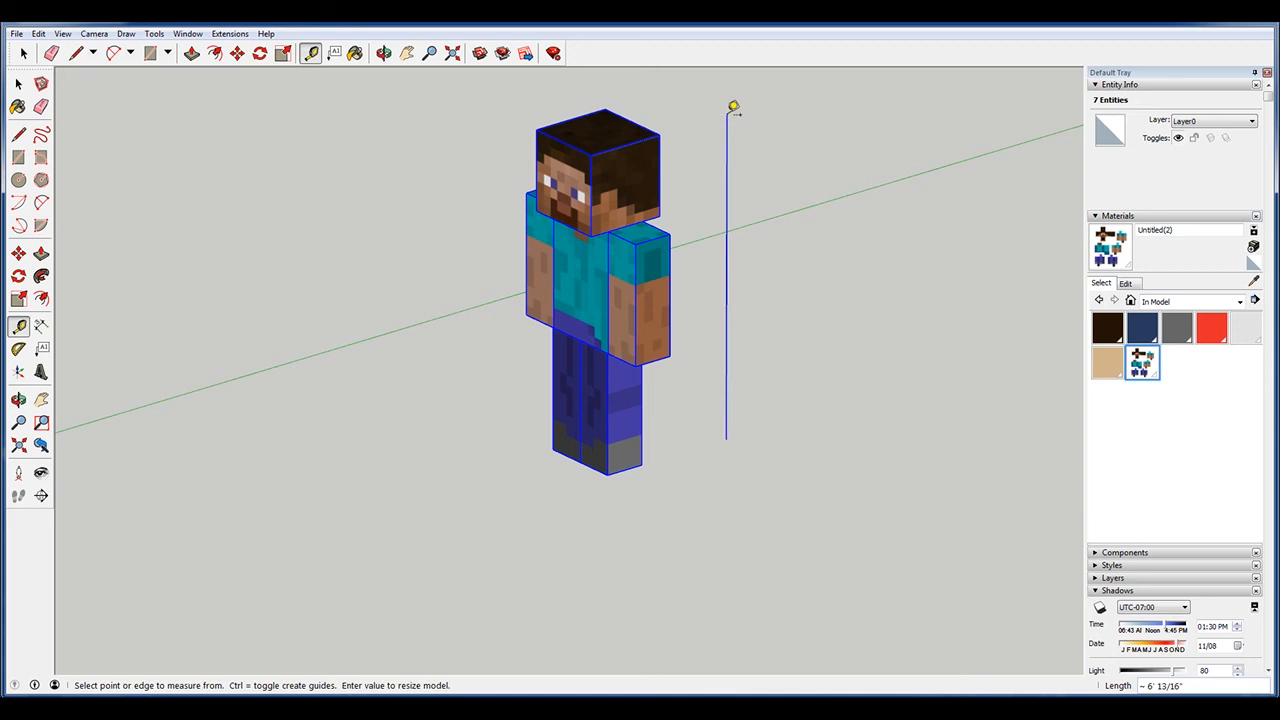
pyautogui.write('7')
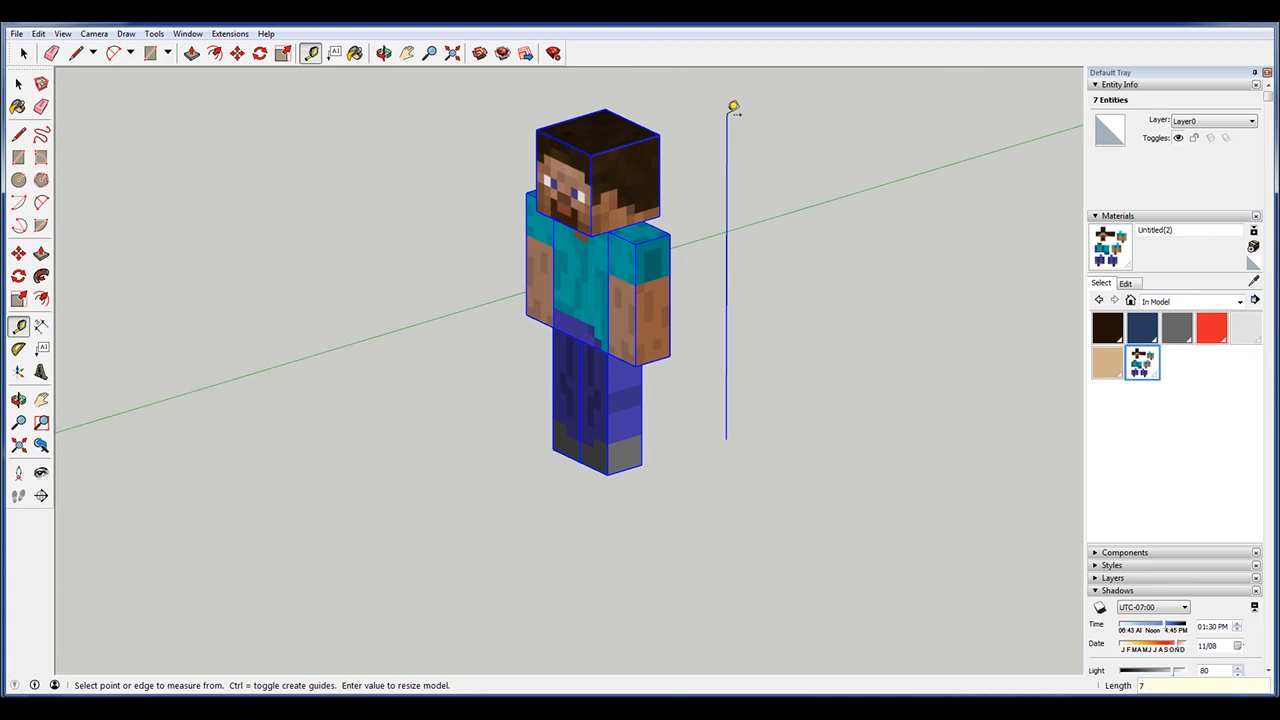
pyautogui.write('72.83')
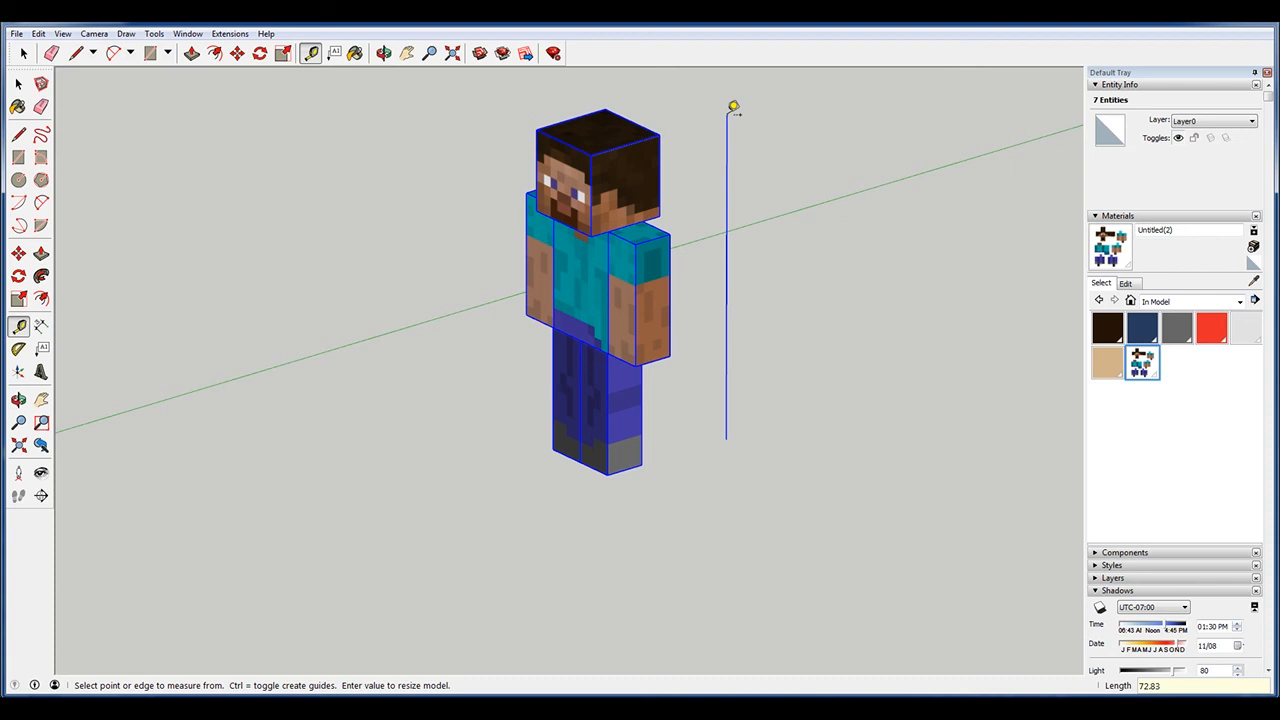